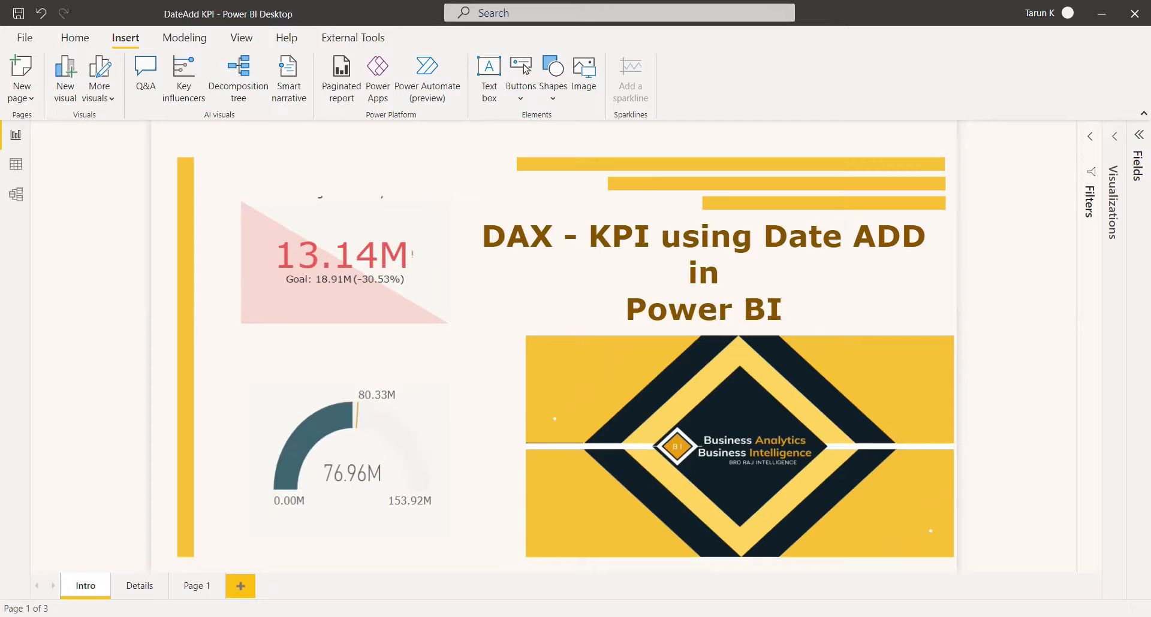
Switch the report from the Intro page to the Details page.
click(139, 586)
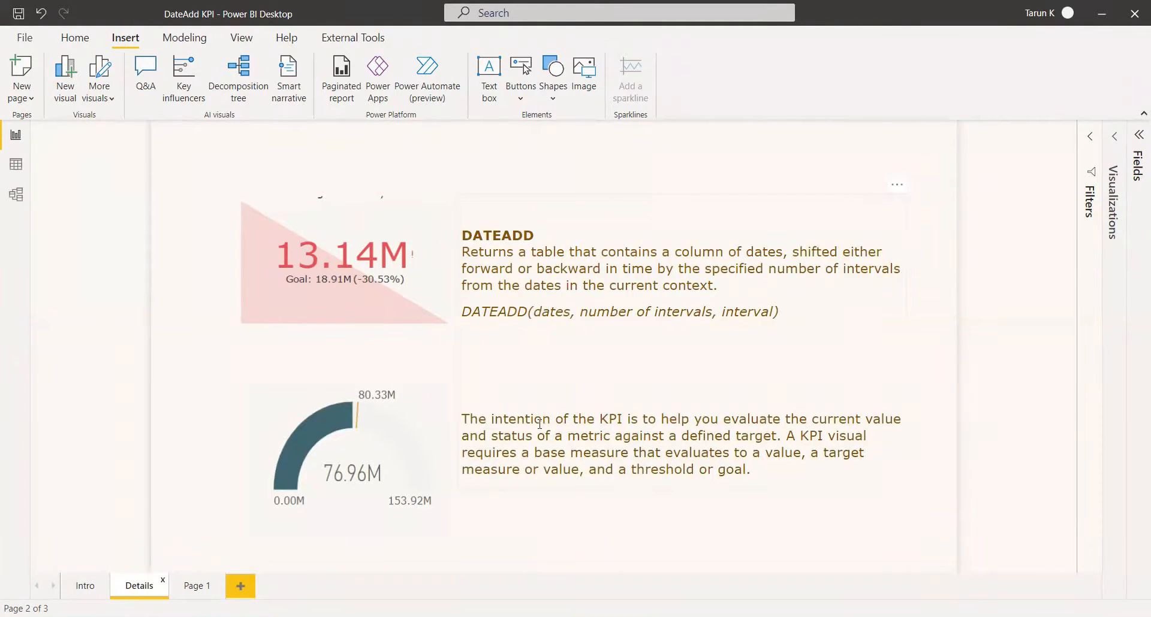
mouse_move(889, 443)
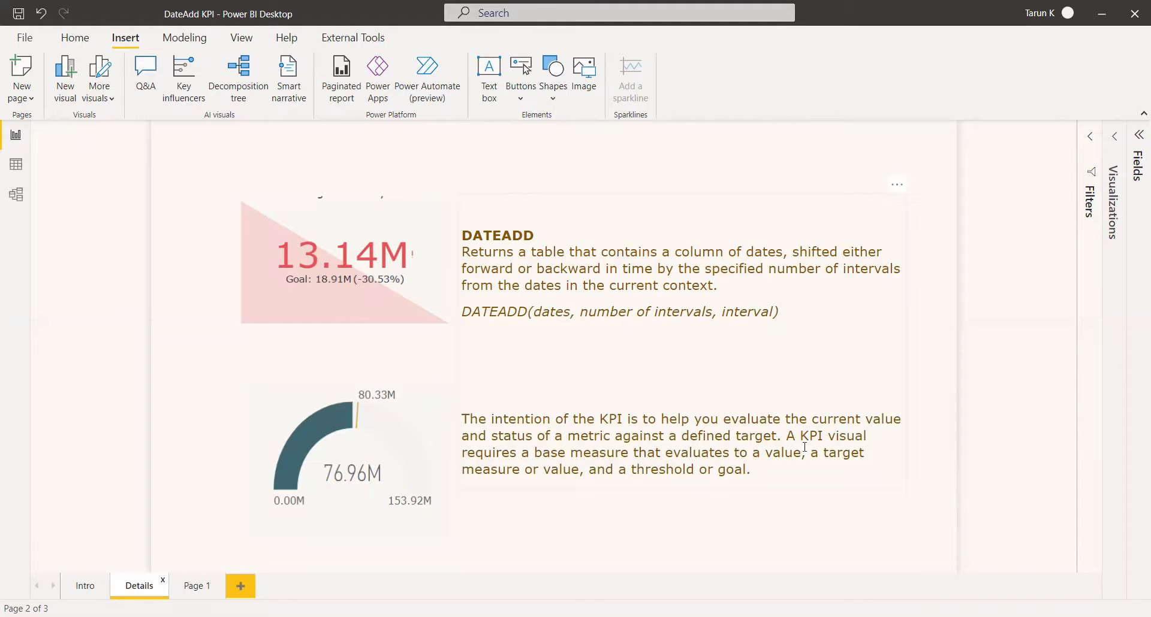
mouse_move(522, 495)
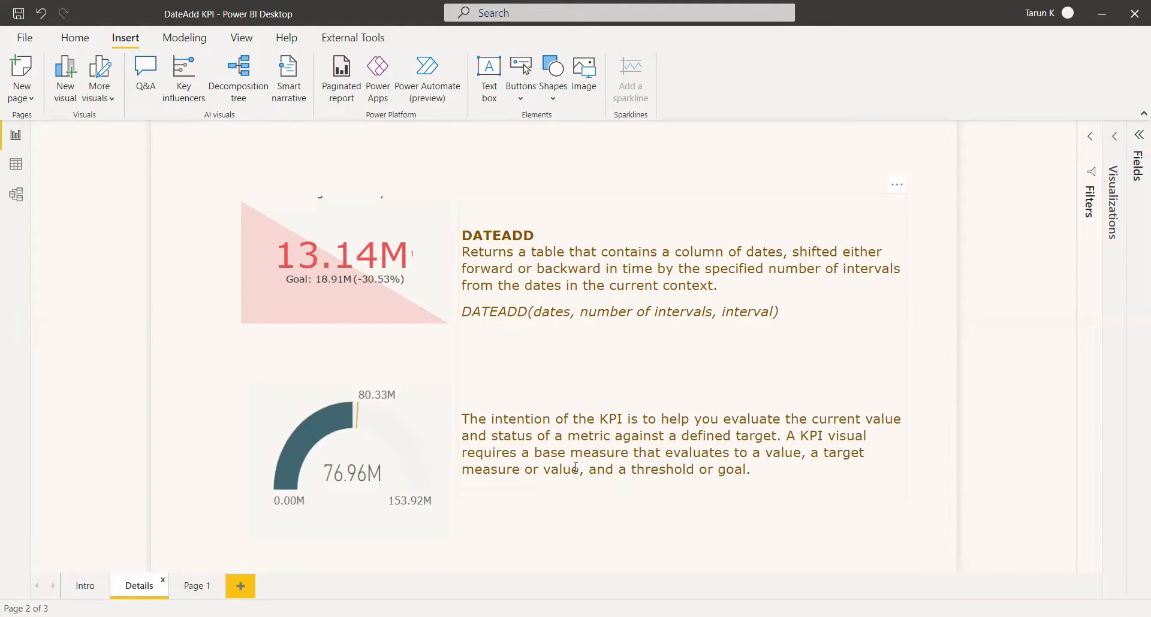
mouse_move(828, 470)
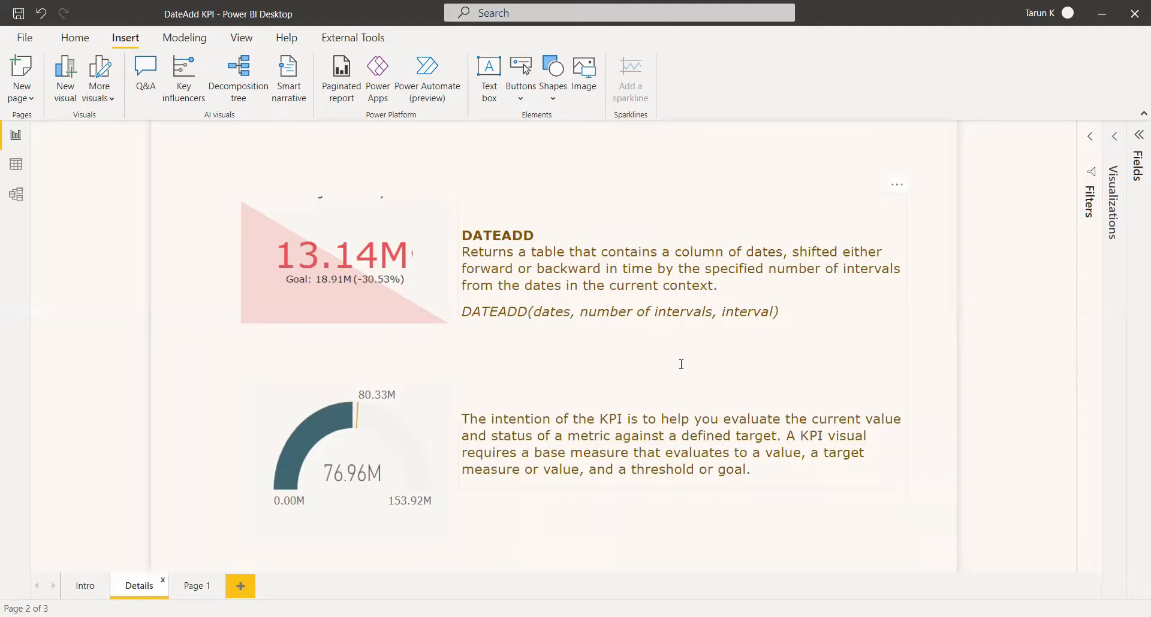
mouse_move(811, 476)
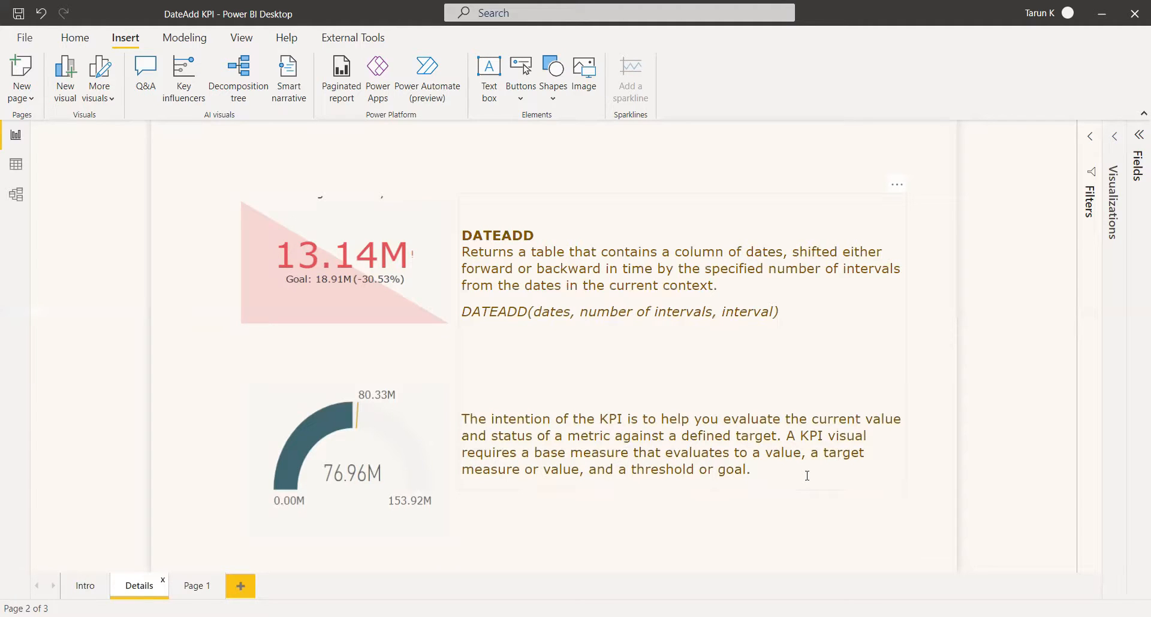
mouse_move(721, 404)
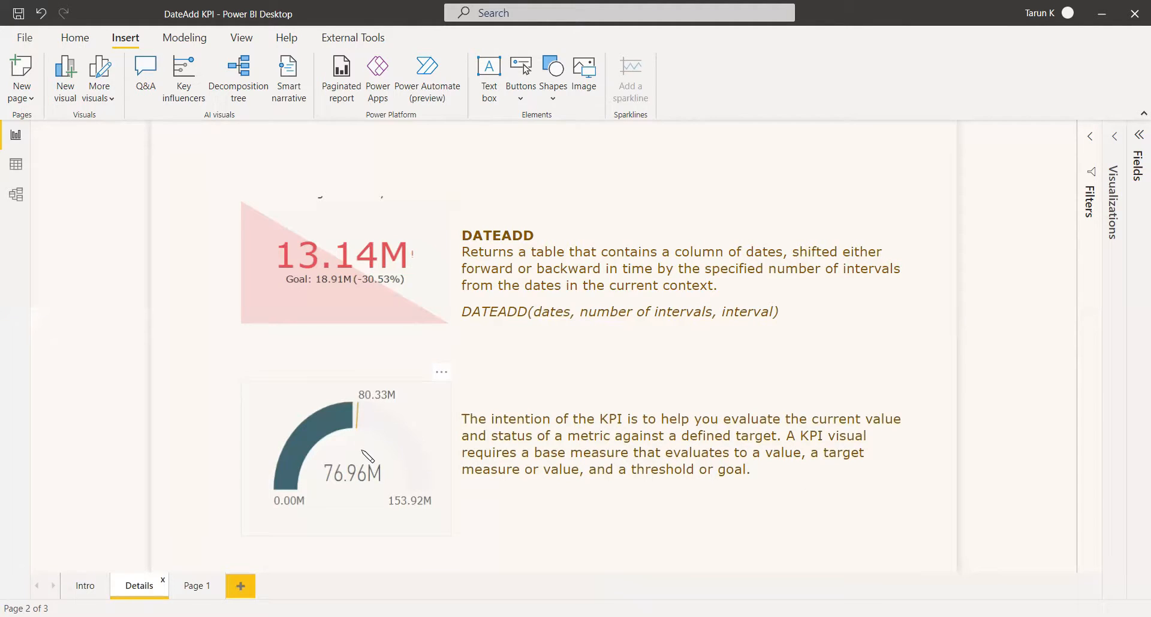
mouse_move(374, 404)
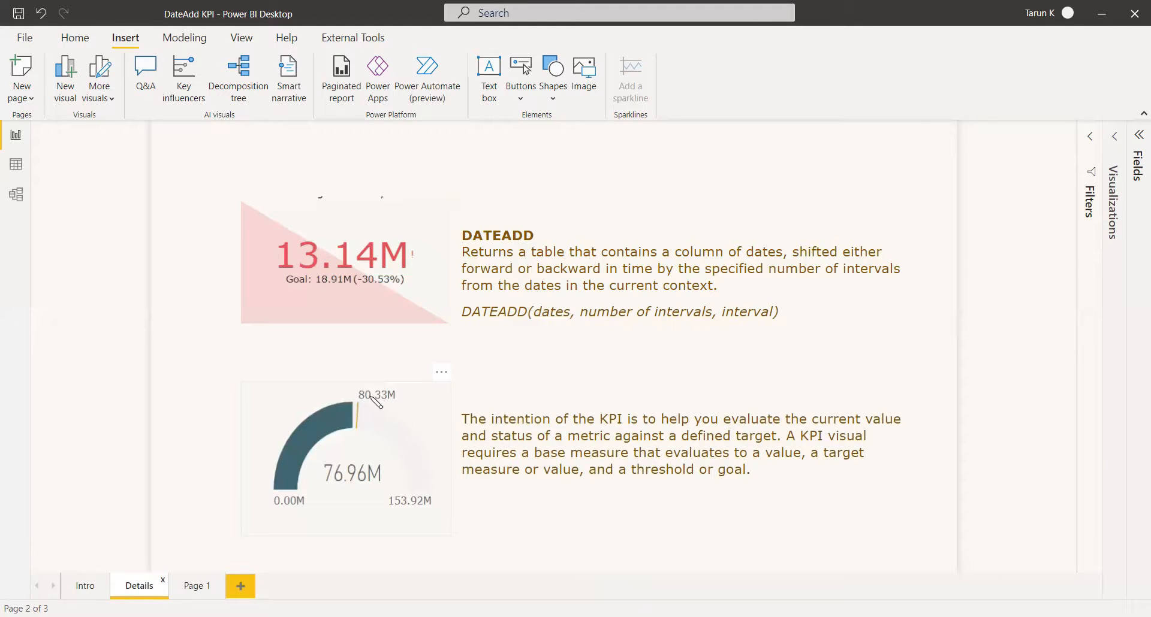
mouse_move(339, 494)
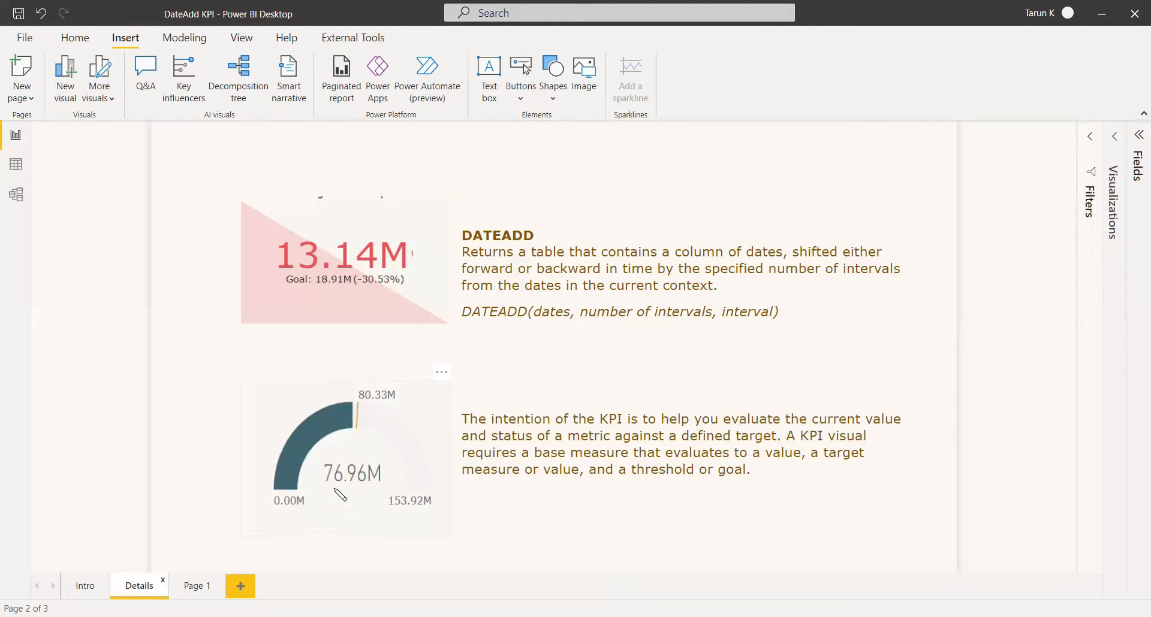
mouse_move(349, 497)
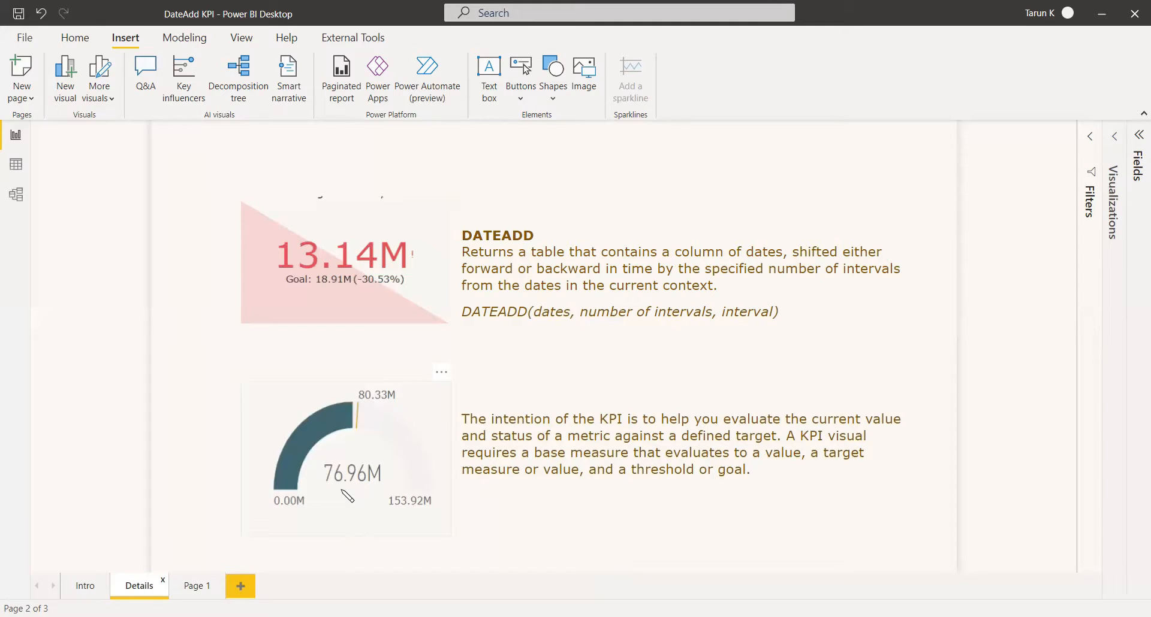
mouse_move(703, 509)
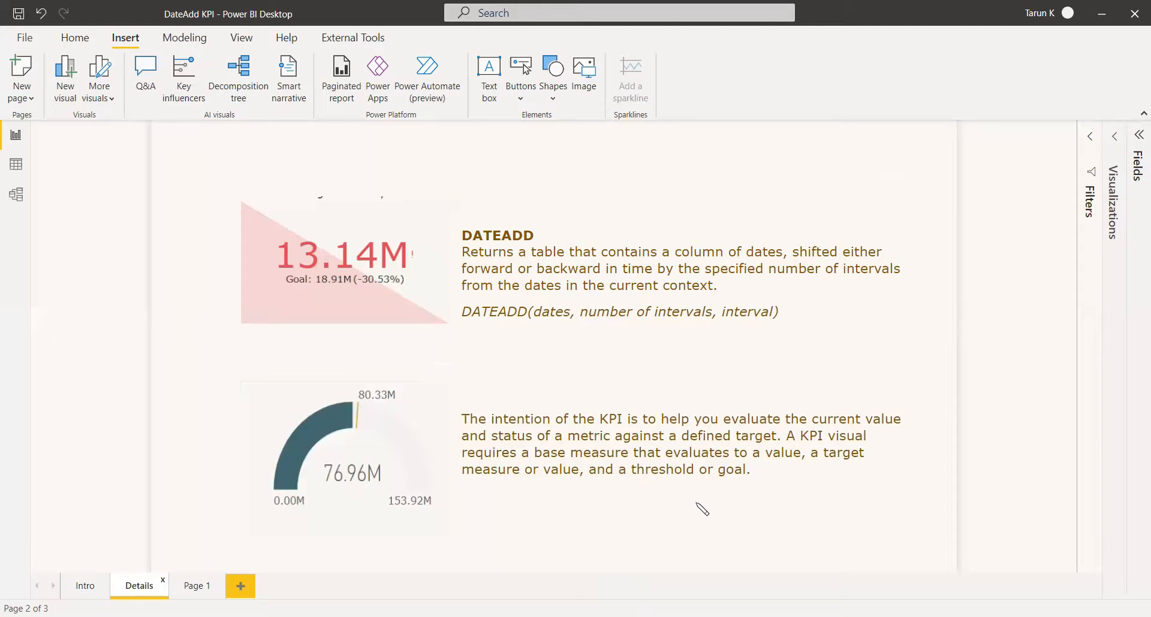
Go to blank Page 1 and expand the Calendar and Sales Details tables in the Fields pane.
click(195, 587)
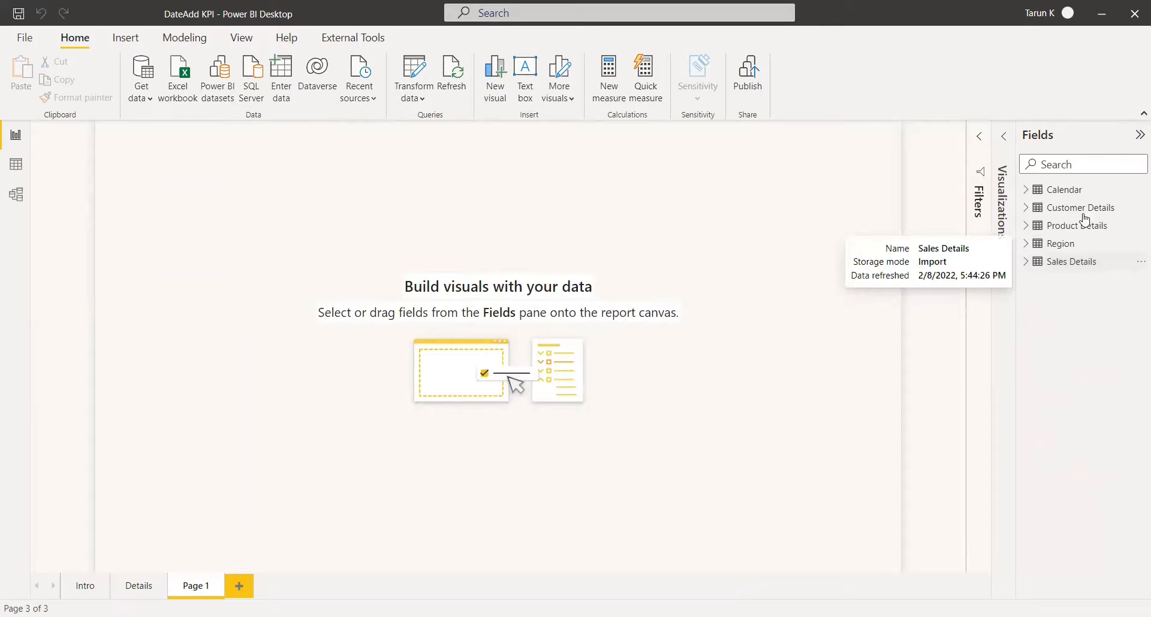
click(1026, 189)
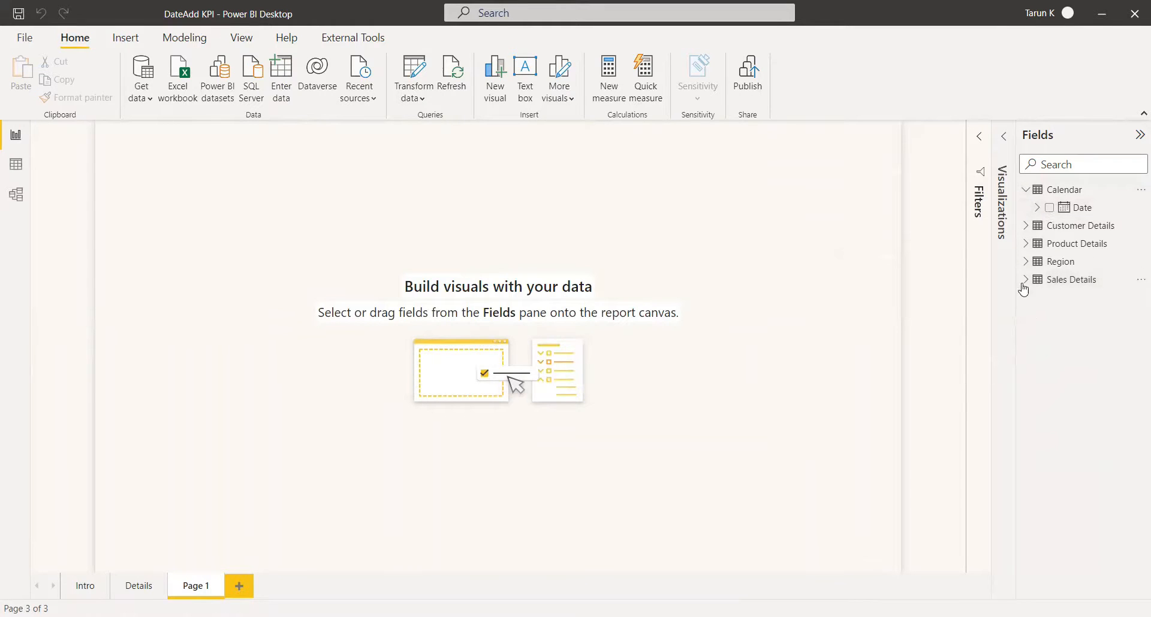
click(1026, 280)
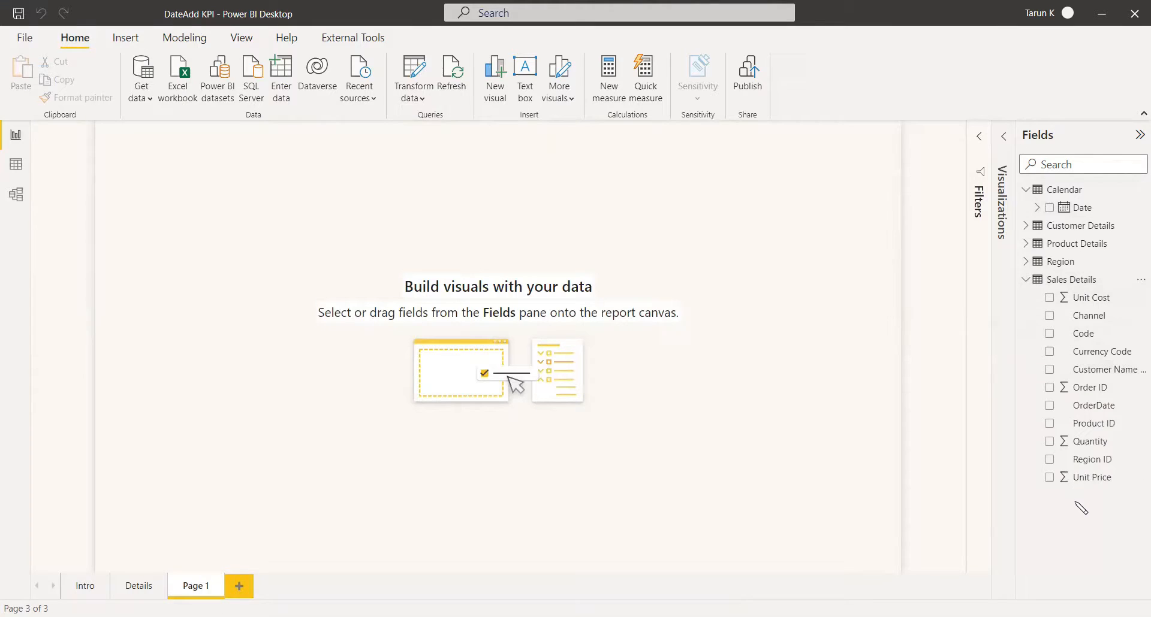
mouse_move(1104, 486)
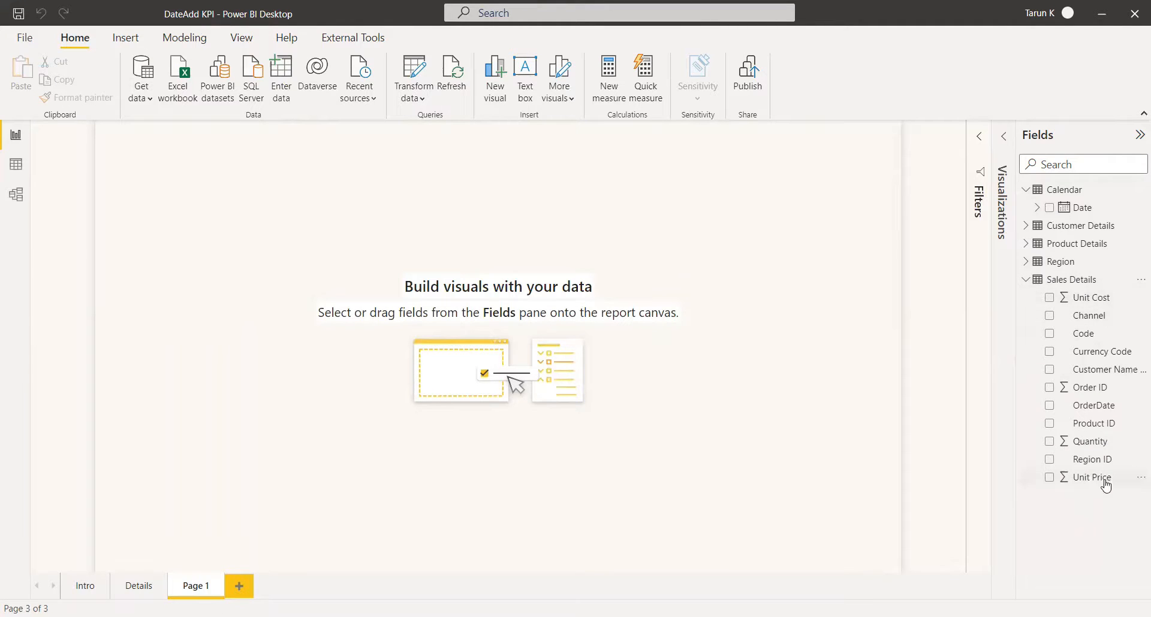
mouse_move(1092, 451)
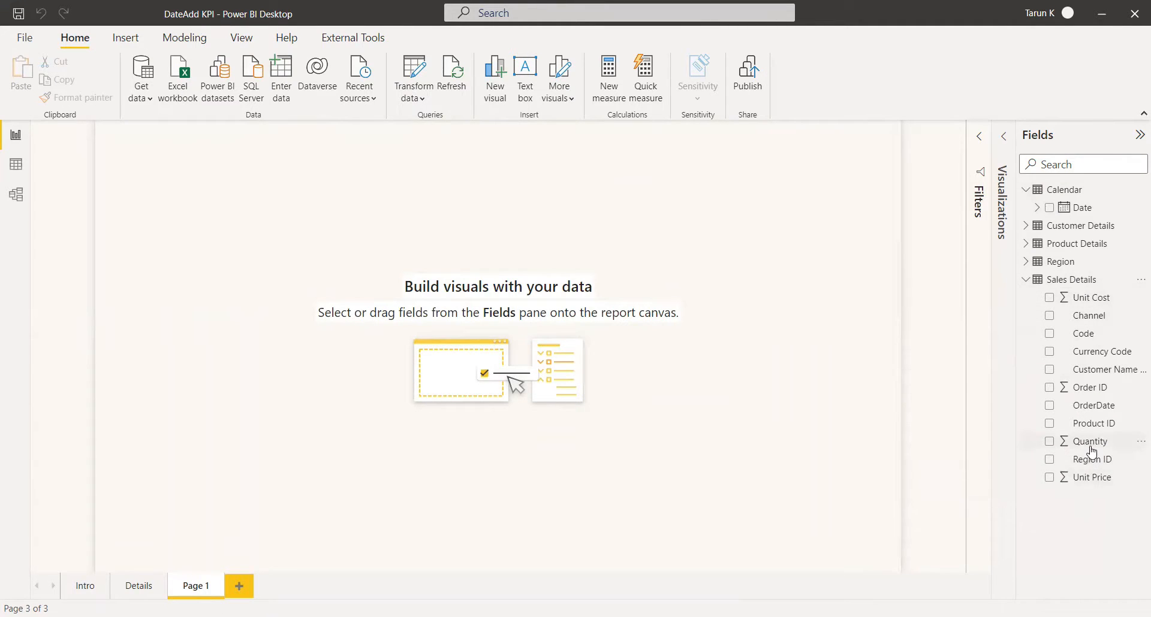
mouse_move(1090, 495)
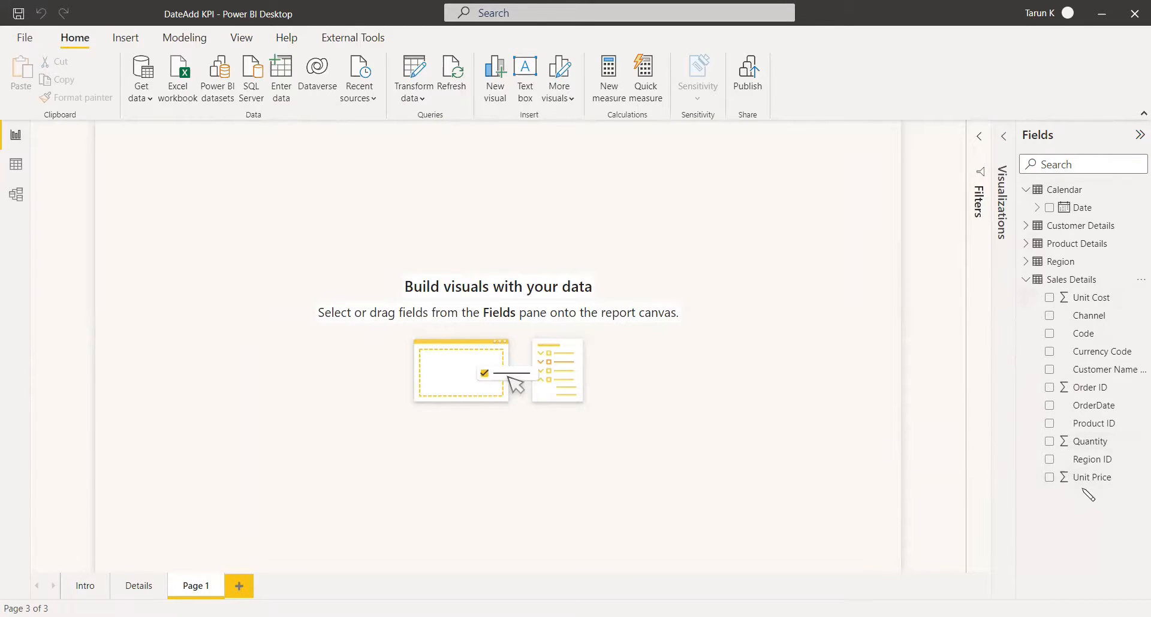
mouse_move(1093, 477)
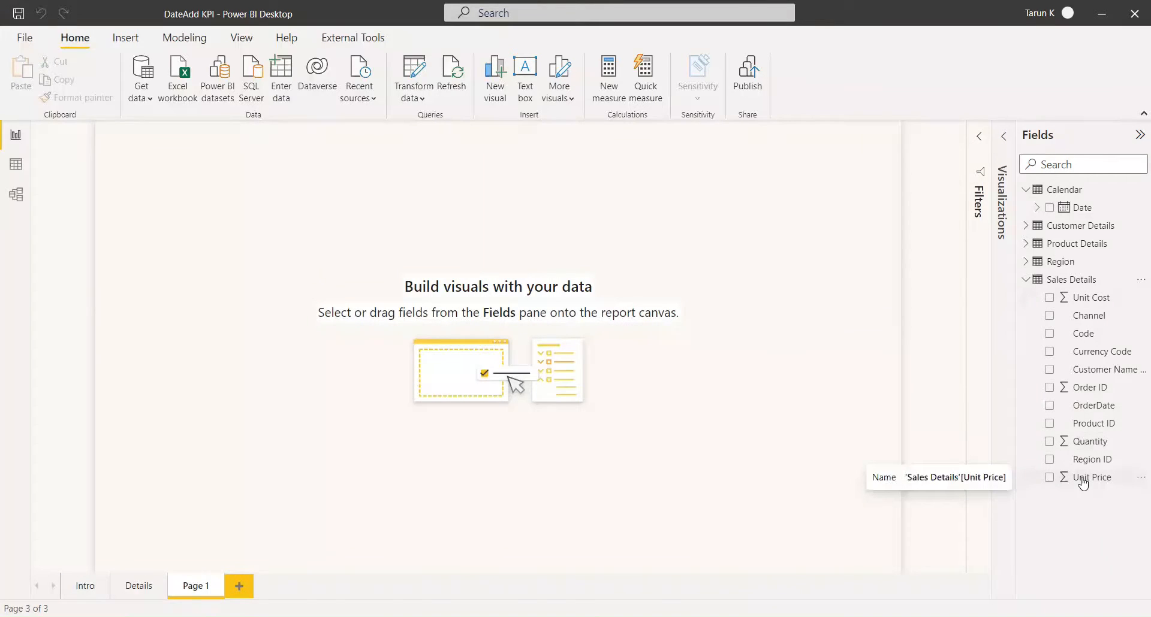
mouse_move(1051, 201)
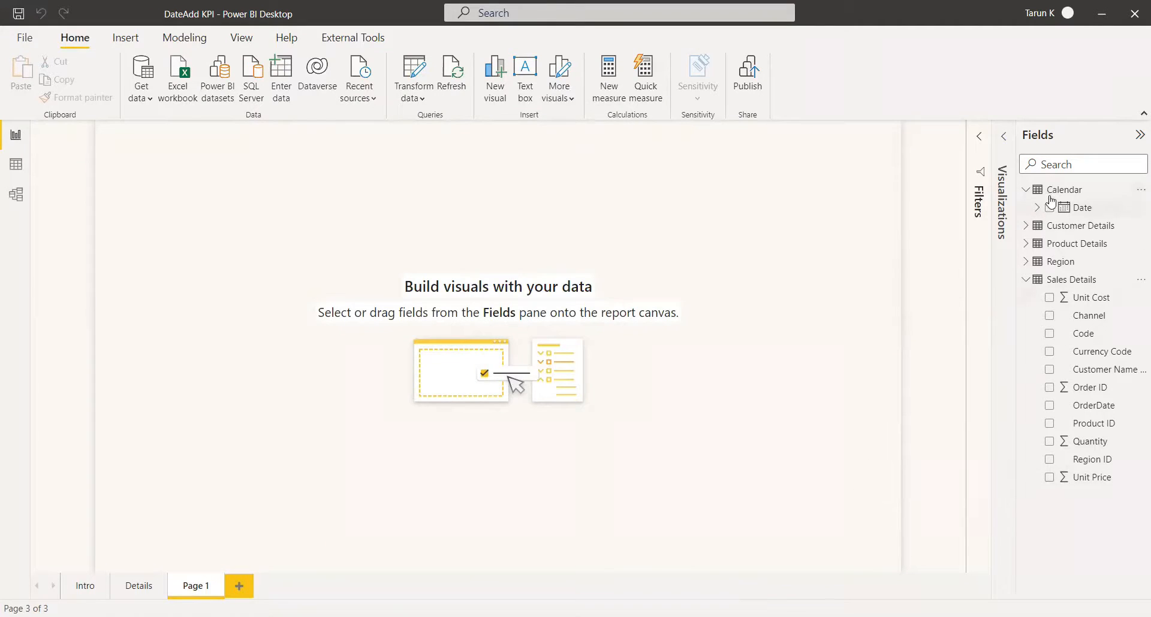
Create a new Sales Details measure starting with var _revenue = SUMX('Sales Details', Quantity * Unit Price).
right_click(1074, 279)
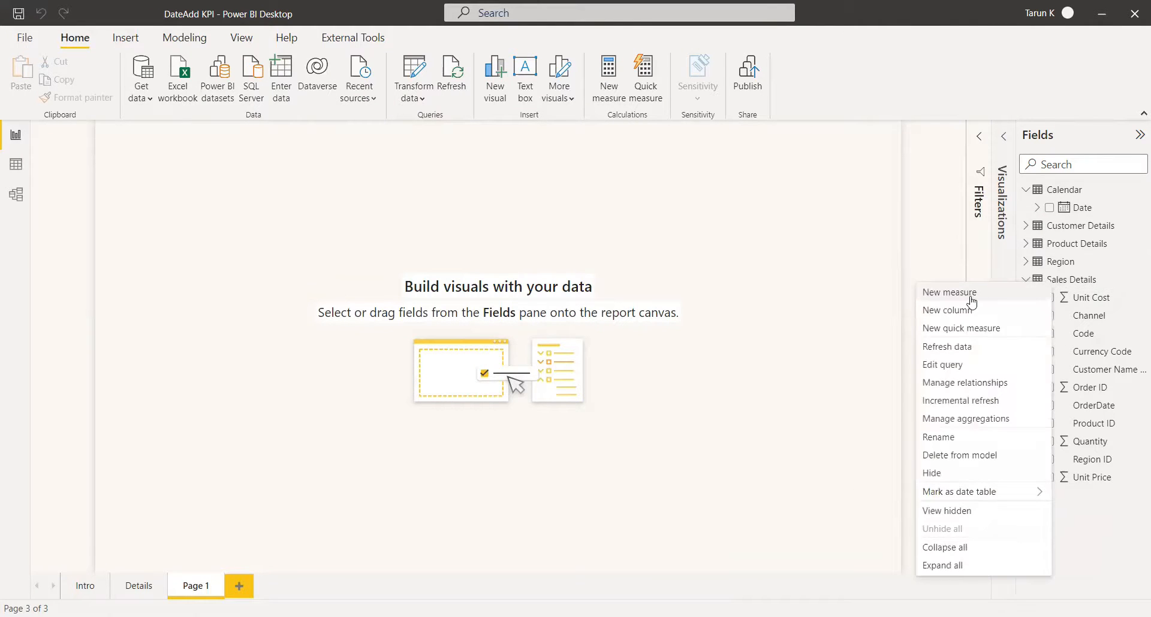
click(948, 292)
text(Profit =)
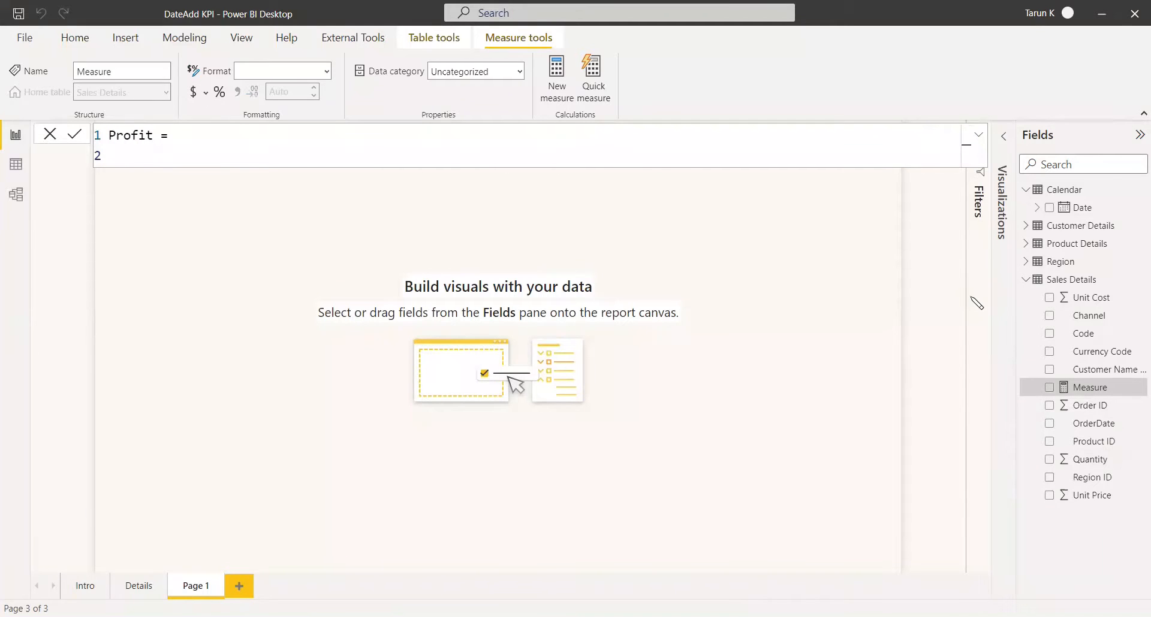
text(var _re)
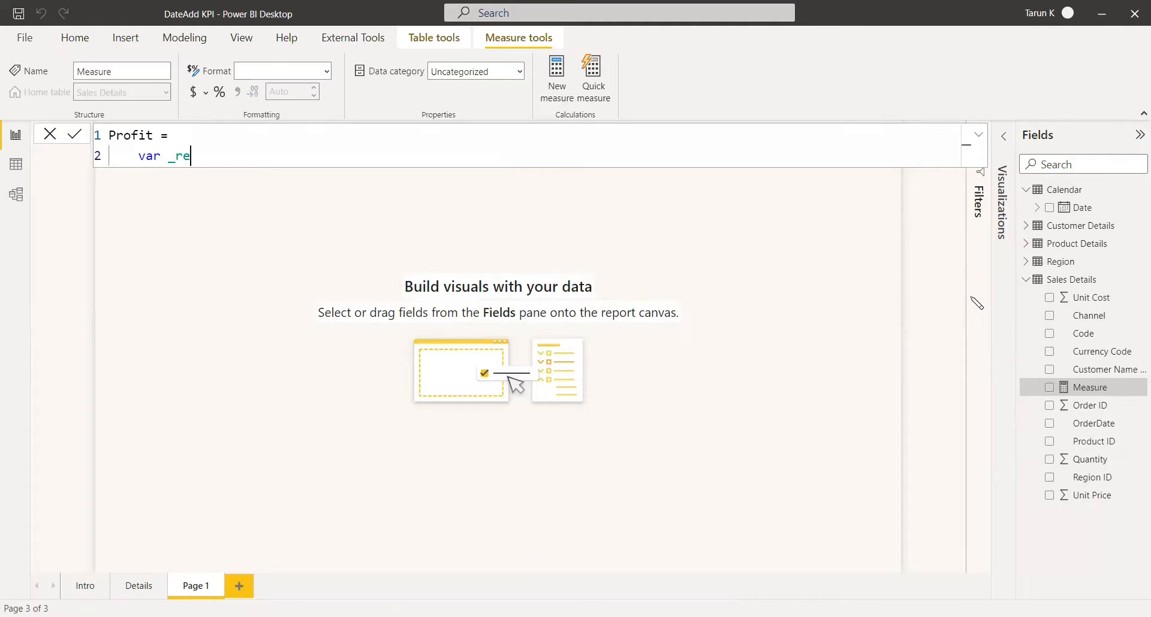
text(venue =)
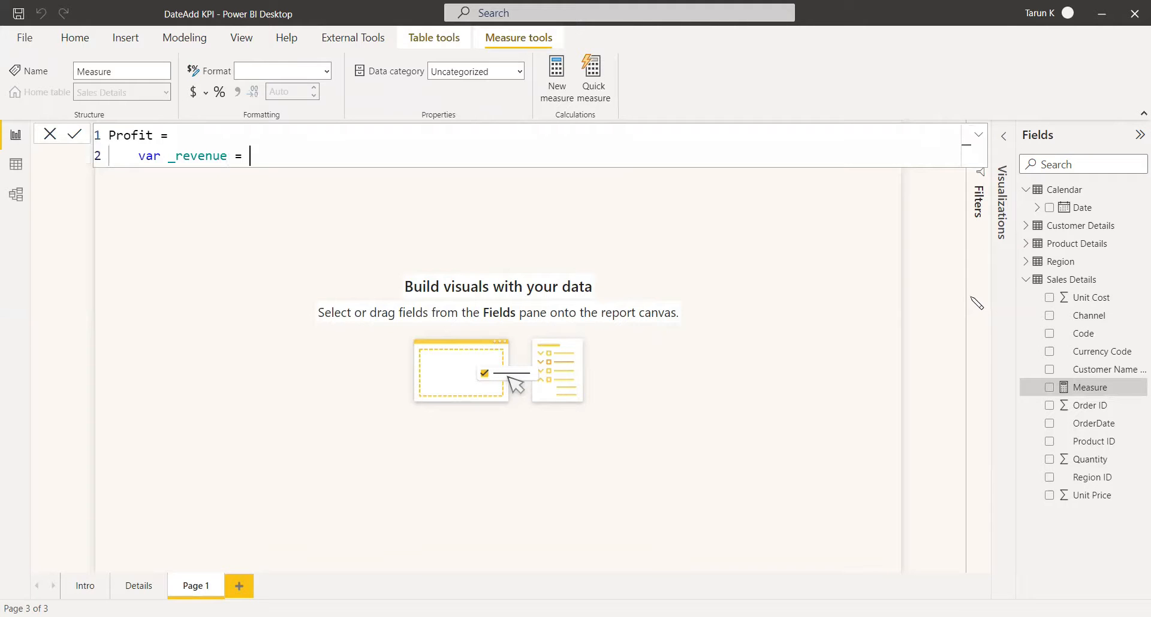
text(sum)
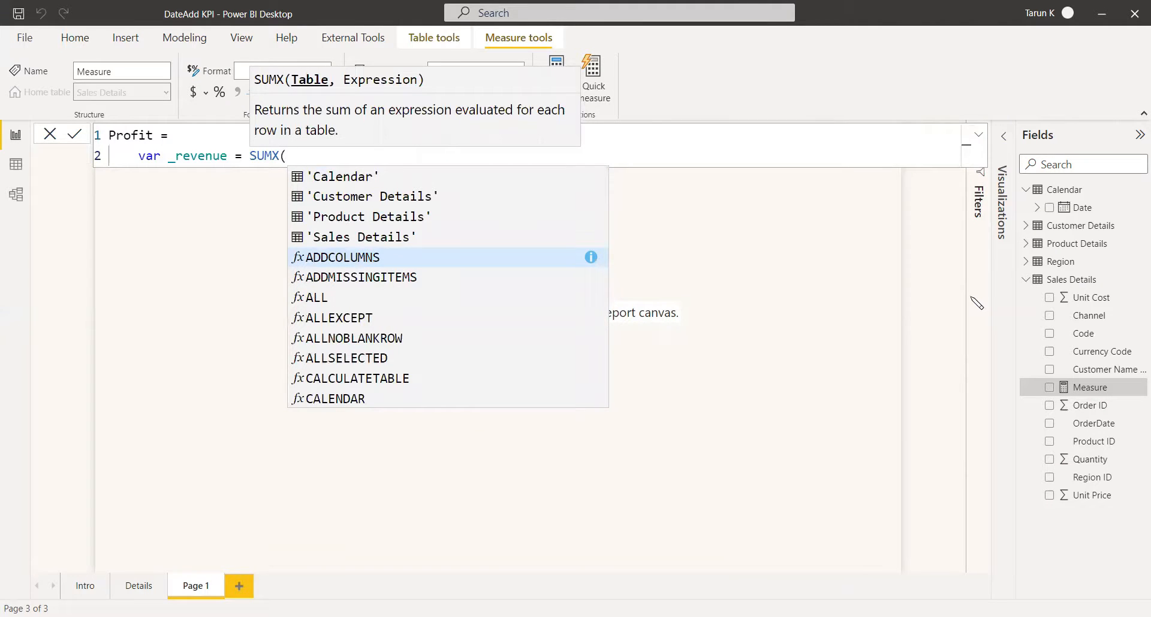
text(s)
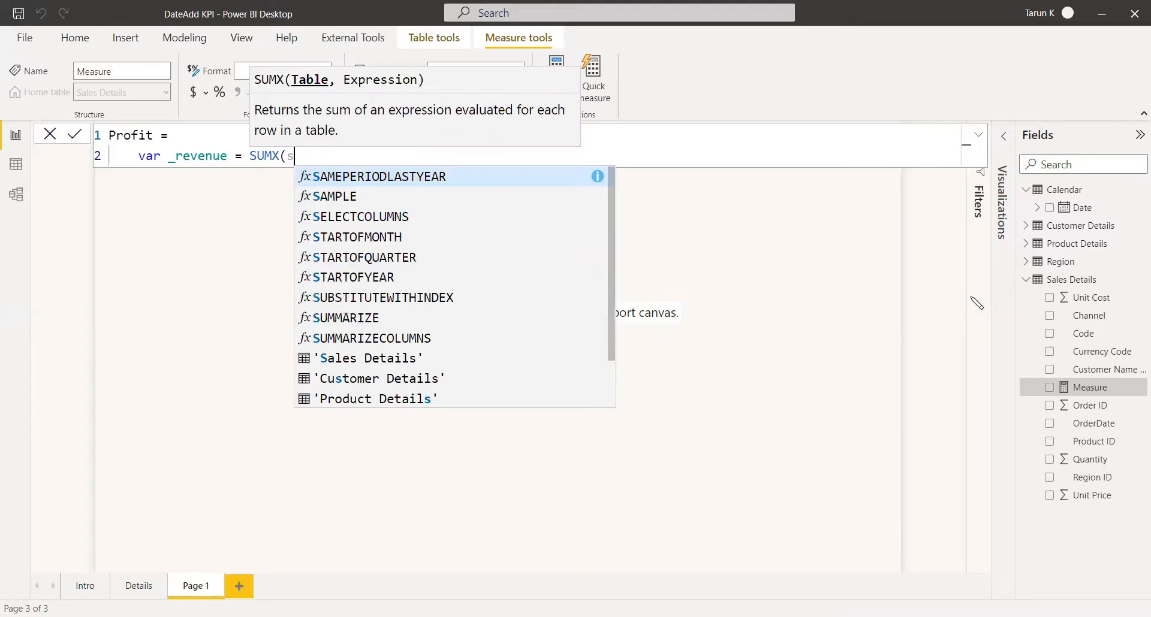
text(ales Details',)
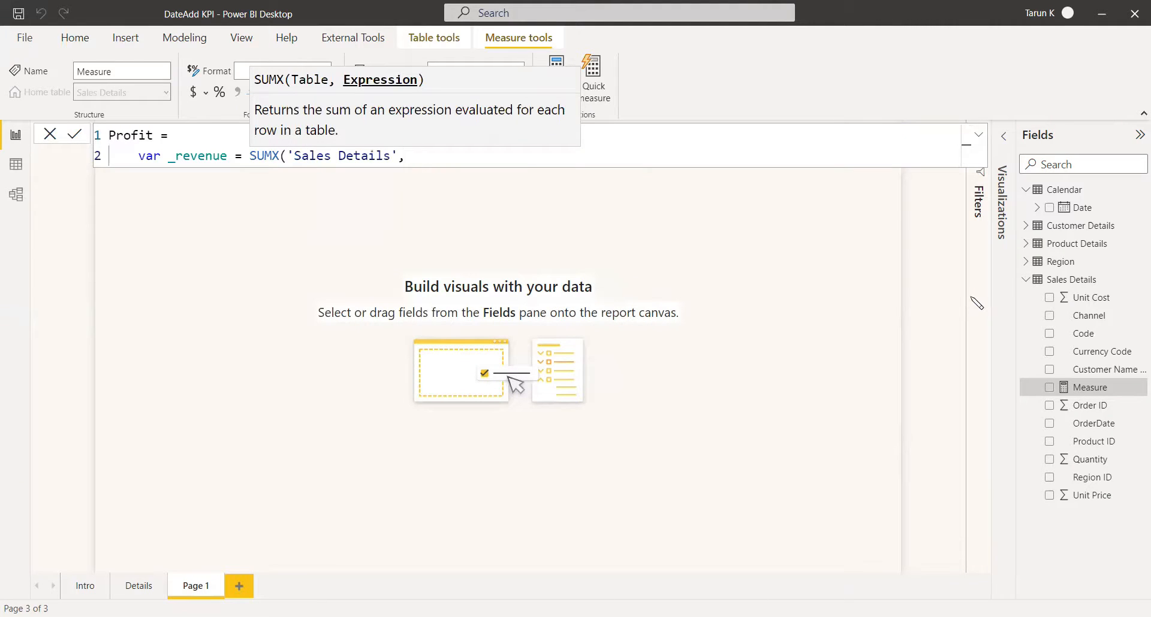
text(qu)
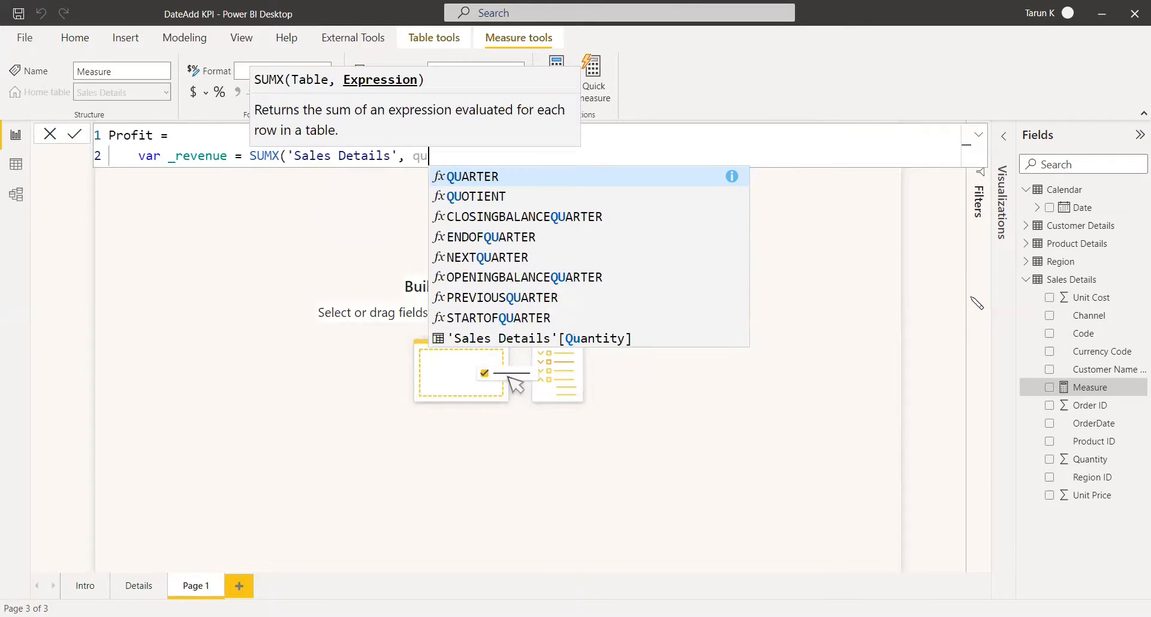
click(538, 338)
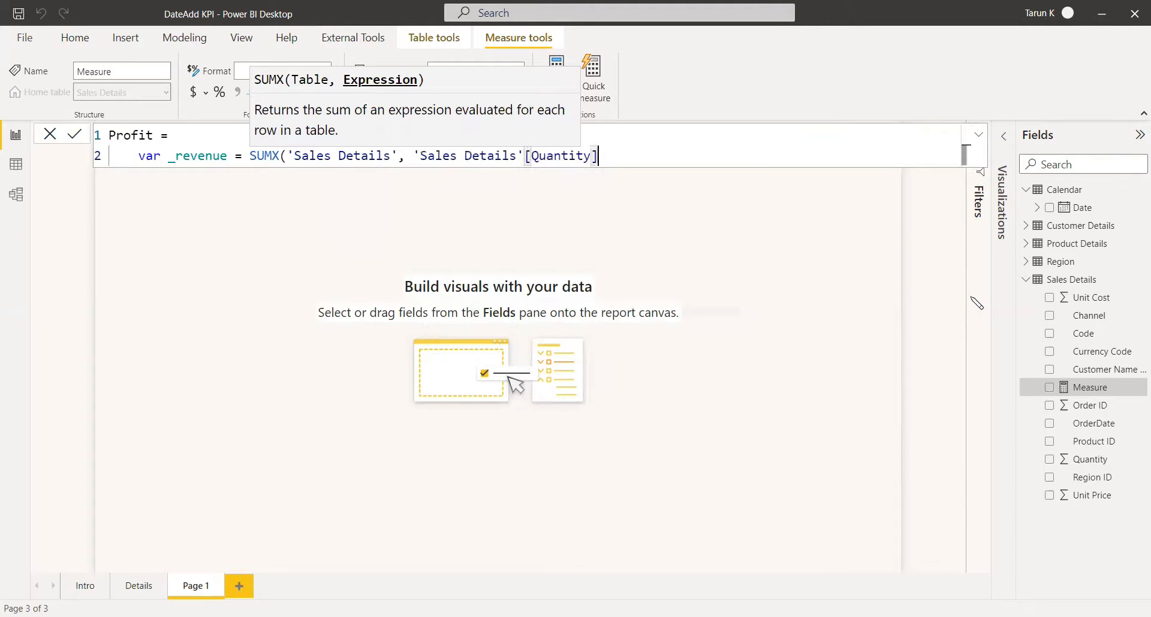
text(*)
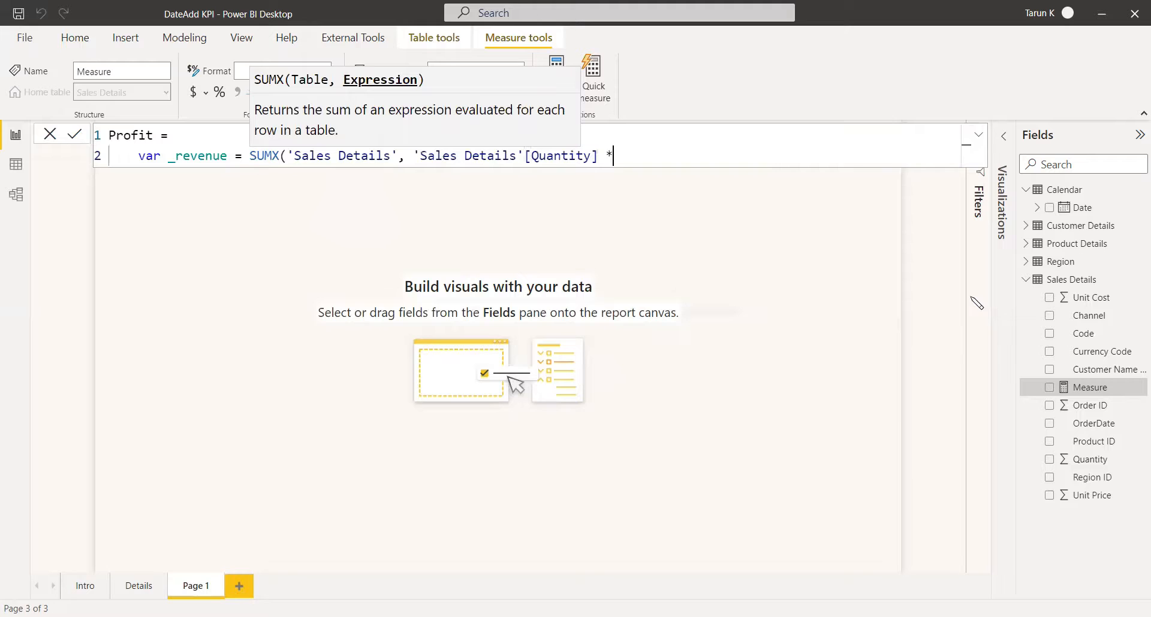
text(unit)
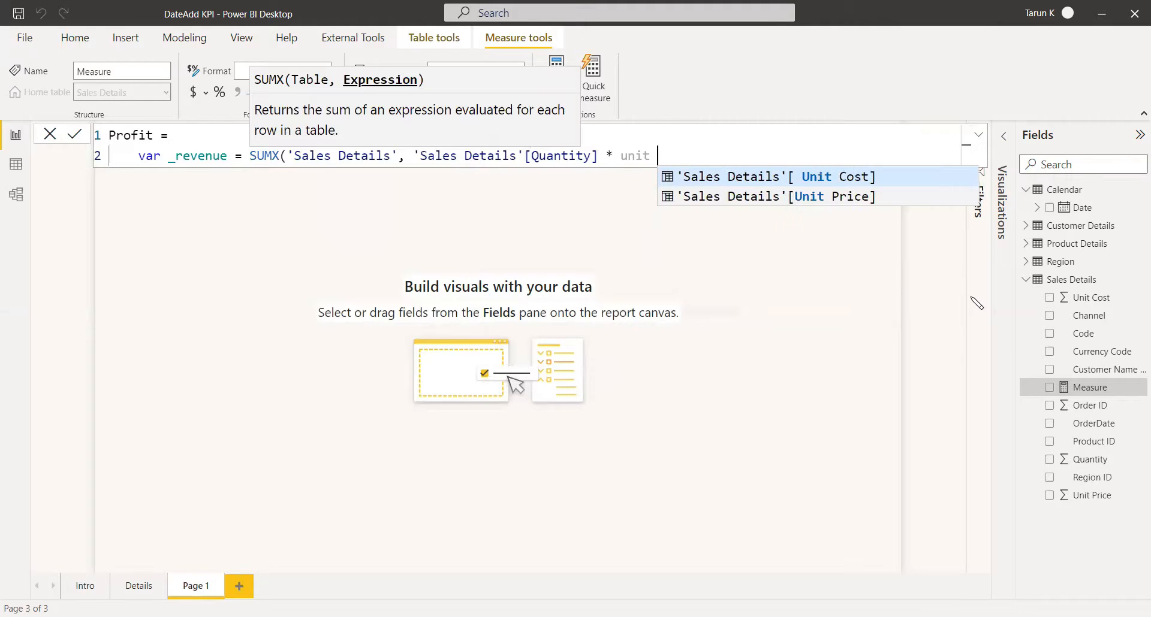
click(771, 197)
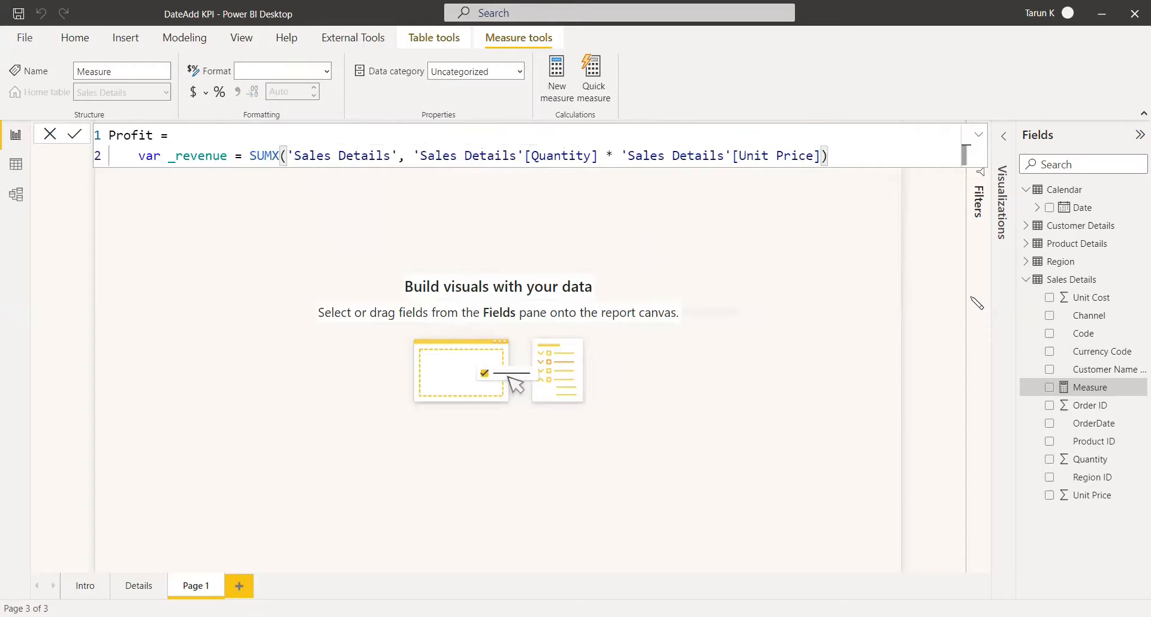
key(Return)
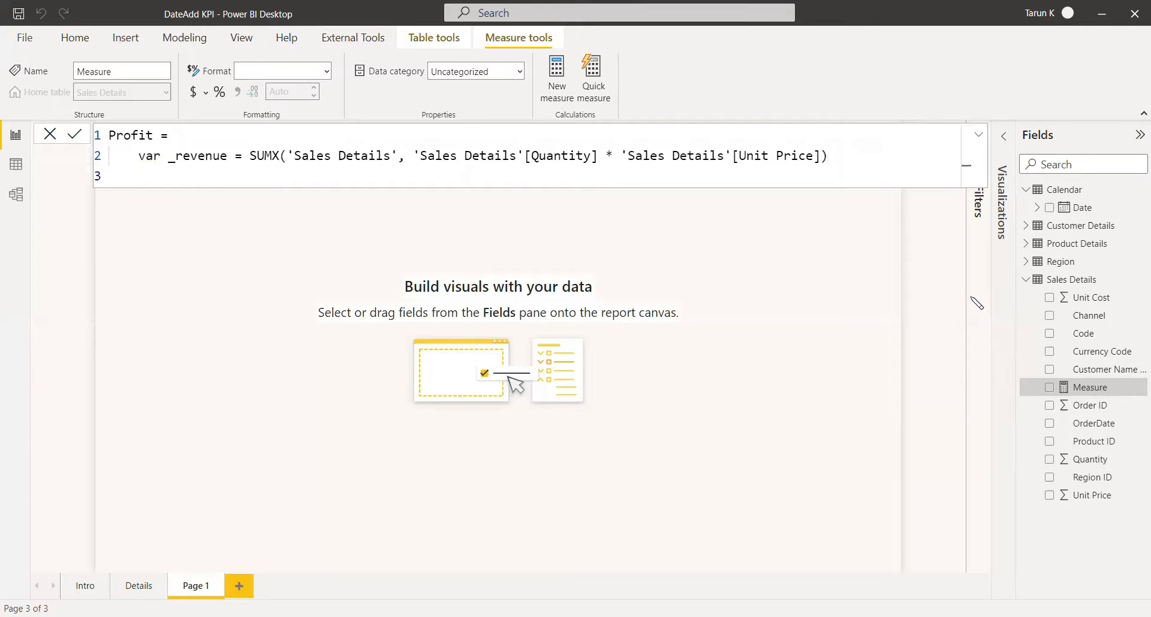
Add var _production = SUMX('Sales Details', Quantity * Unit Cost) on the next line.
text(var _)
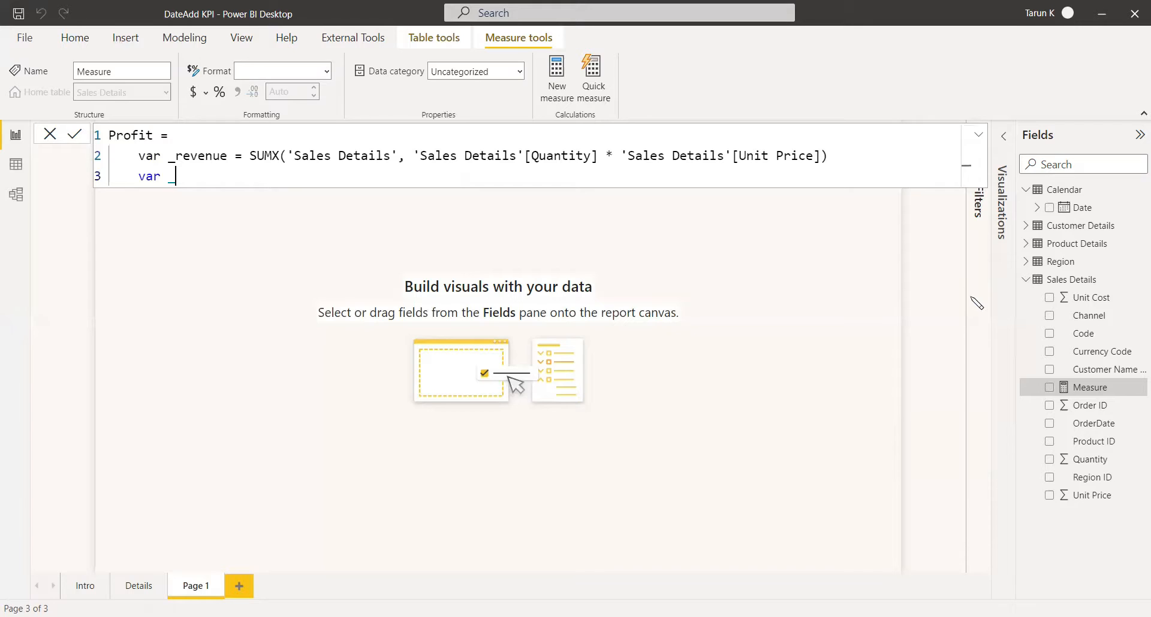
text(_production)
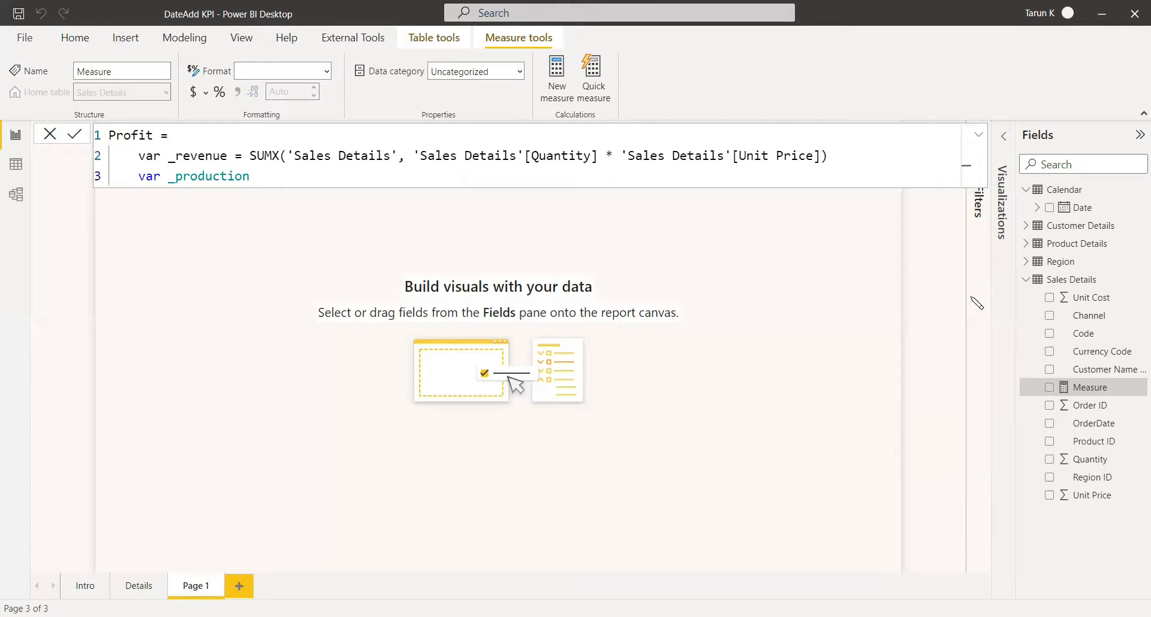
text(= sum)
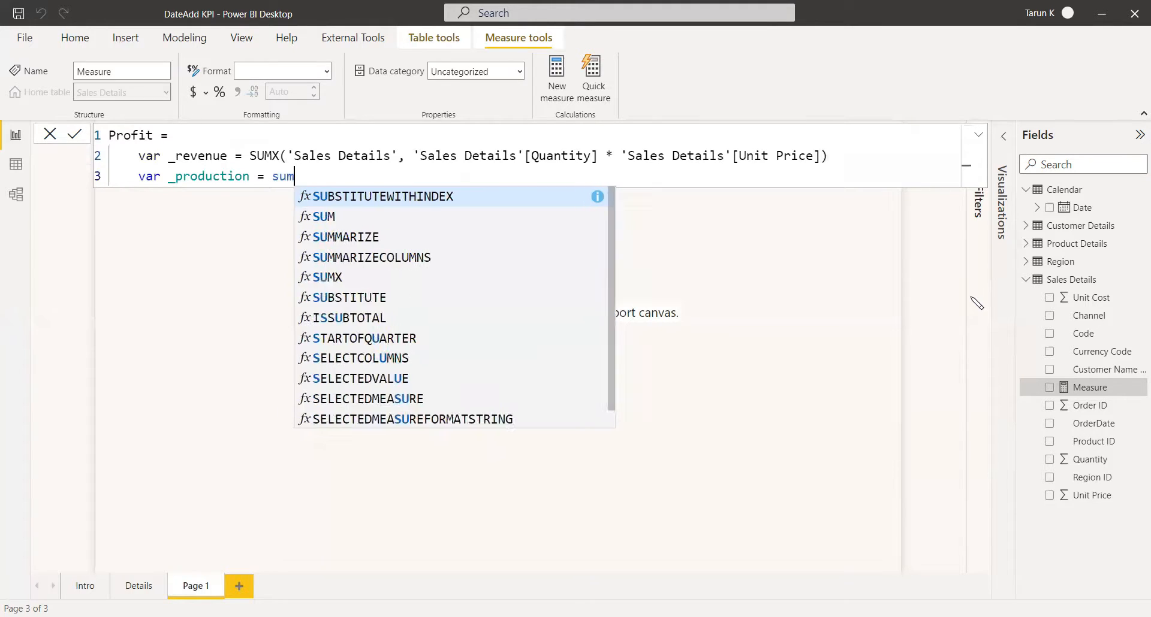
text(X(sal)
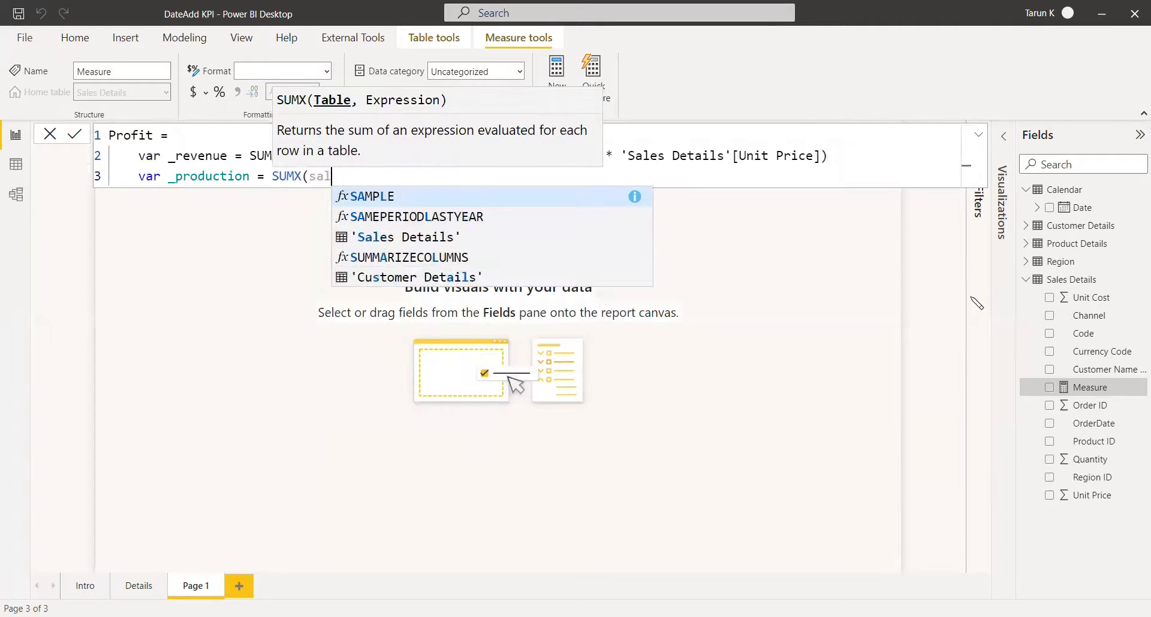
click(407, 236)
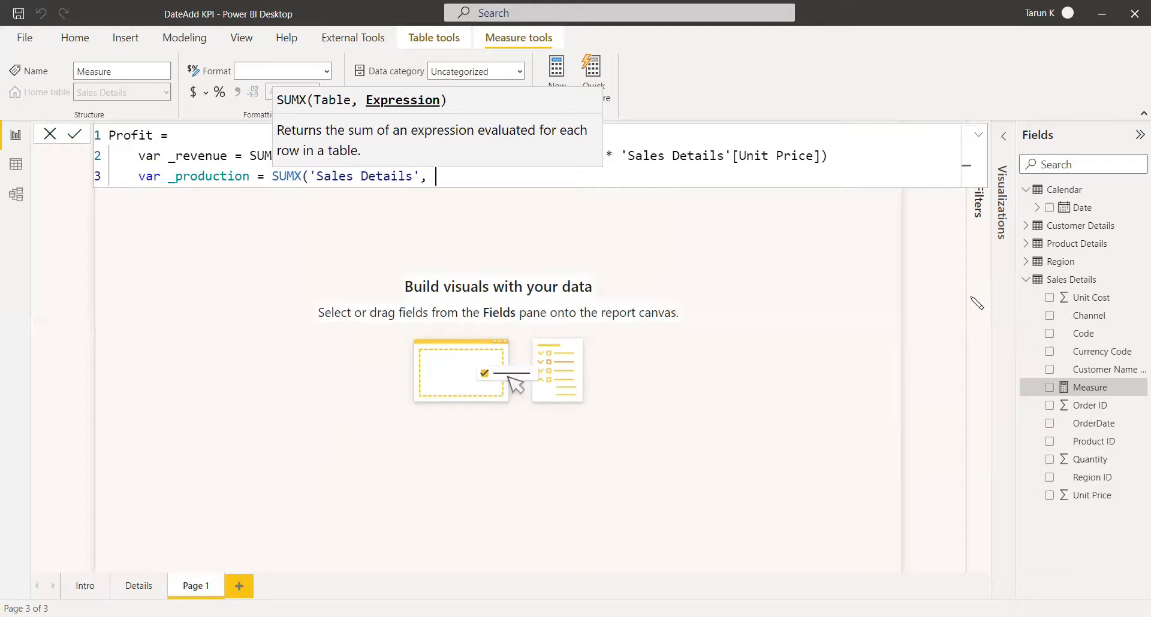
text(qu)
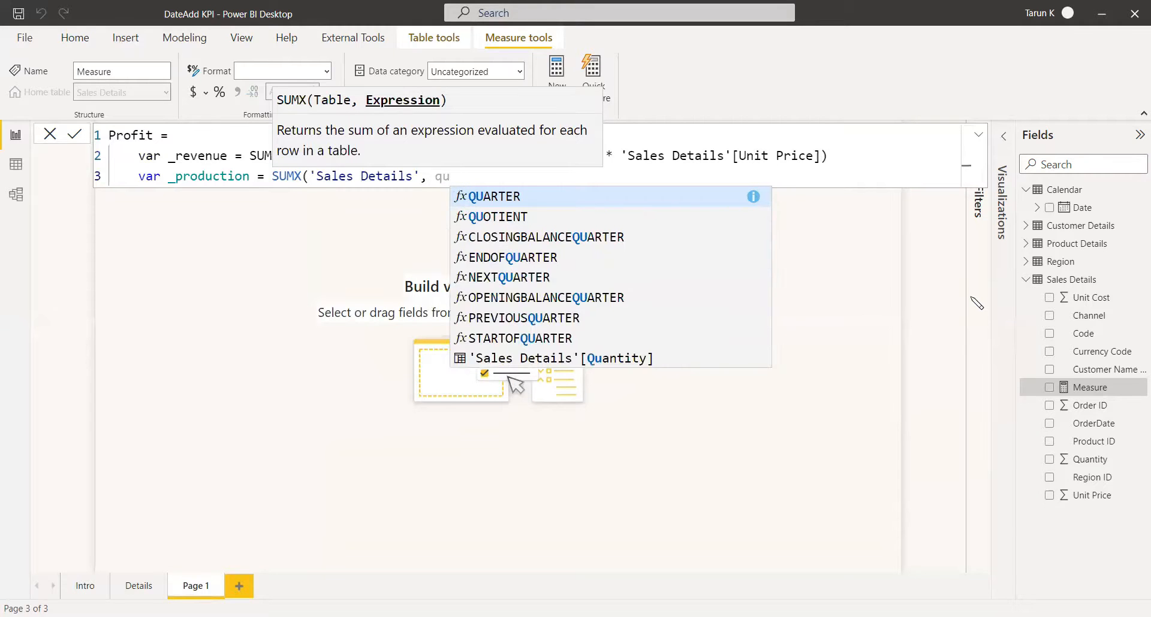
text(a)
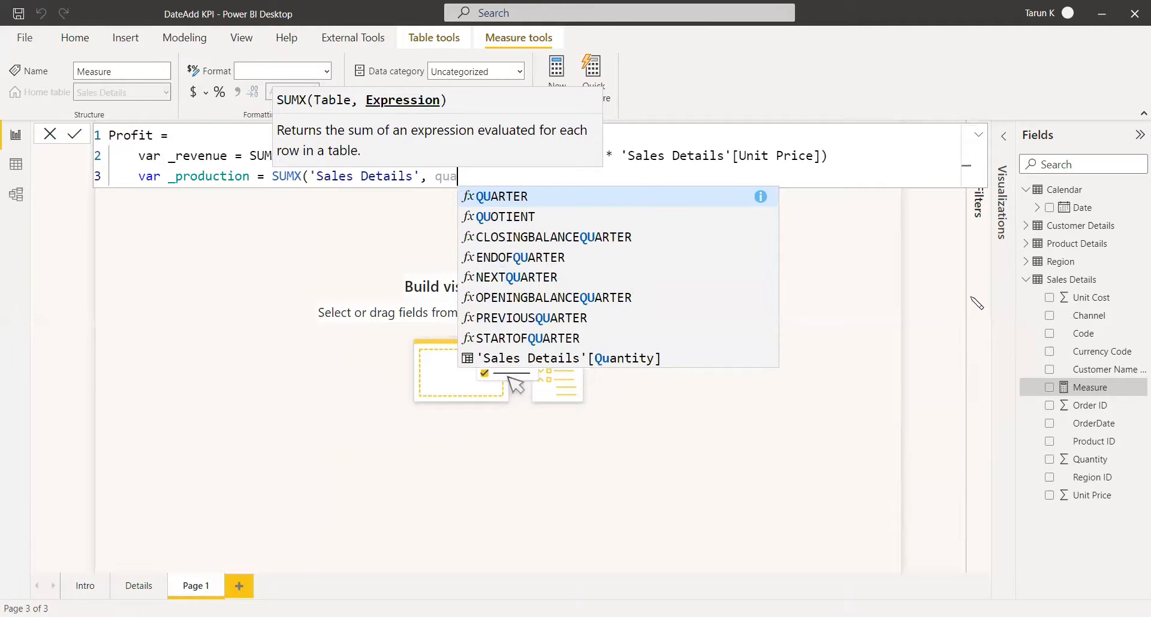
click(567, 359)
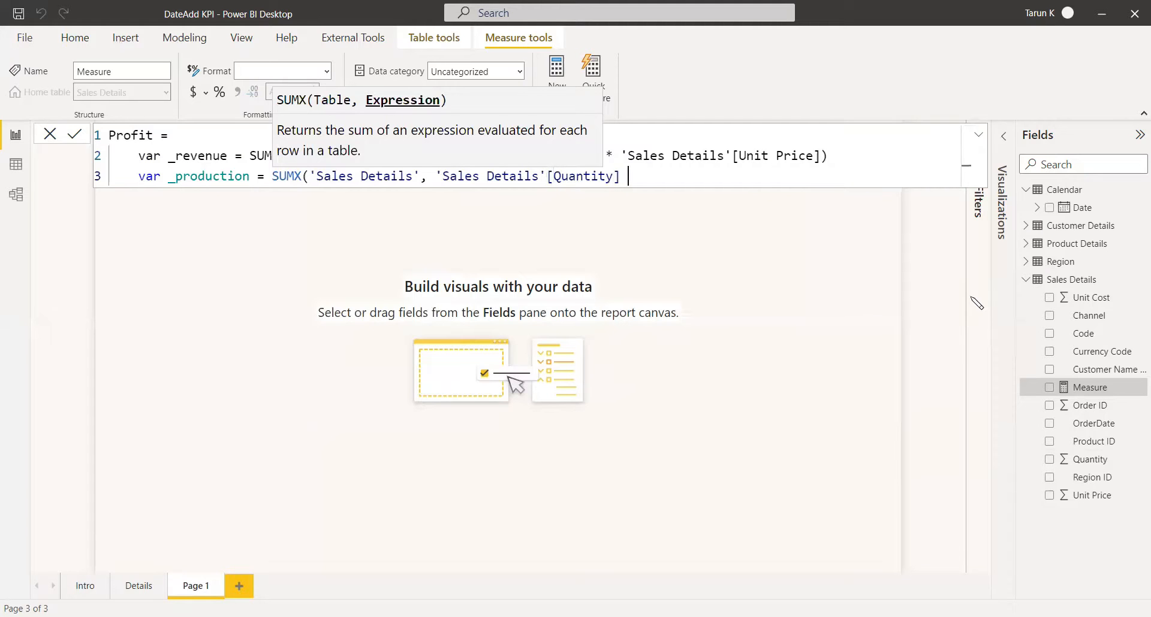
text(* unit)
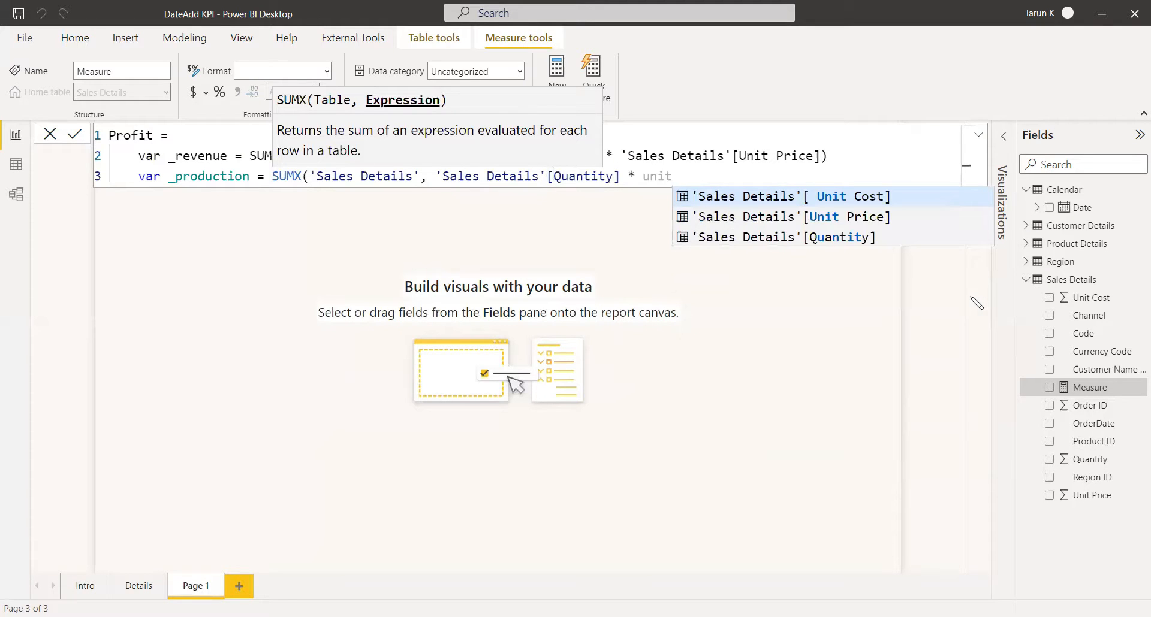
click(784, 197)
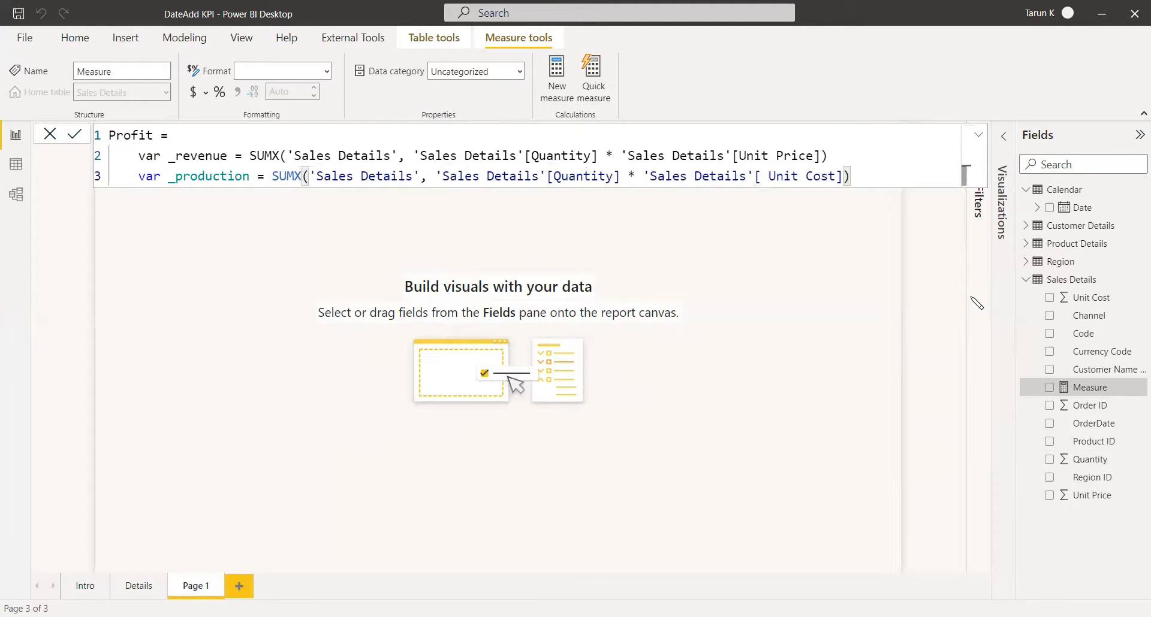
key(Return)
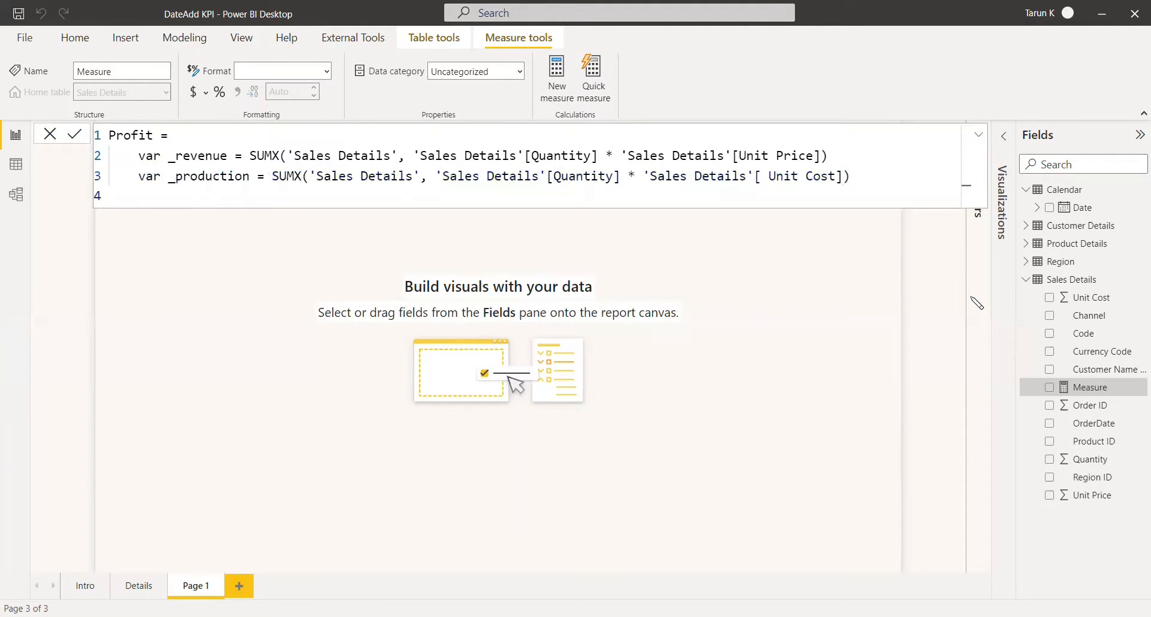
Finish the Profit measure with return _revenue - _production and commit it.
text(re)
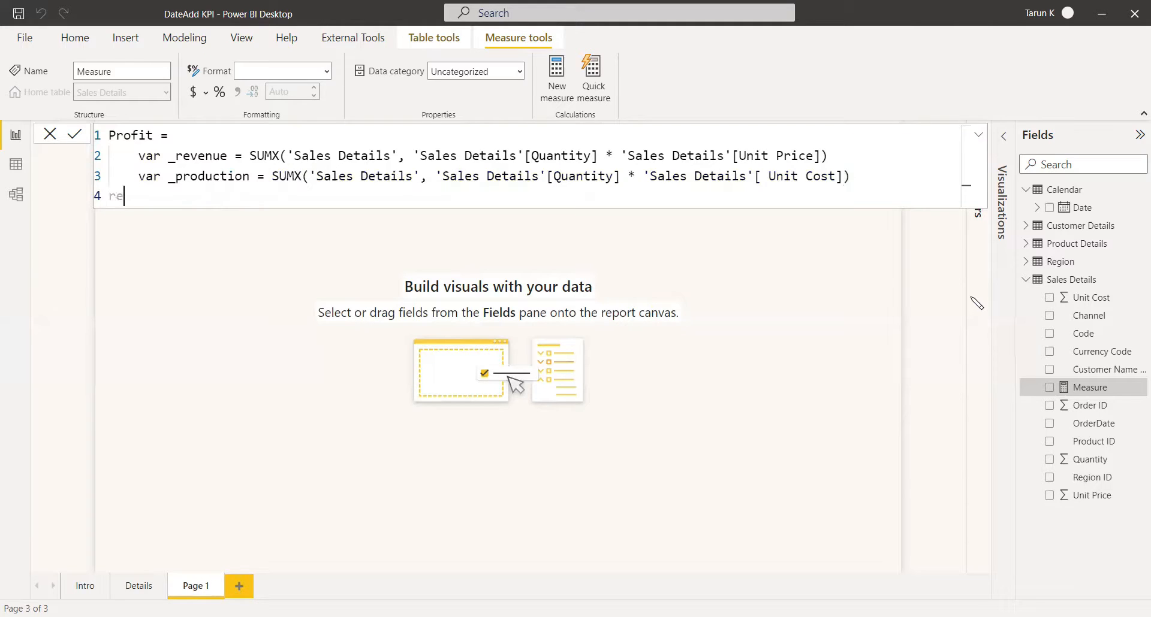
text(turn)
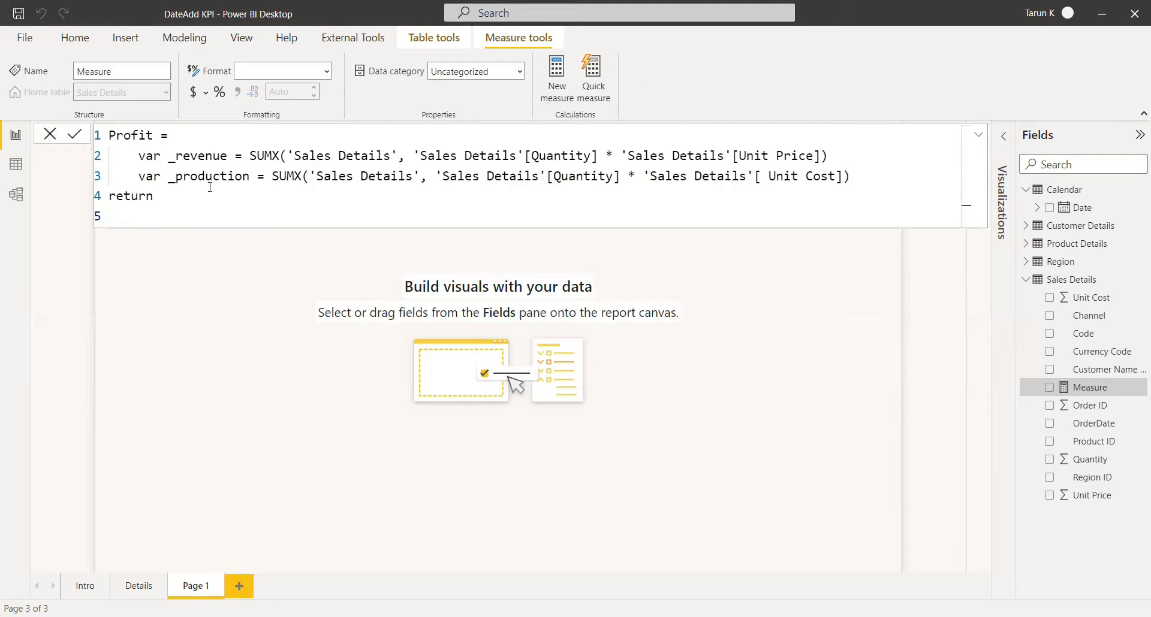
click(144, 215)
text(_revenue)
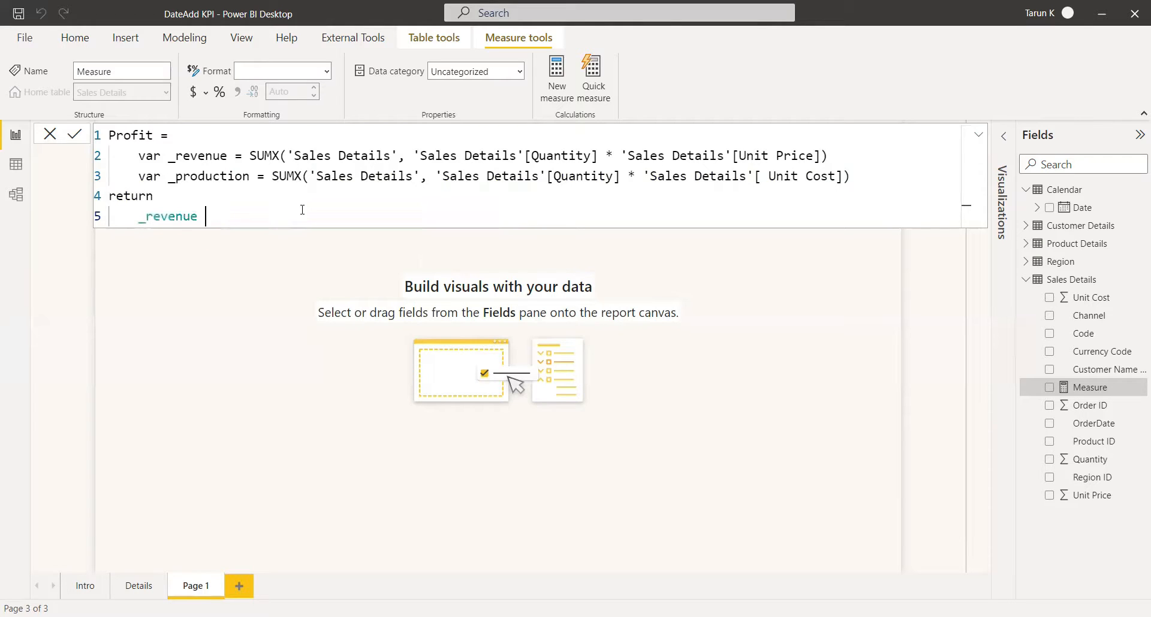
text(-)
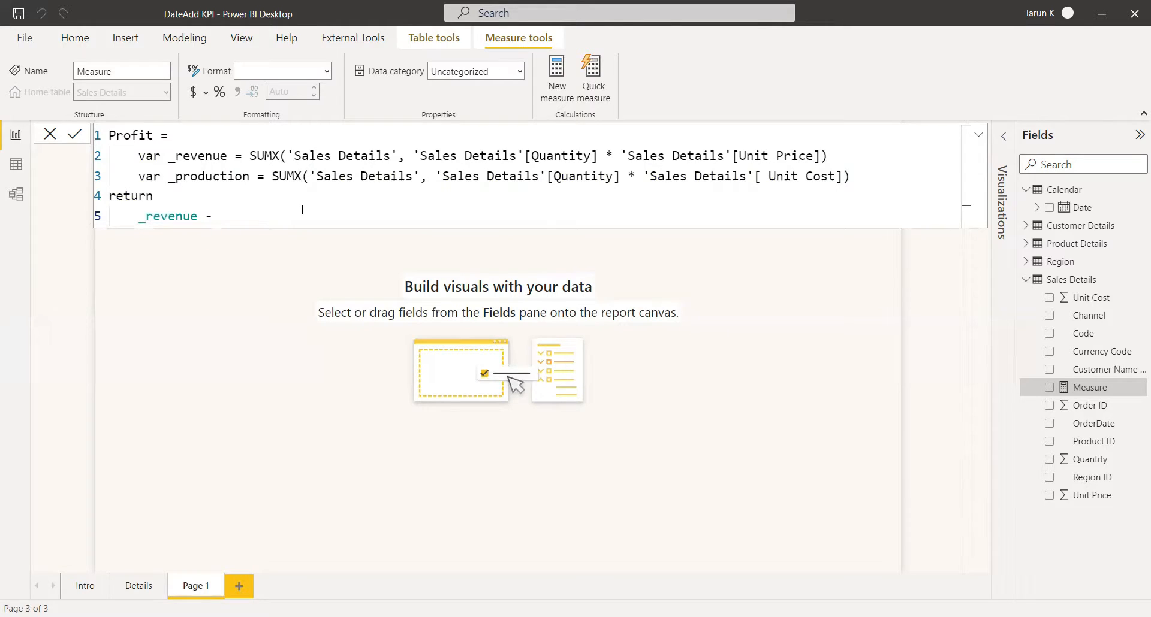
text(_production)
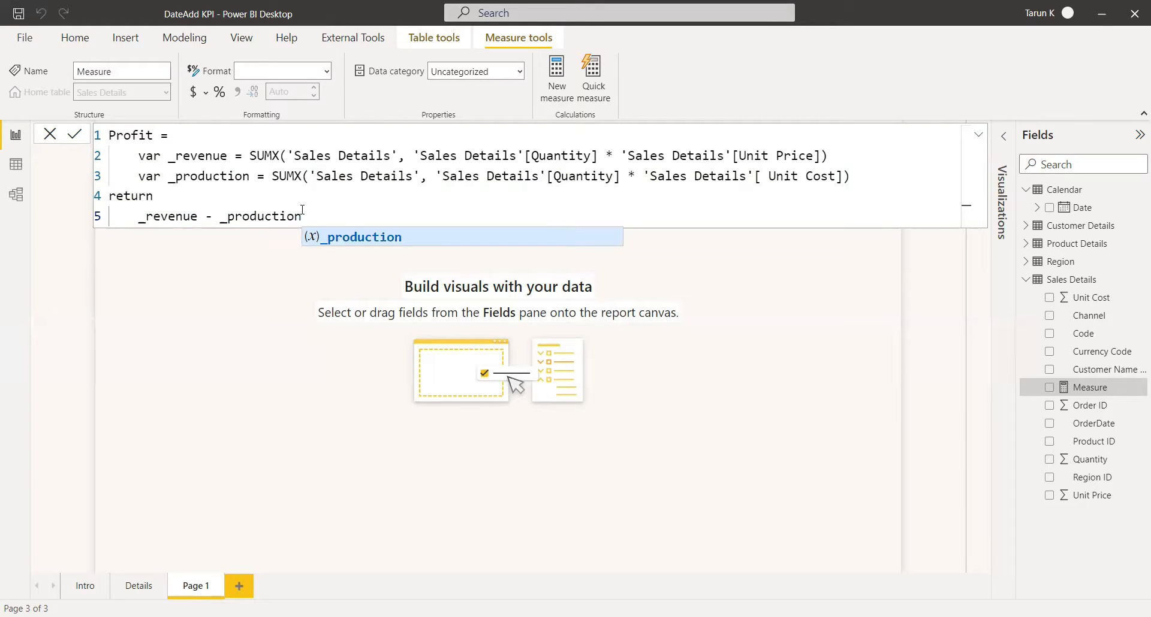
click(73, 133)
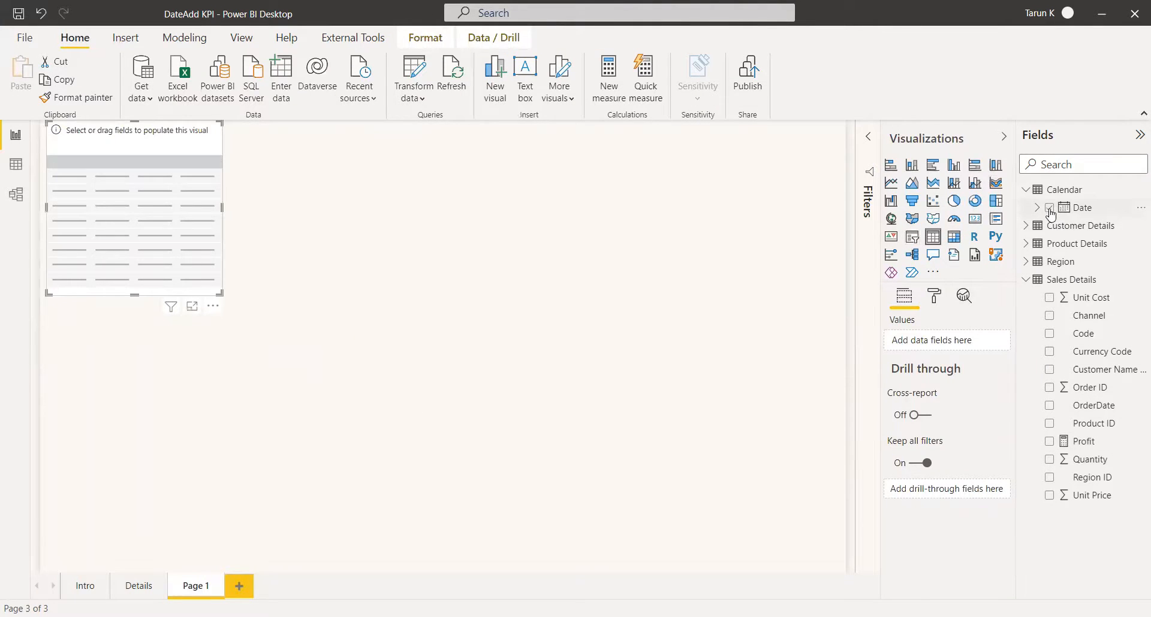
Fill the table with Calendar Date at Year and Month level plus the Profit measure.
click(1051, 207)
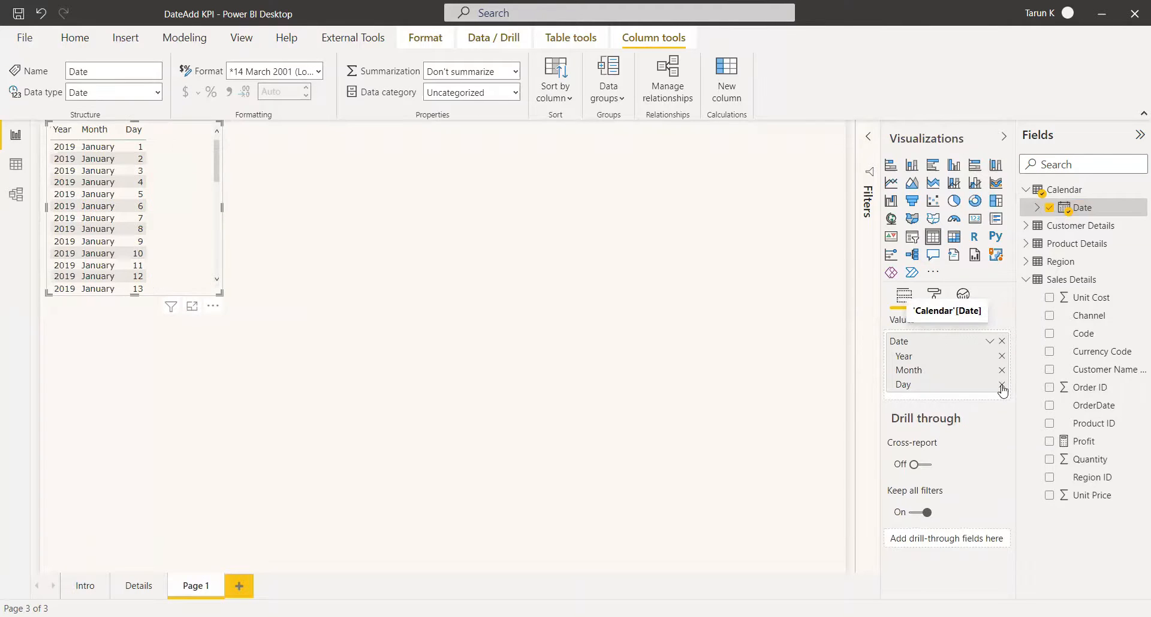
click(1000, 385)
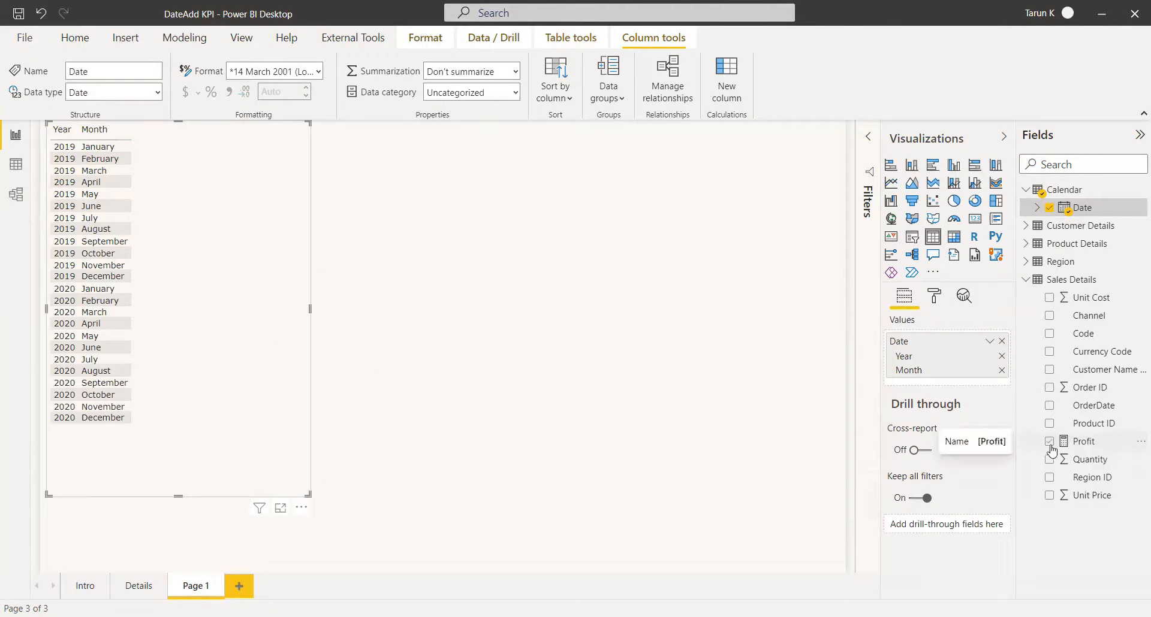
click(1050, 441)
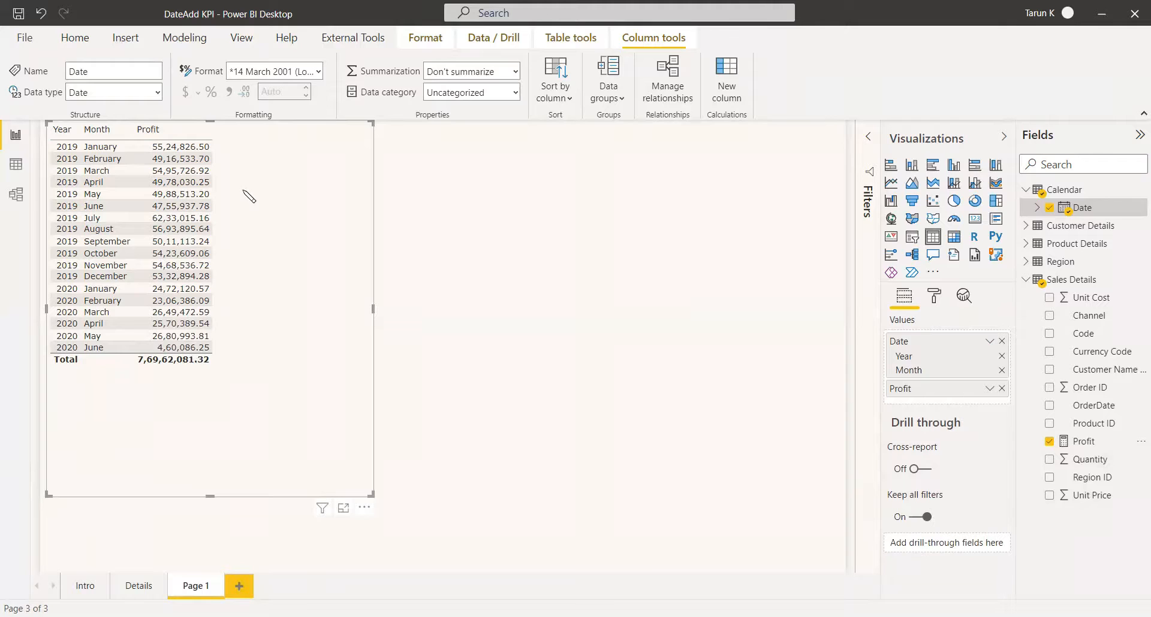
mouse_move(314, 226)
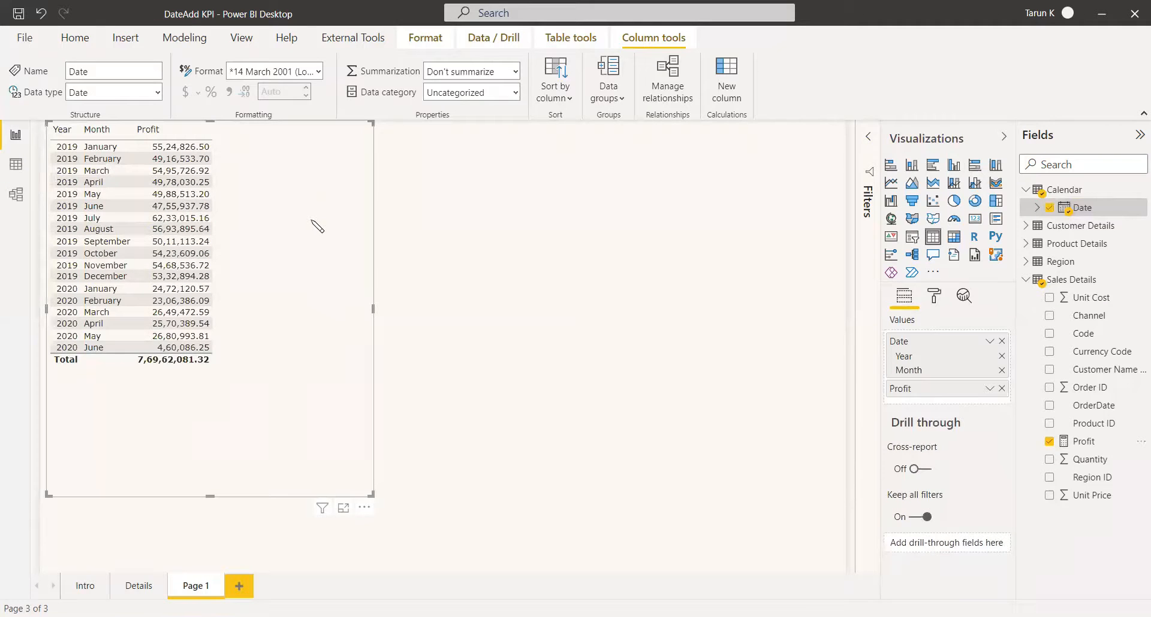
mouse_move(1072, 280)
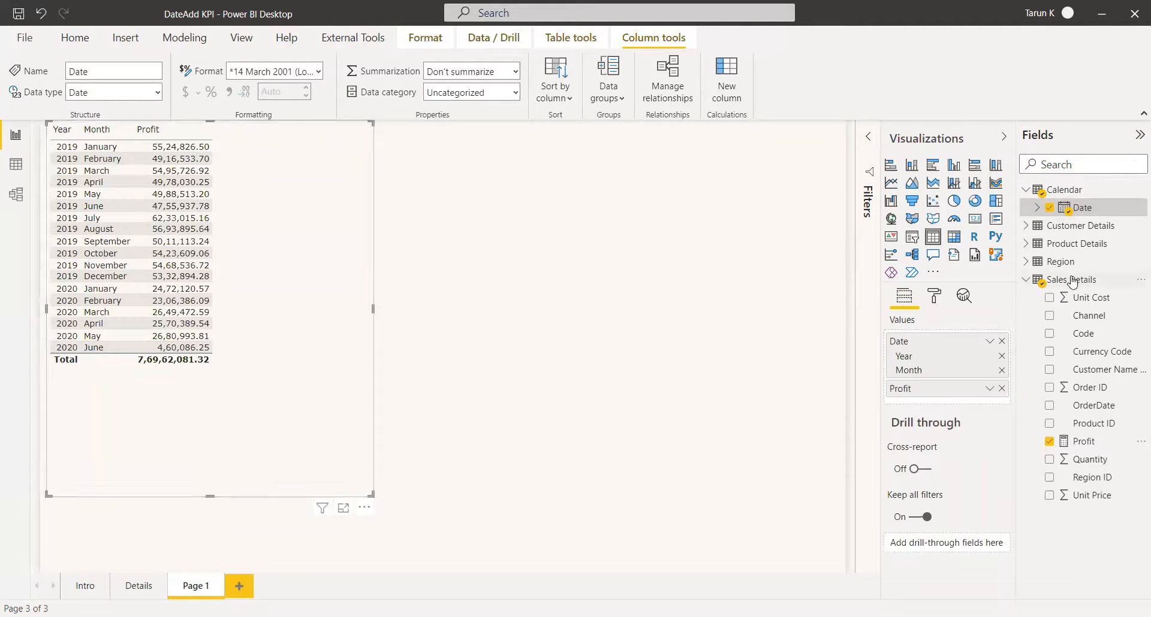
mouse_move(1071, 279)
text(P)
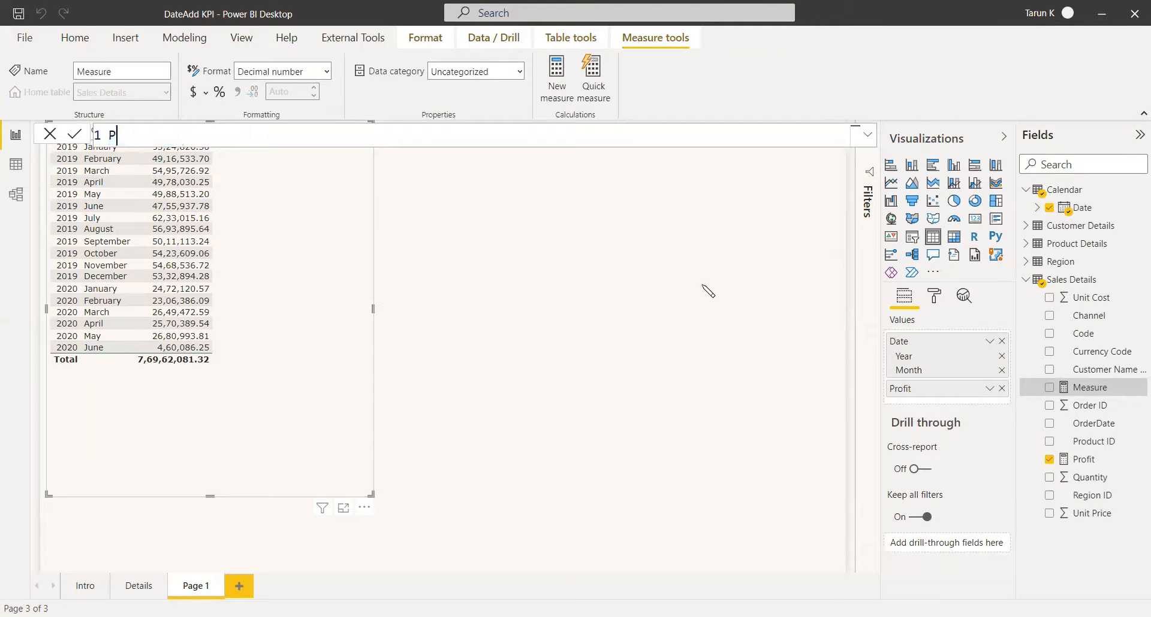
Write Pervious Month Profit = CALCULATE([Profit], DATEADD('Calendar'[Date], -1, MONTH)).
text(ervious)
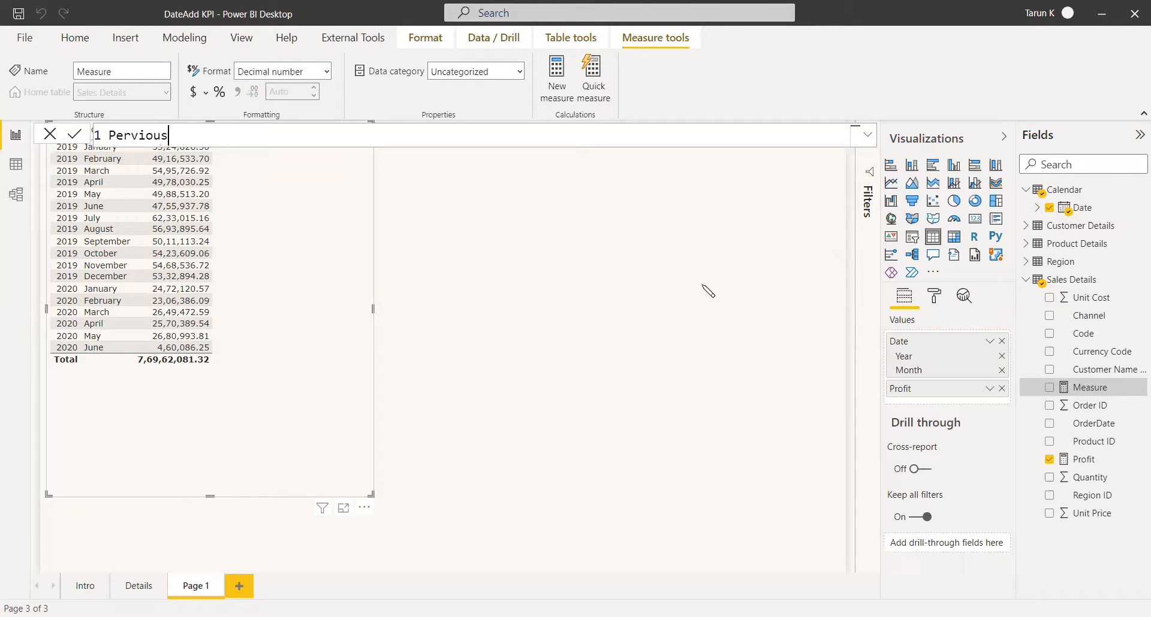
text(Month Profit = c)
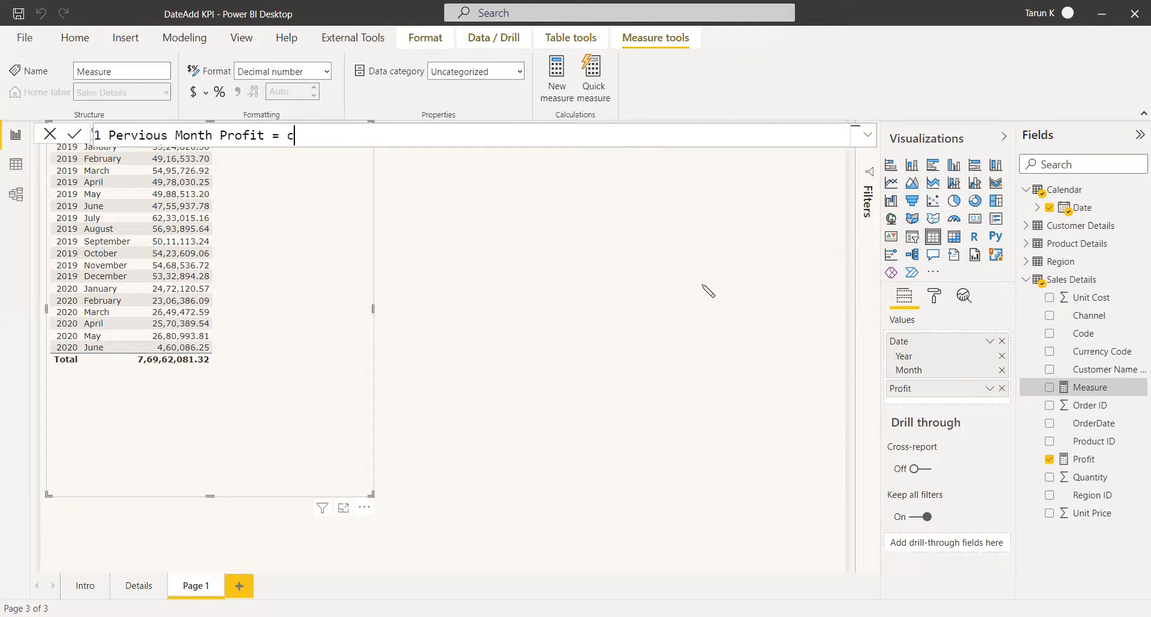
text(ALCULATE()
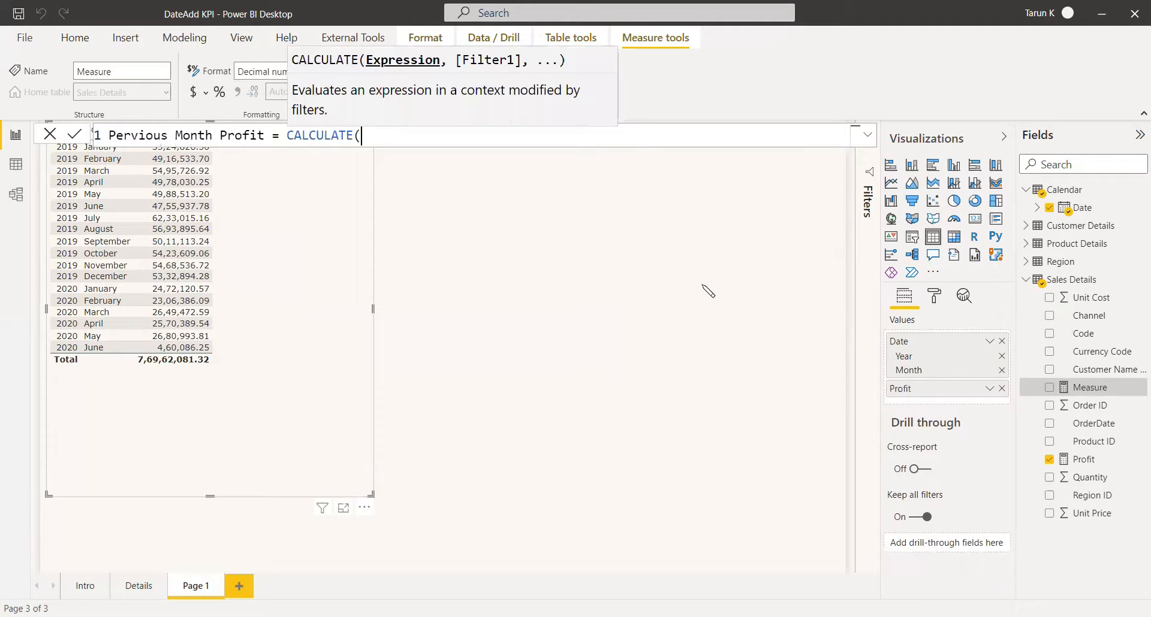
text(pr)
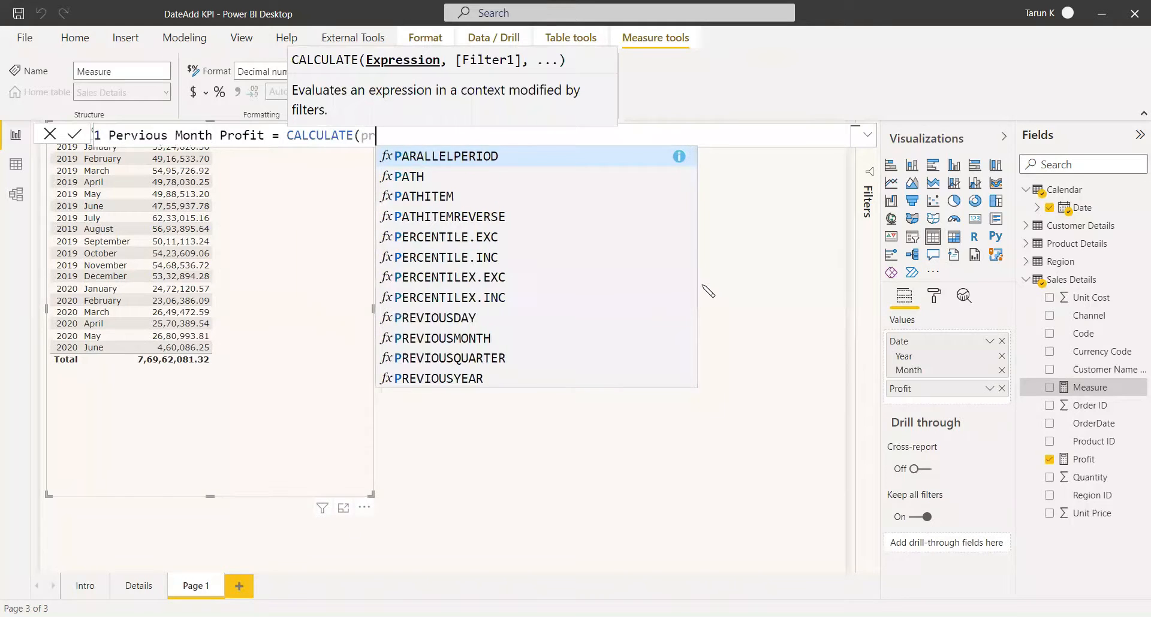
text(ofit])
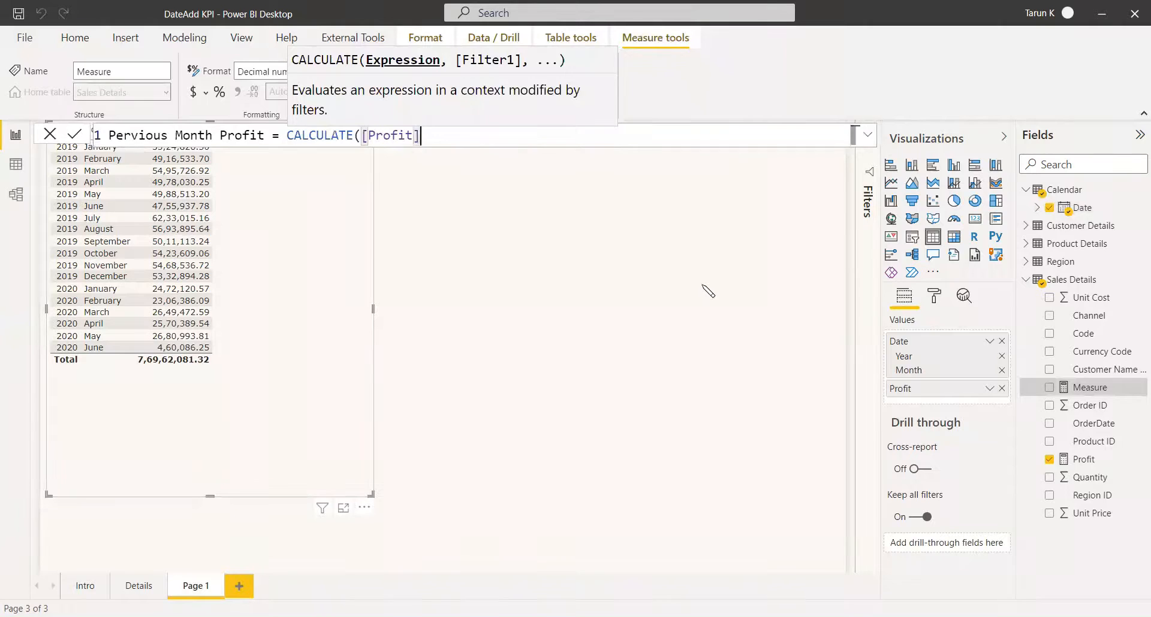
text(,)
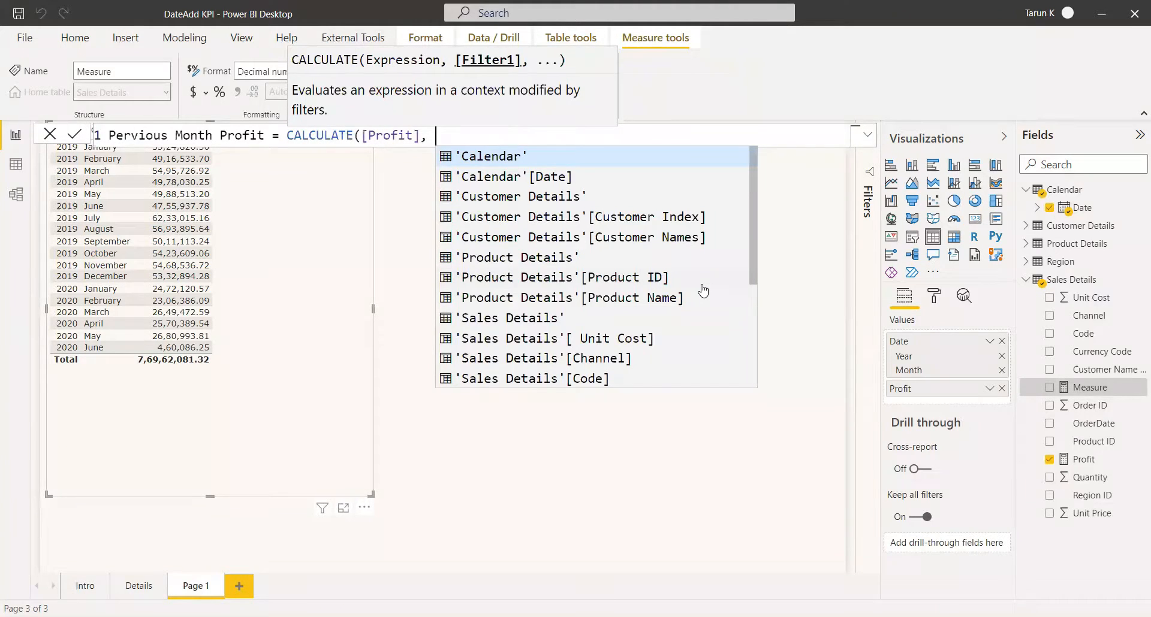
text(DATEADD('Calendar'[Date],)
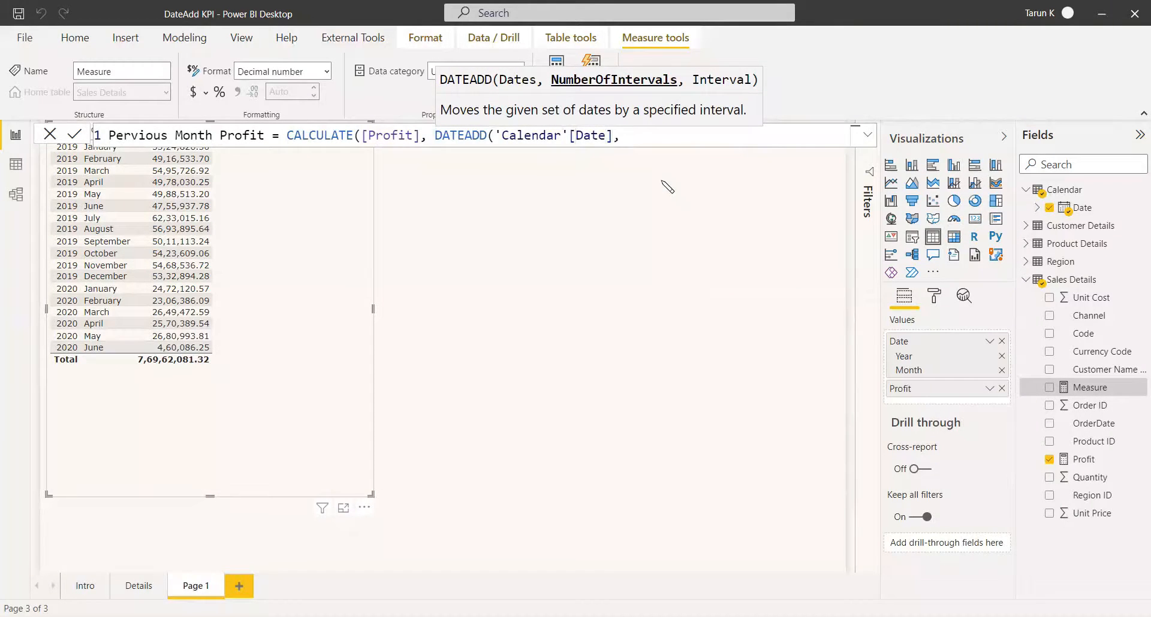
text(-1,)
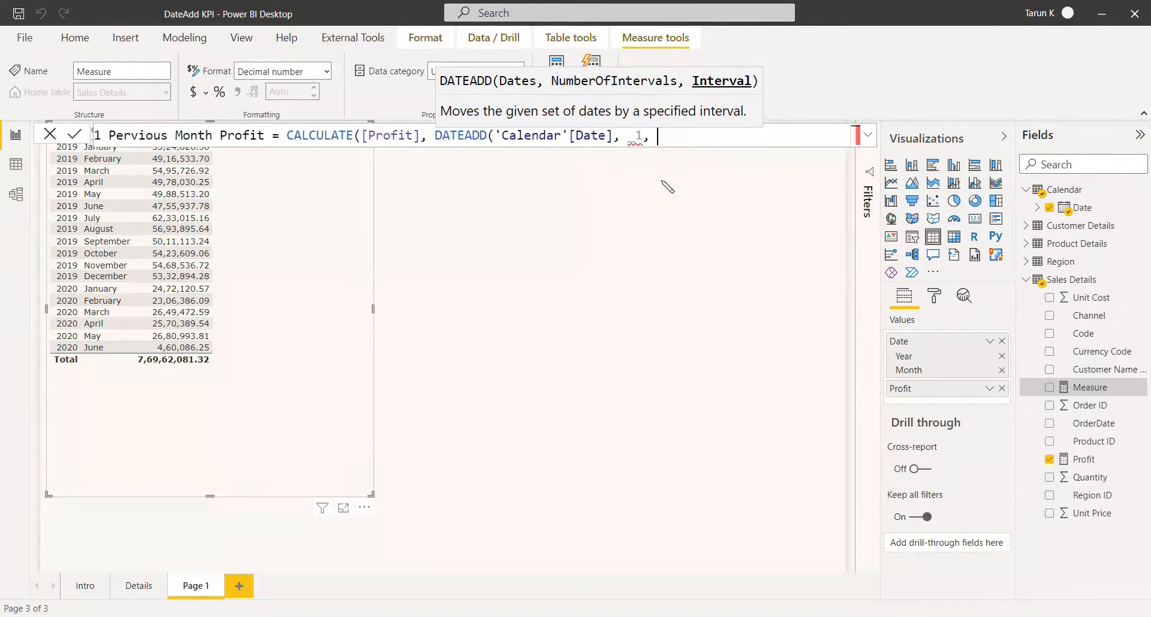
text(MONTH)
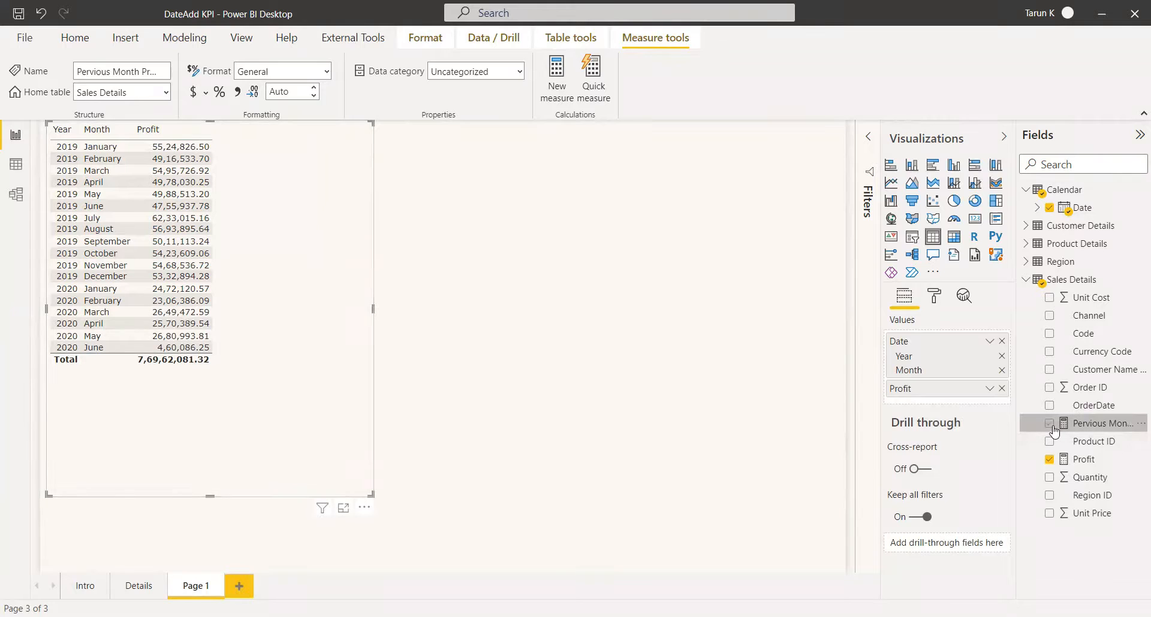
Add Pervious Month Profit to the table and check February 2019 against January's profit.
click(1051, 430)
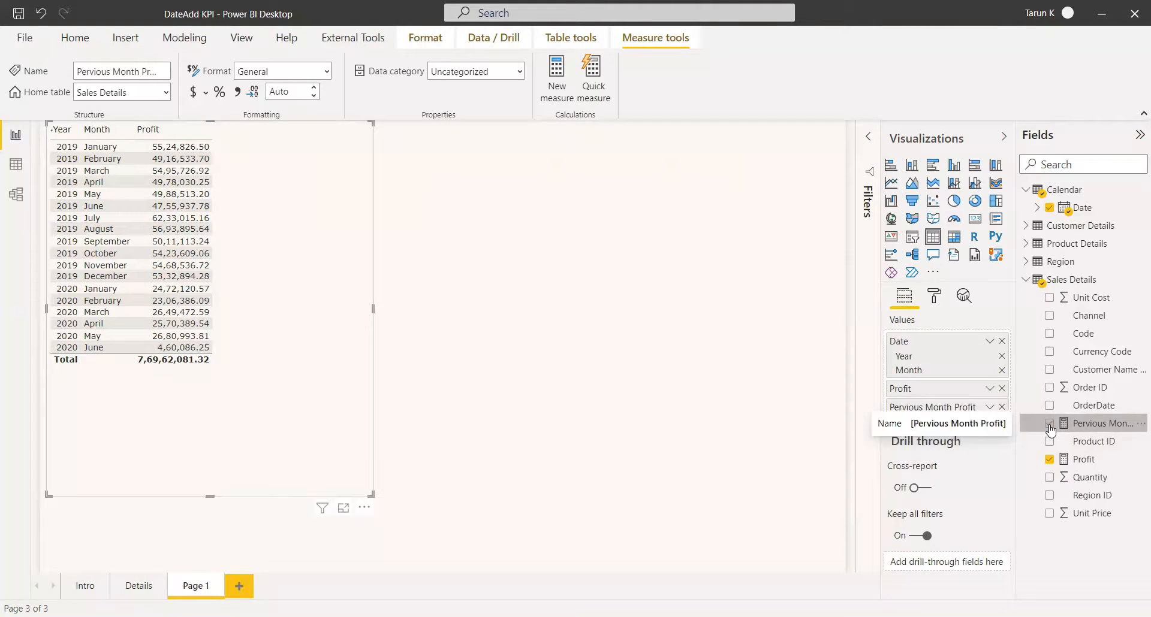
click(1050, 424)
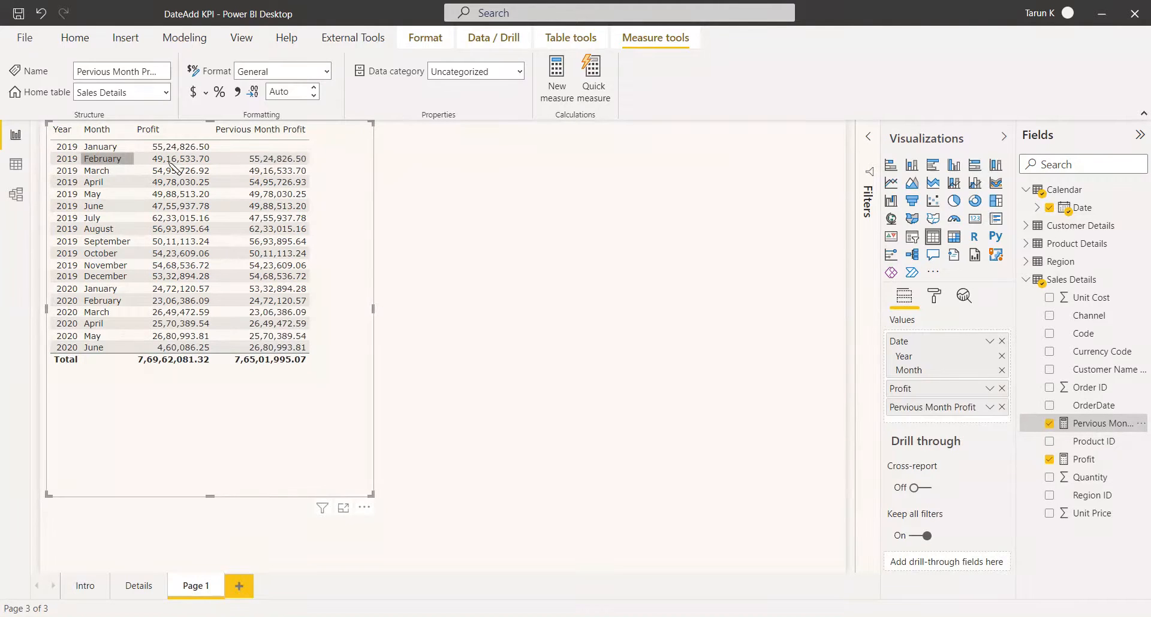
click(179, 158)
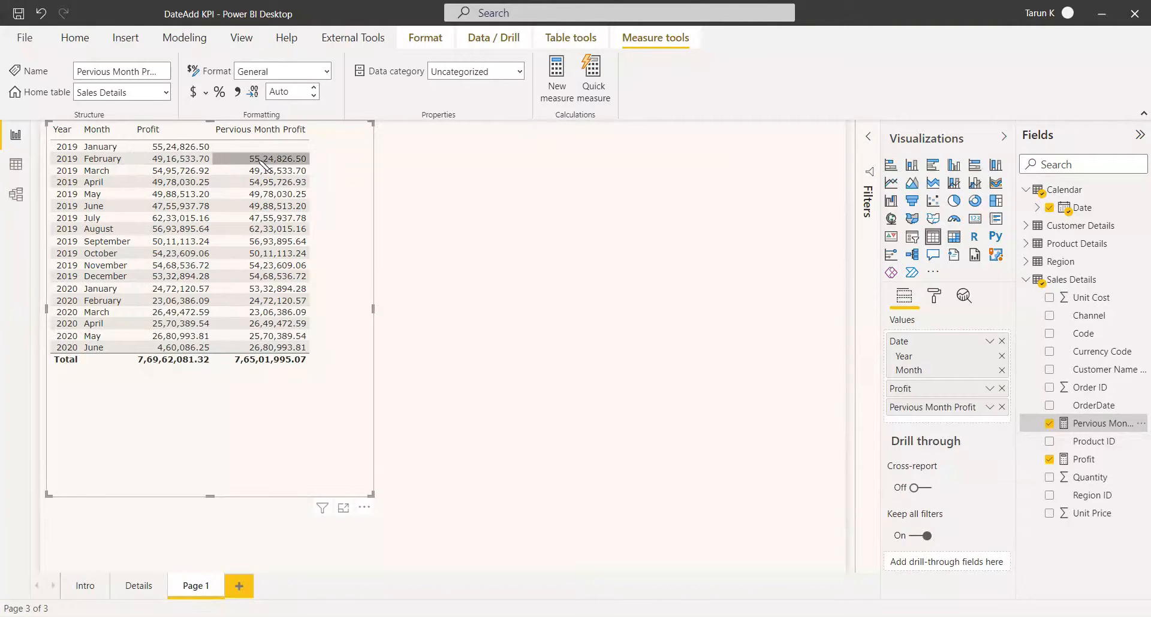
click(180, 146)
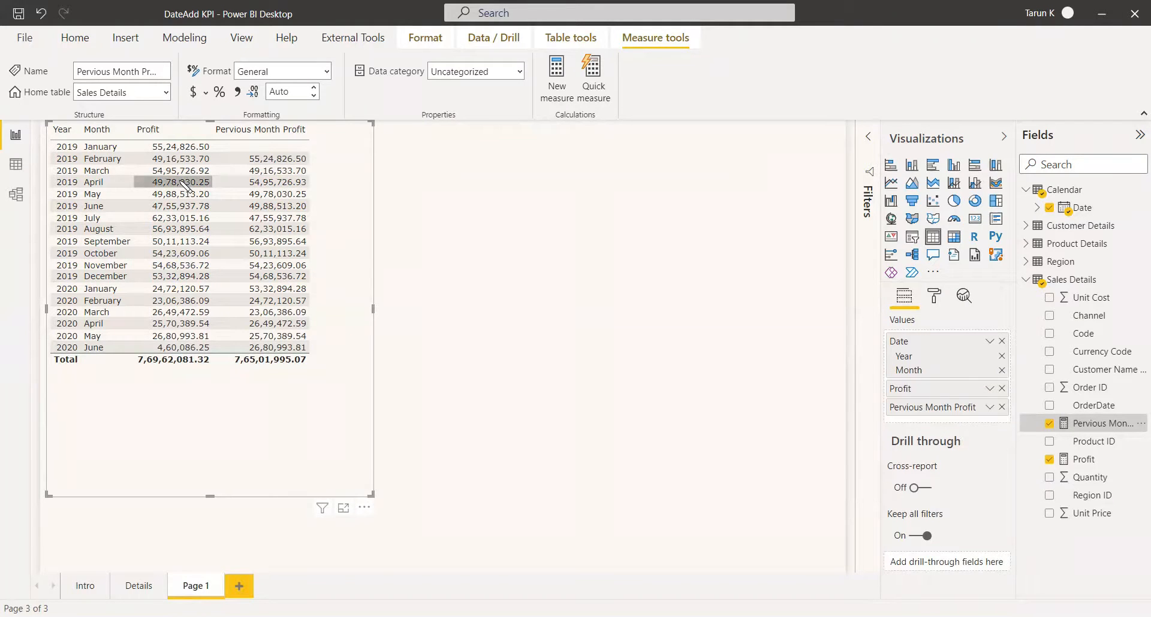
mouse_move(187, 182)
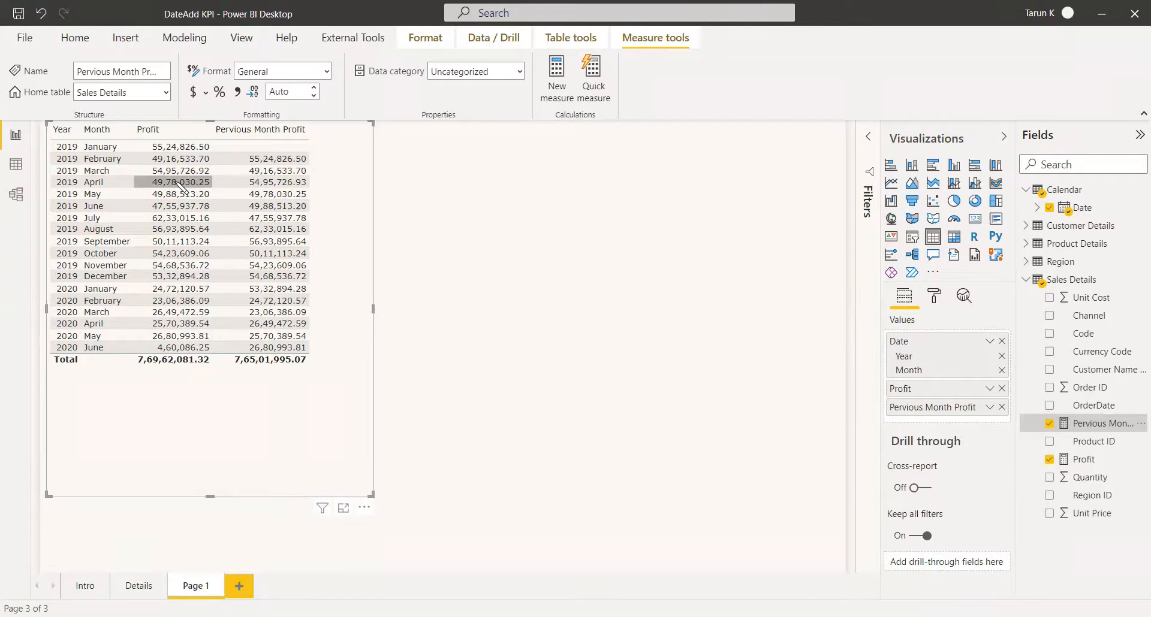
mouse_move(419, 325)
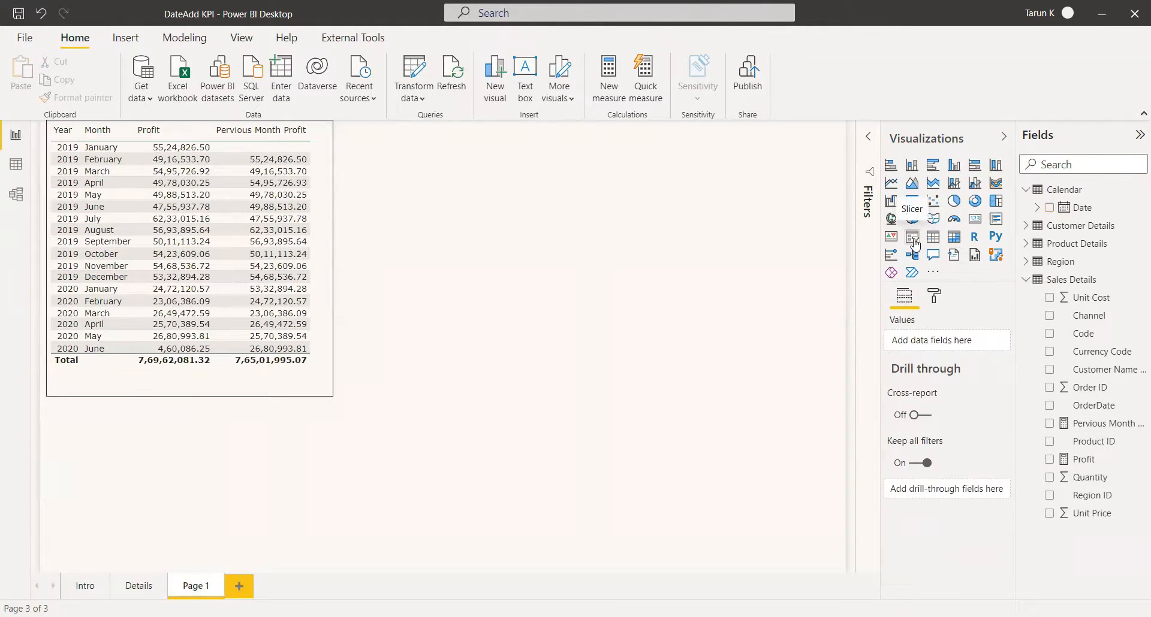
click(912, 202)
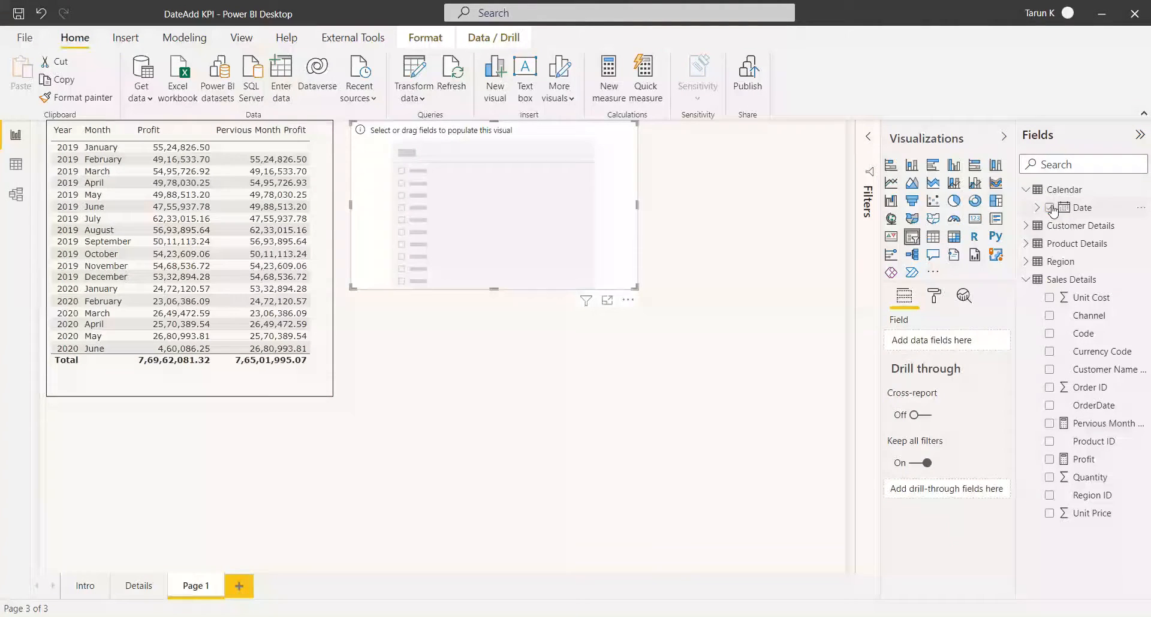
Make the slicer a checklist of Calendar Date as a Year-Month hierarchy with 2019 expanded.
click(1050, 208)
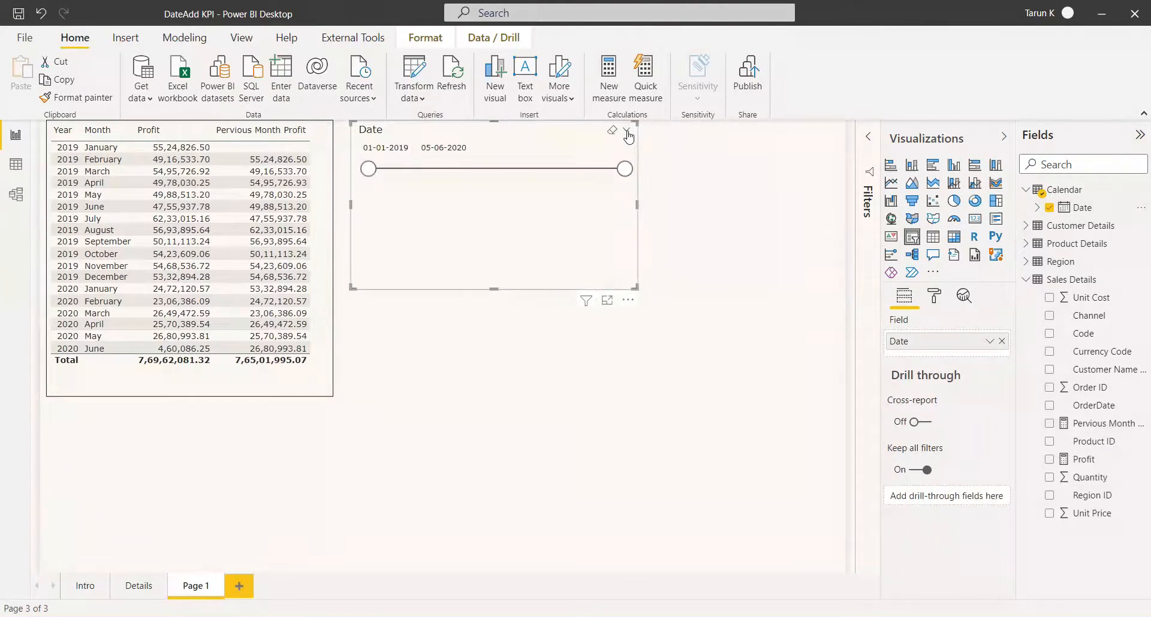
click(626, 129)
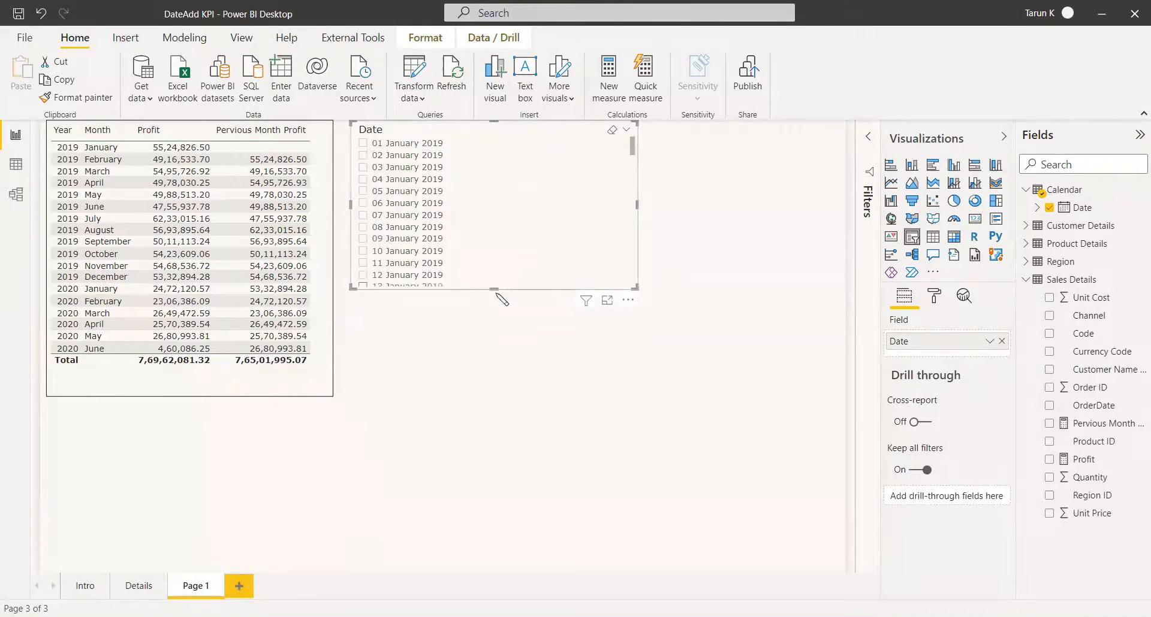
click(994, 340)
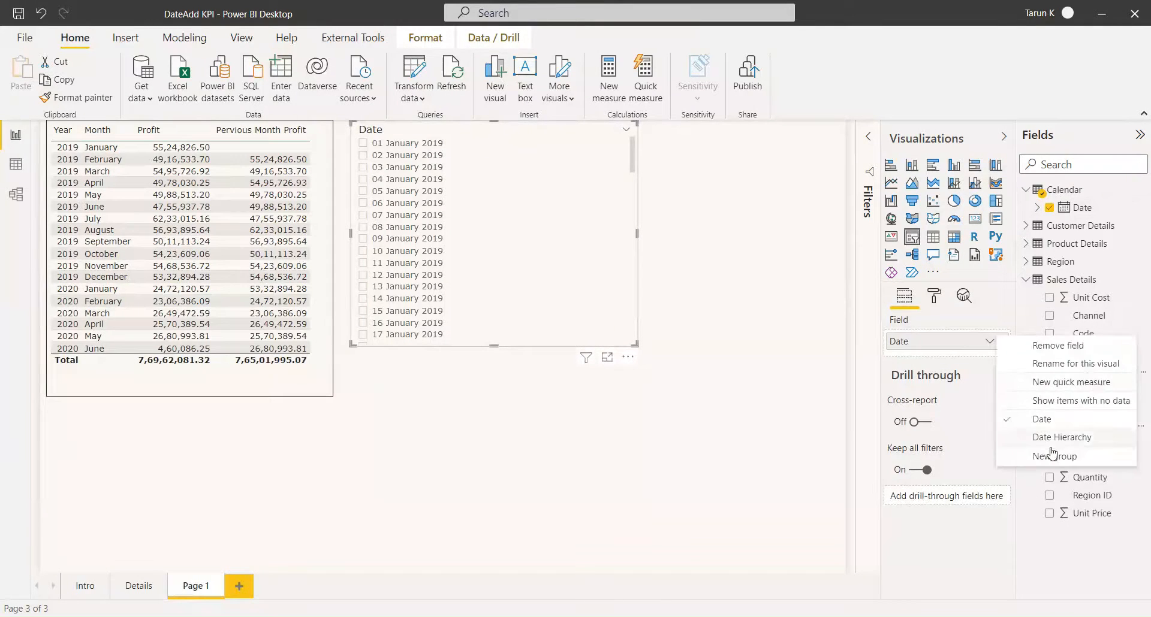
click(1061, 436)
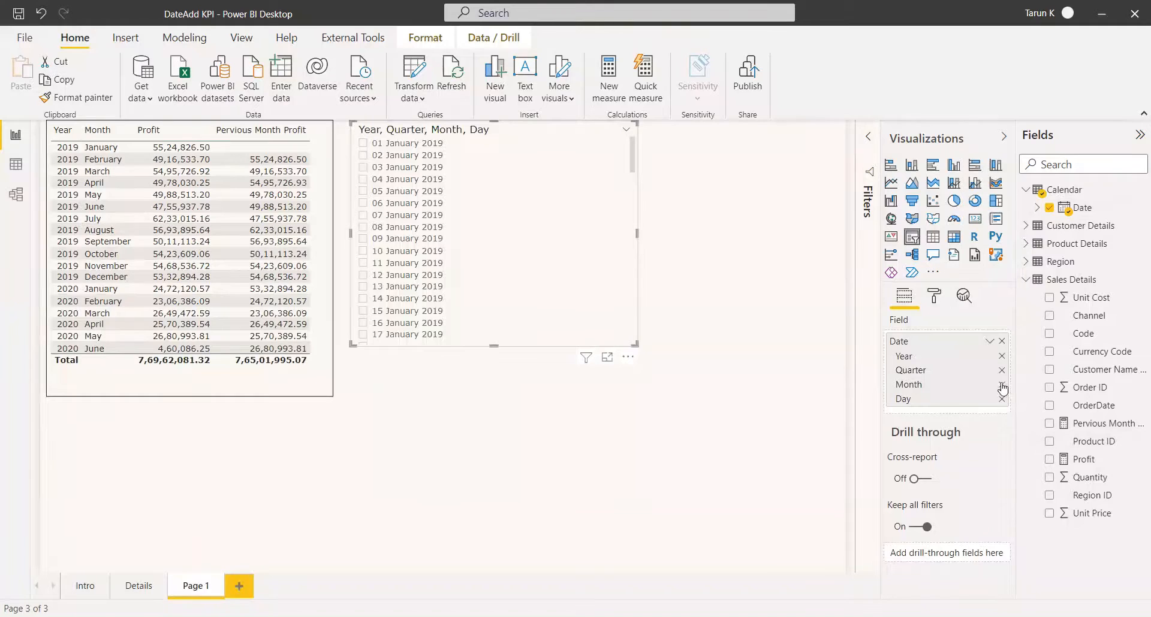
click(1000, 370)
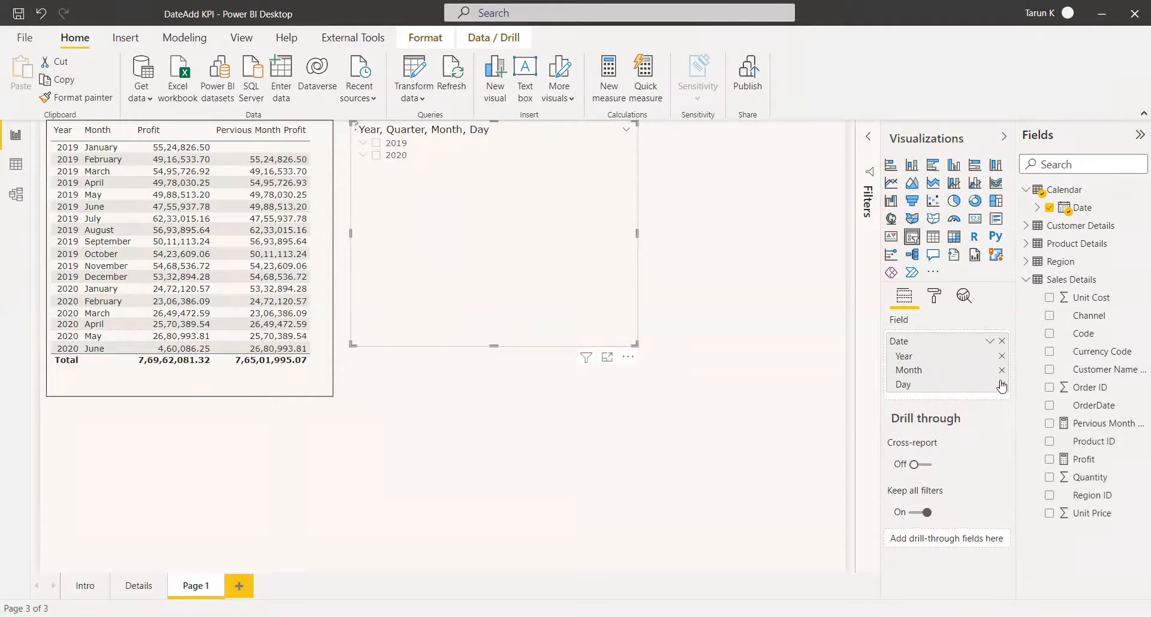
click(1001, 385)
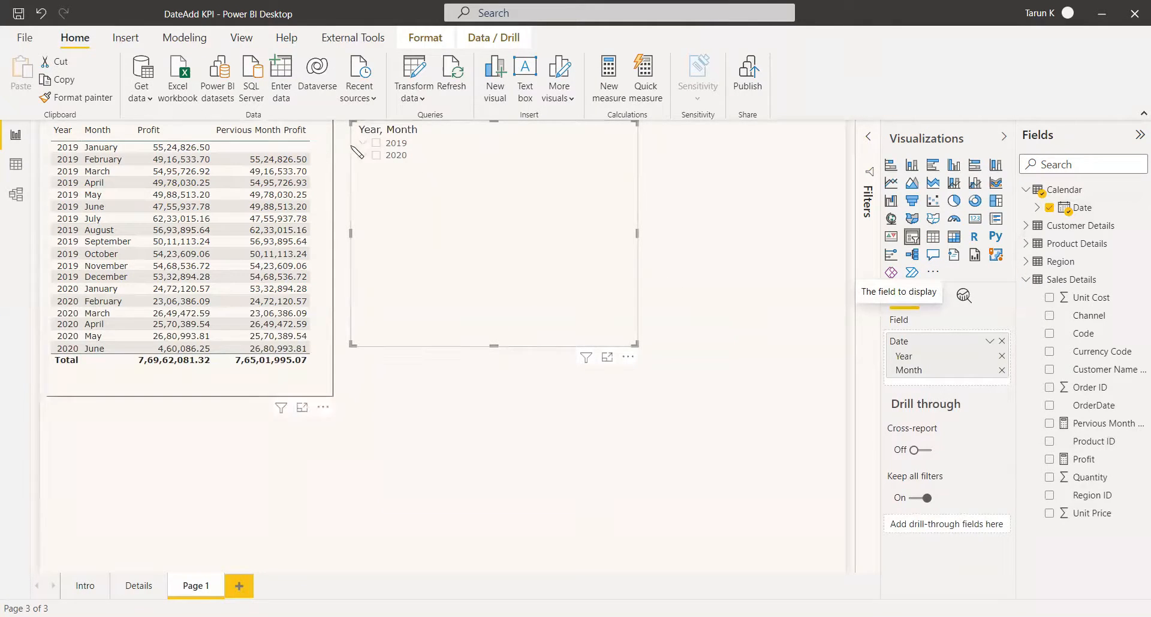
click(365, 142)
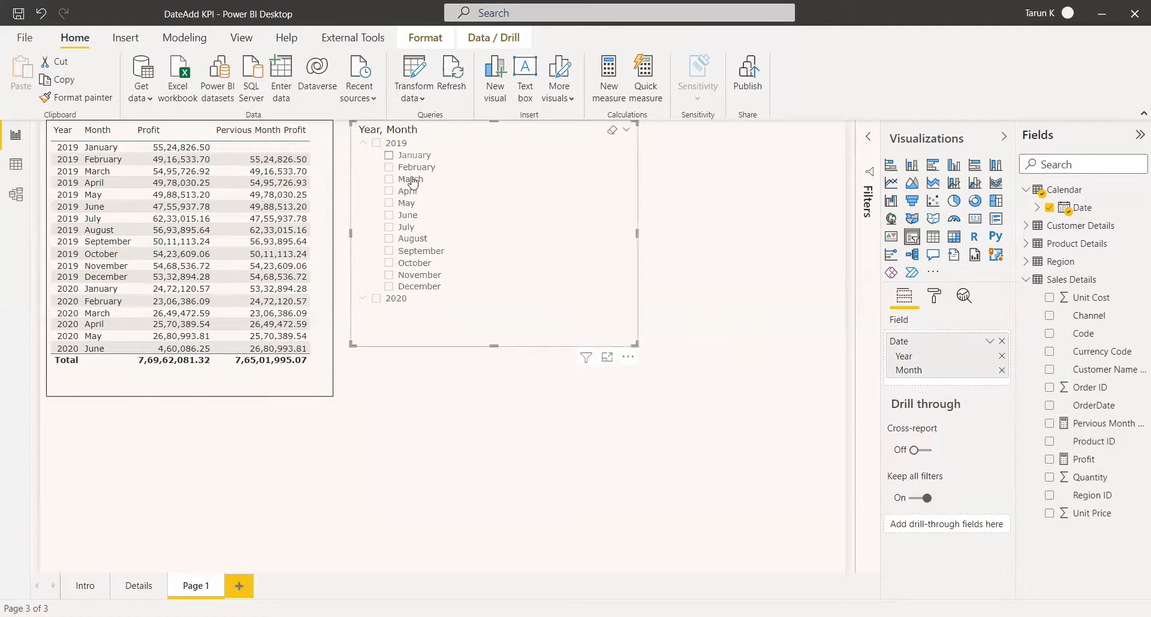
click(953, 219)
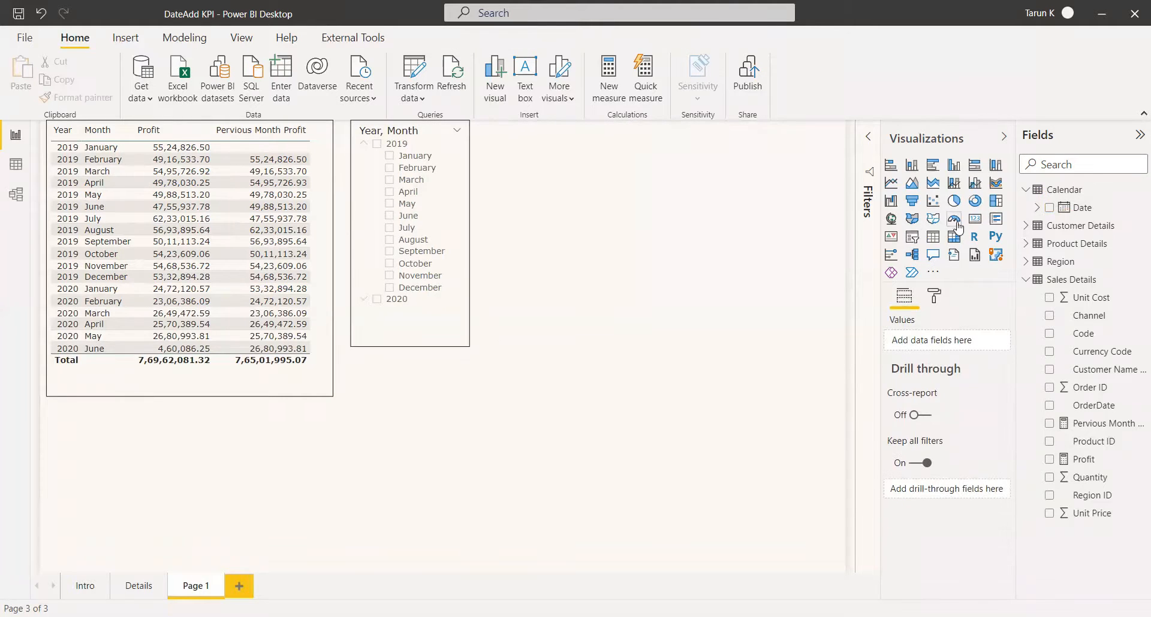
Add a gauge with Profit as value and Pervious Month Profit as target, filtered to June 2019.
click(953, 219)
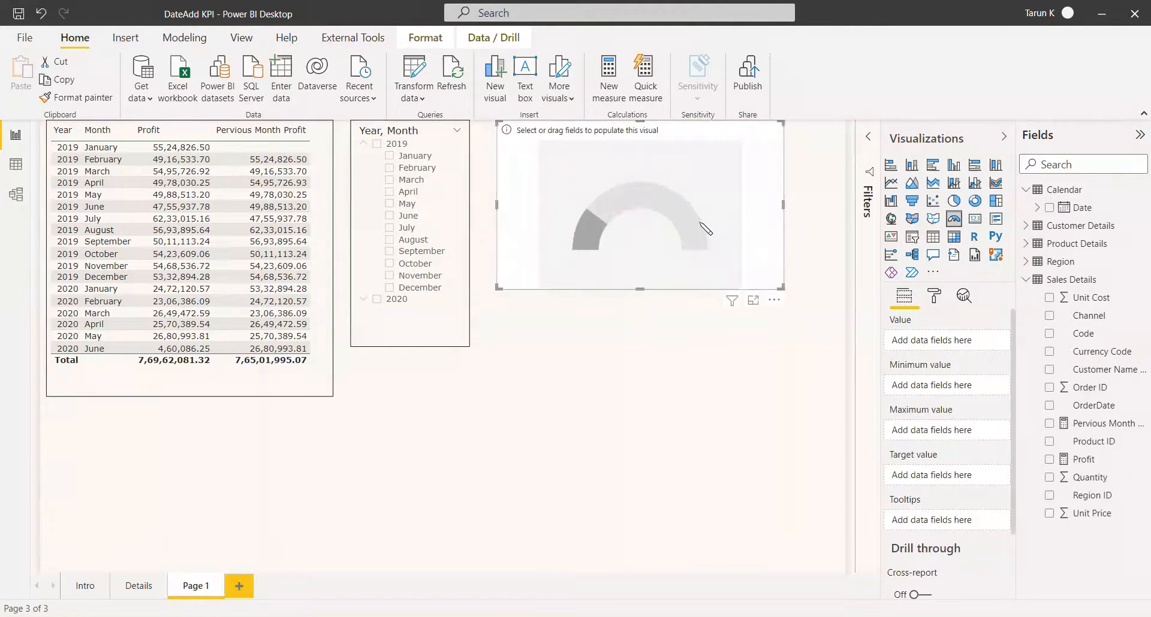
mouse_move(1089, 477)
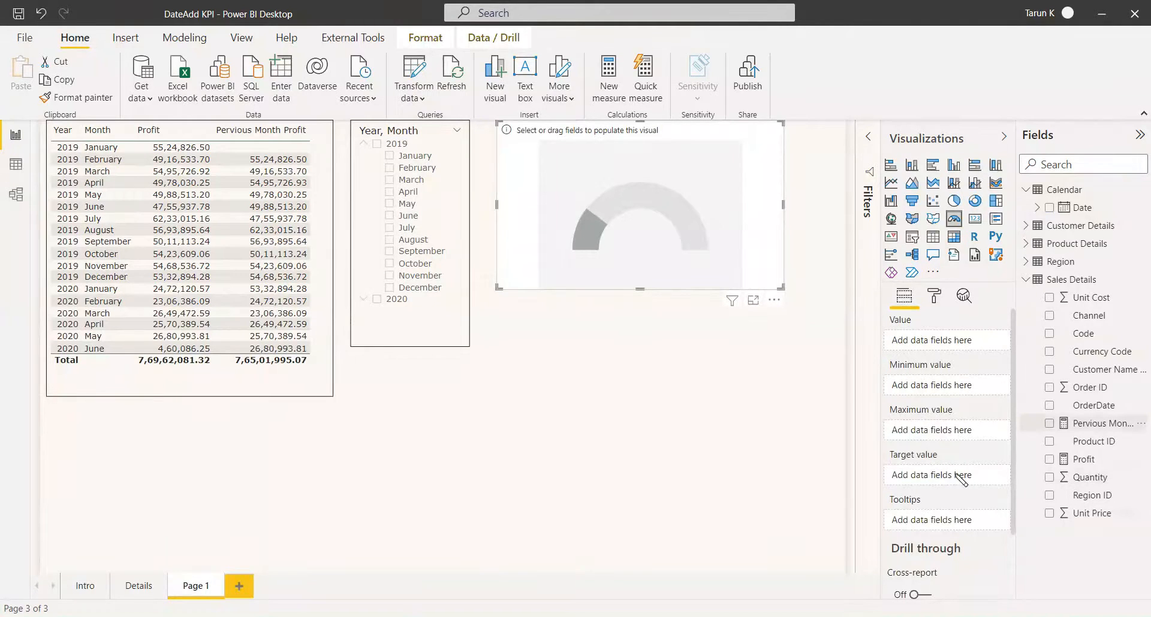
click(1049, 424)
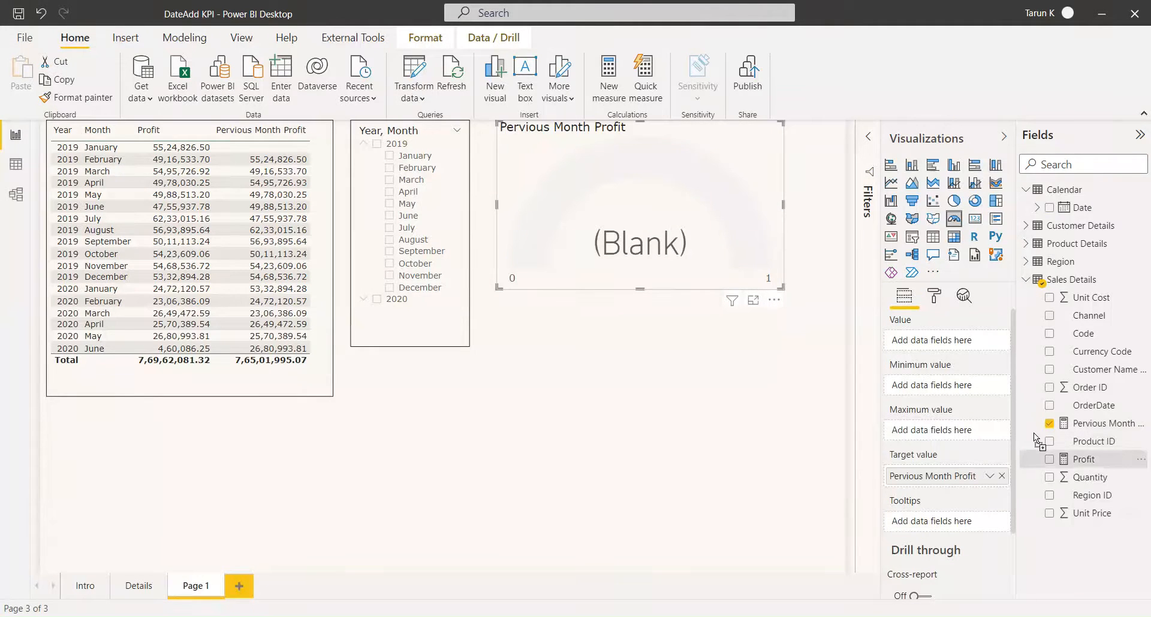
click(1050, 459)
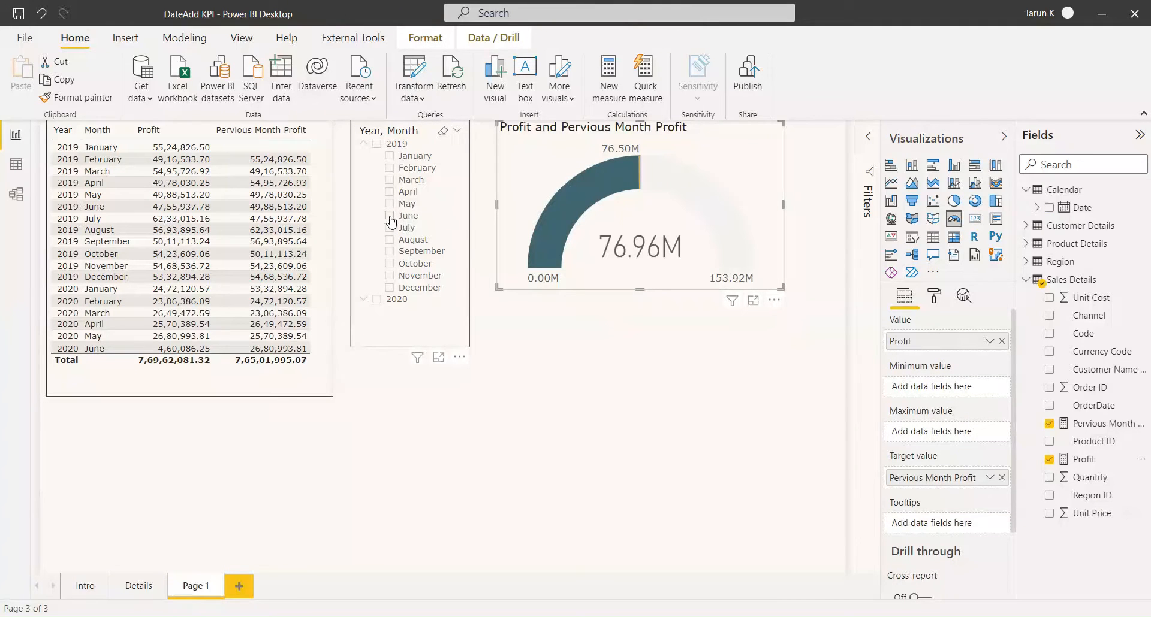
click(389, 215)
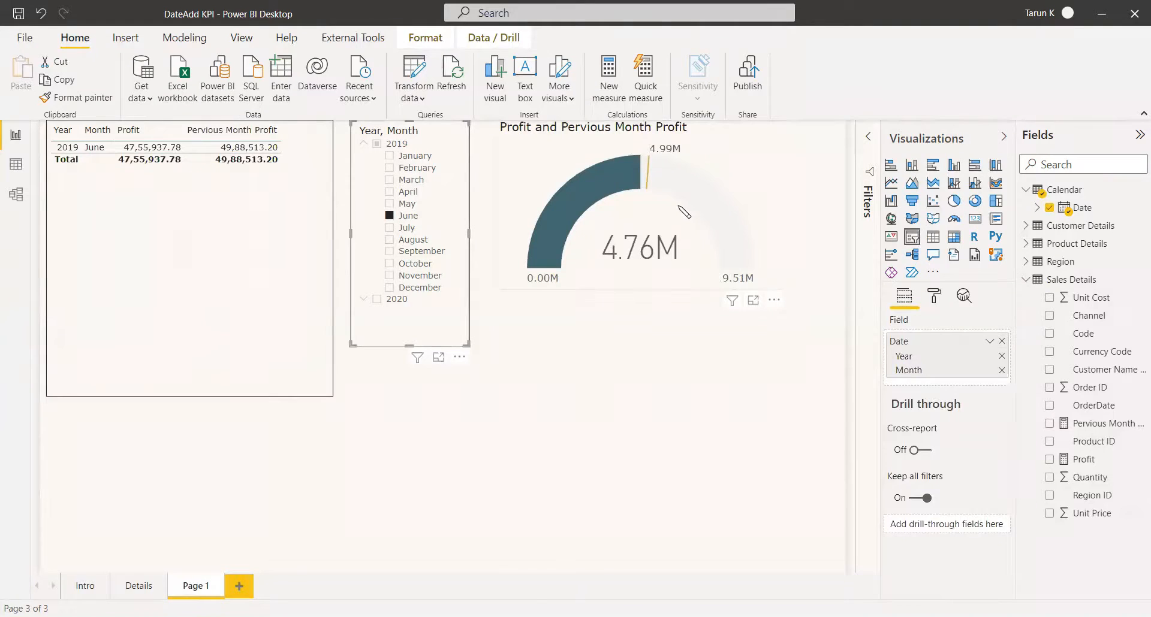
mouse_move(675, 160)
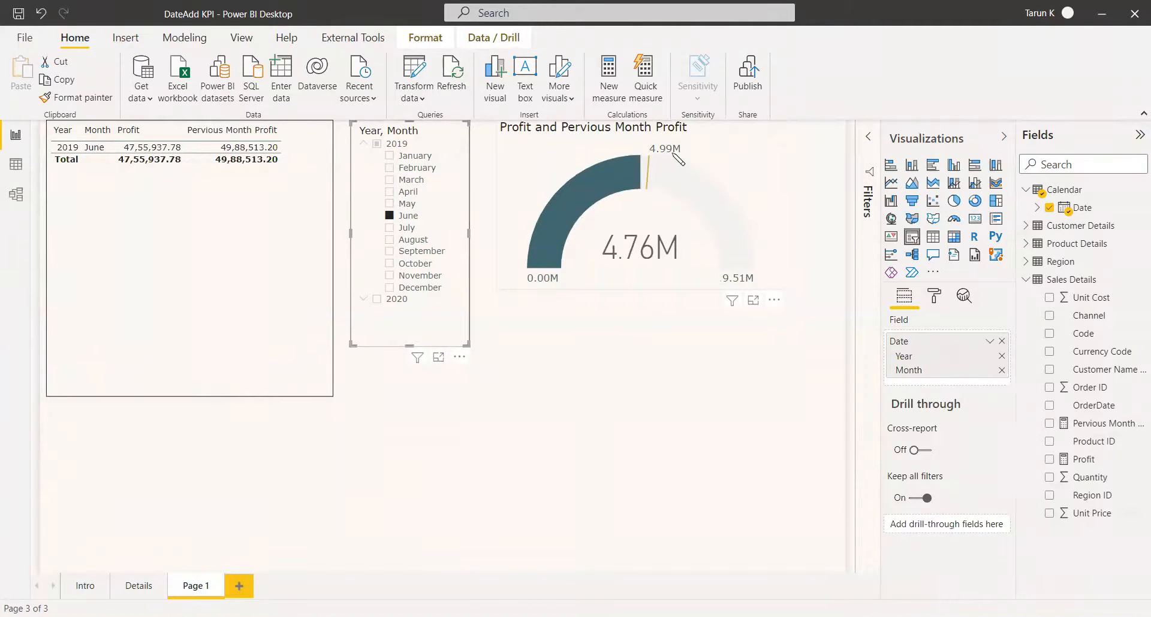
mouse_move(646, 270)
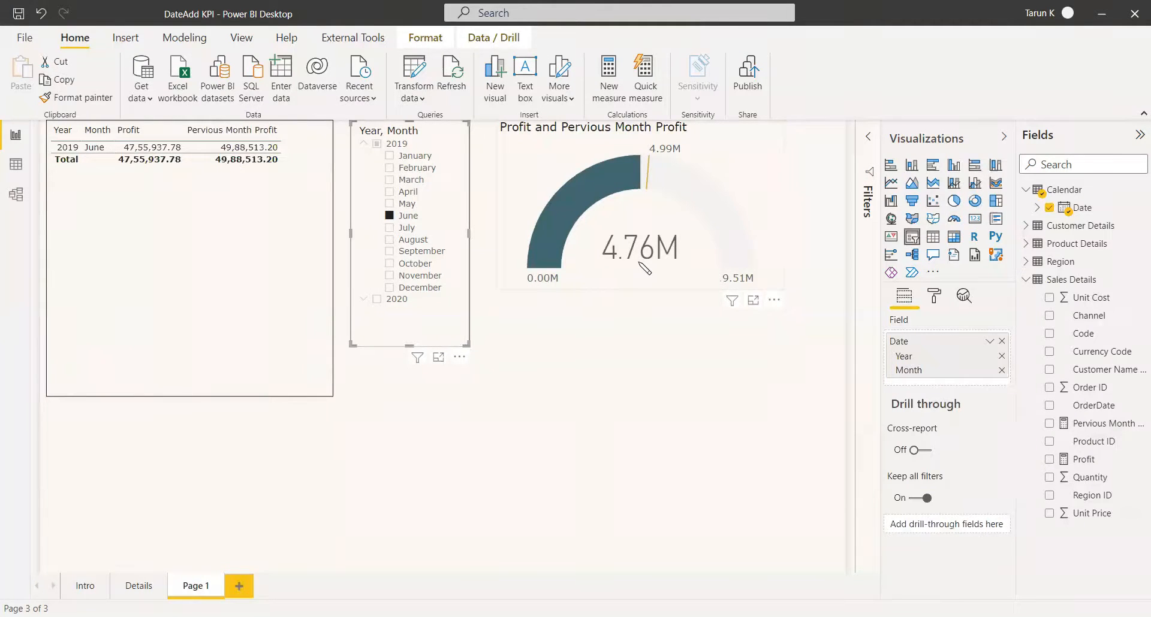
mouse_move(674, 281)
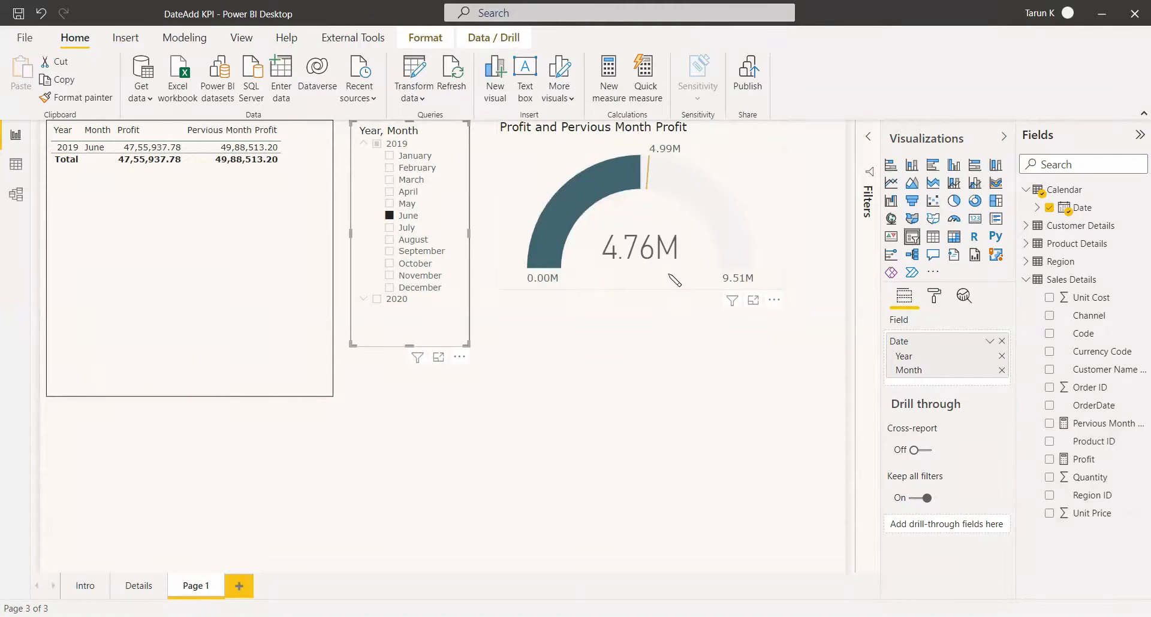
mouse_move(636, 297)
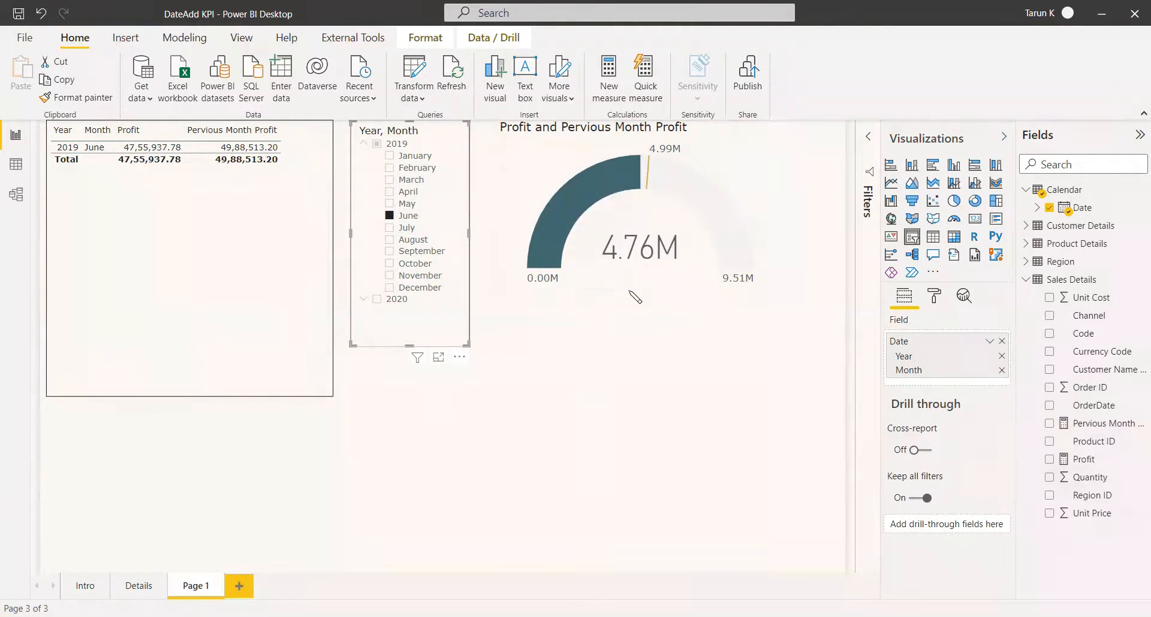
mouse_move(635, 285)
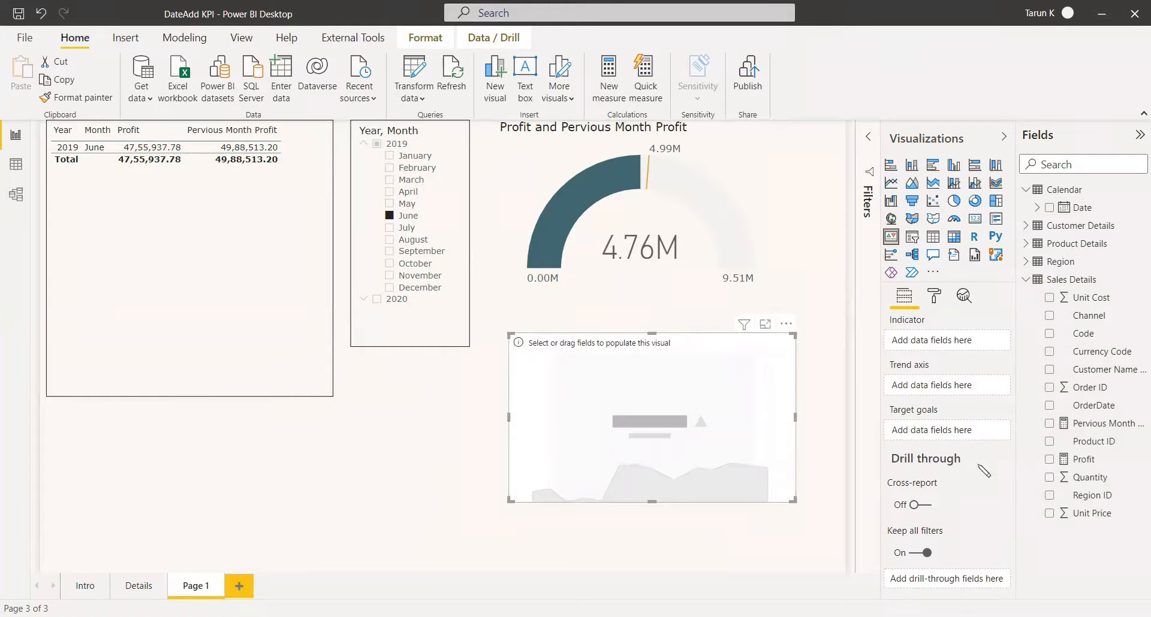
mouse_move(1101, 426)
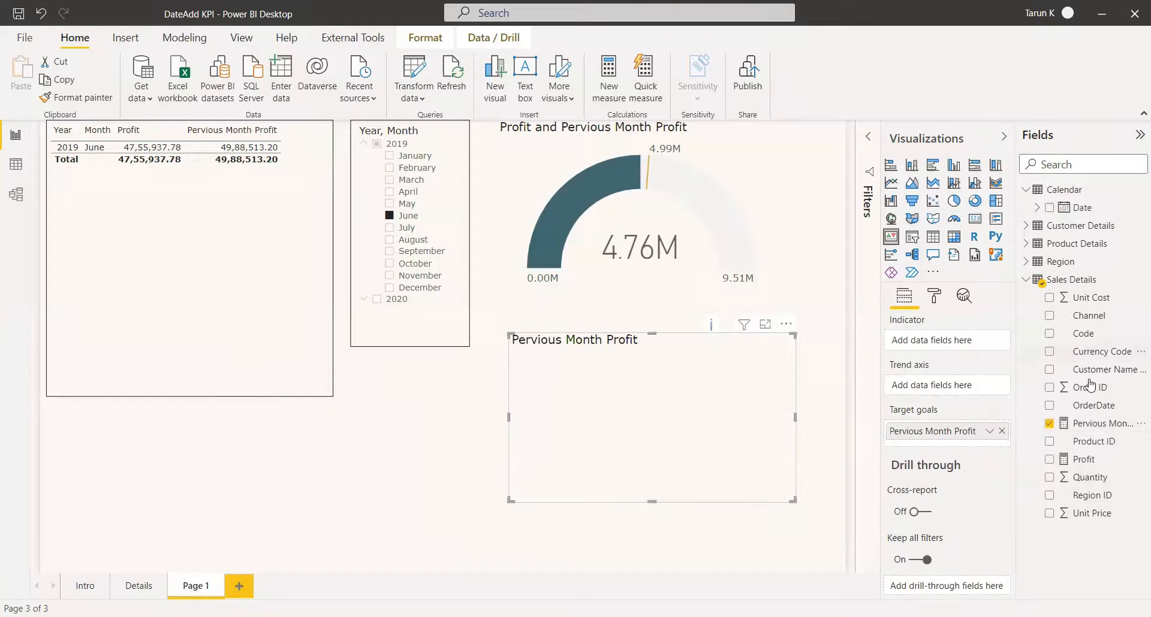
mouse_move(1095, 405)
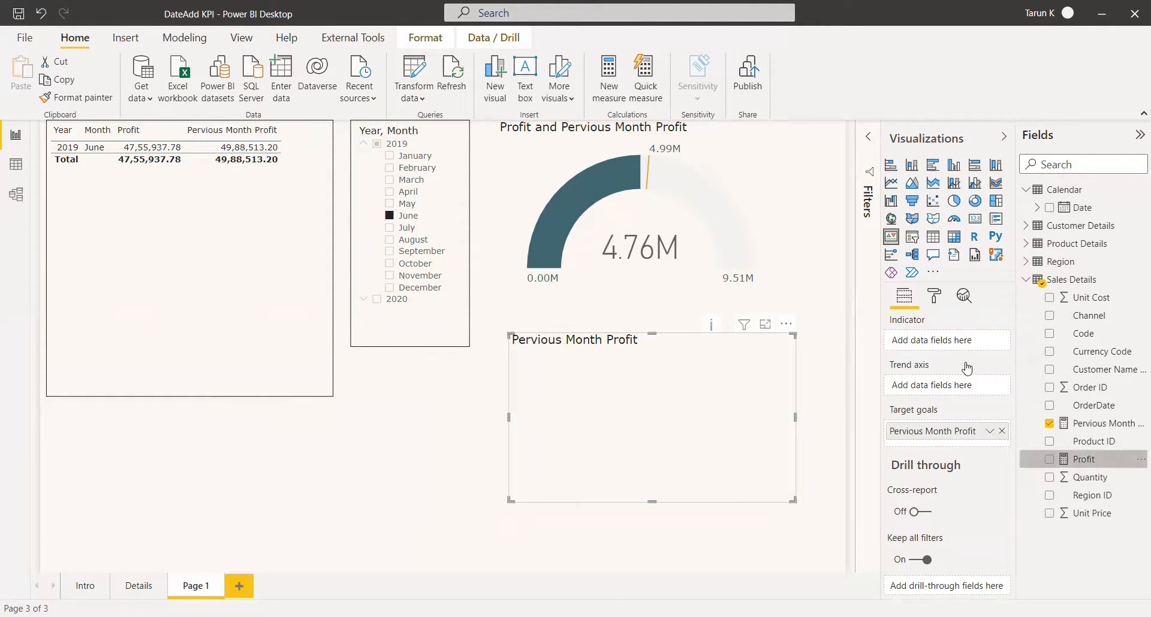
mouse_move(1055, 214)
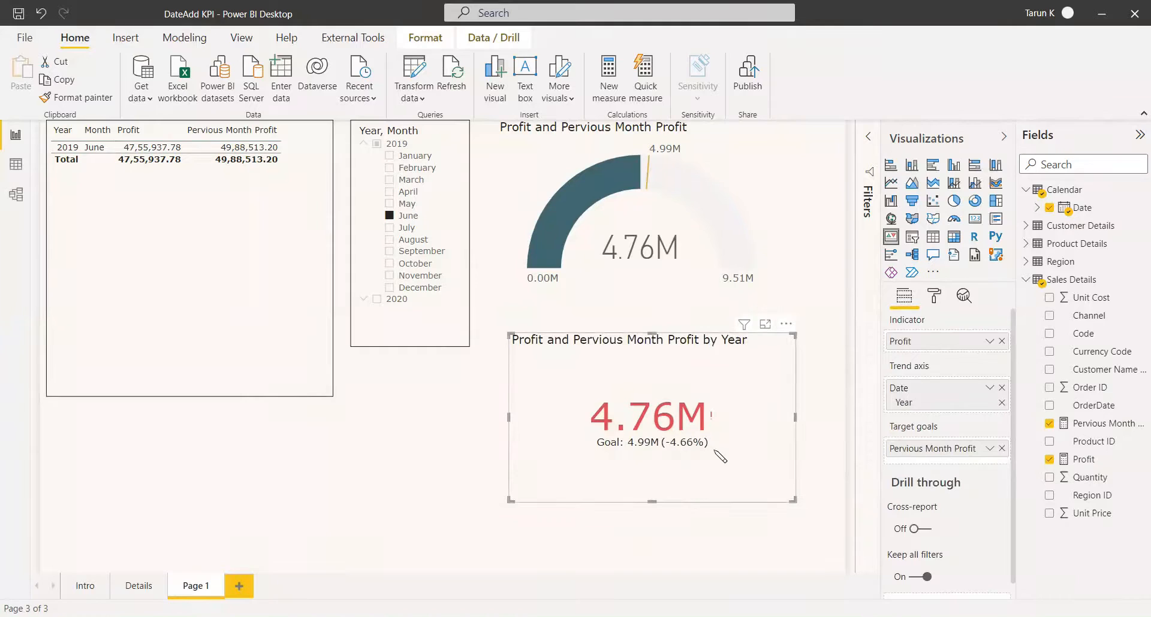
mouse_move(660, 481)
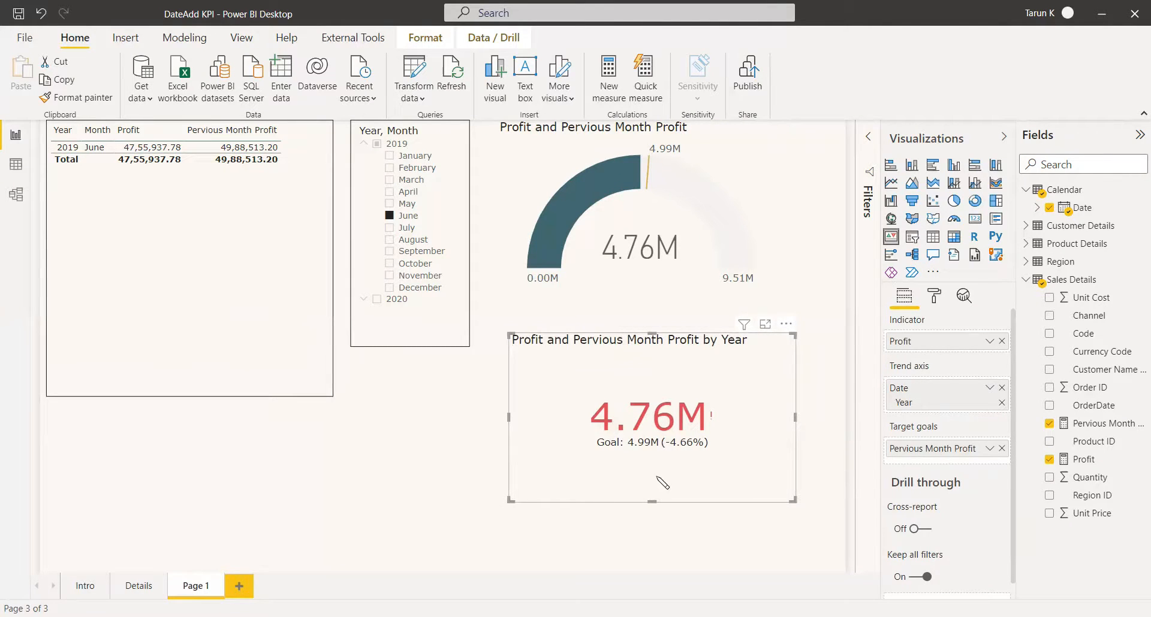
mouse_move(655, 450)
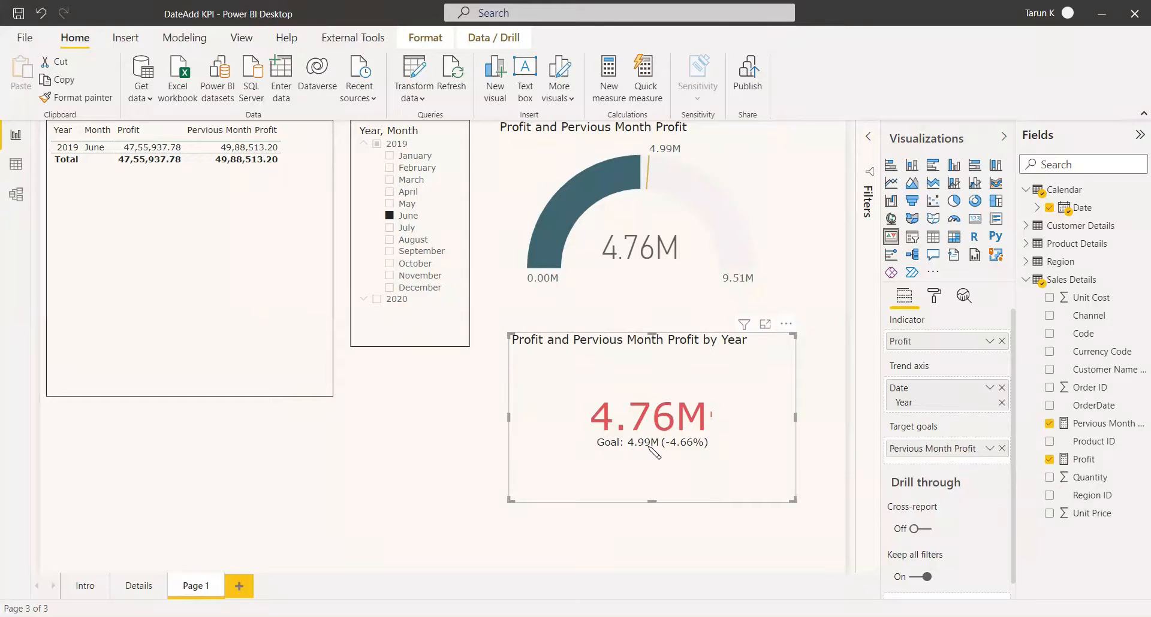
mouse_move(633, 430)
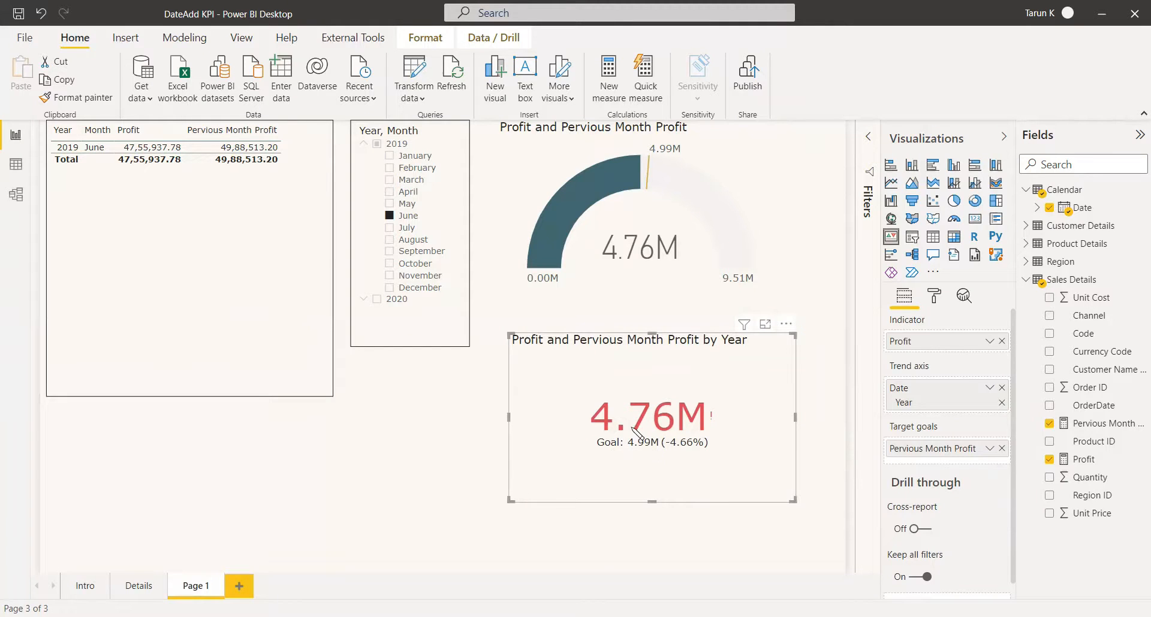
mouse_move(678, 456)
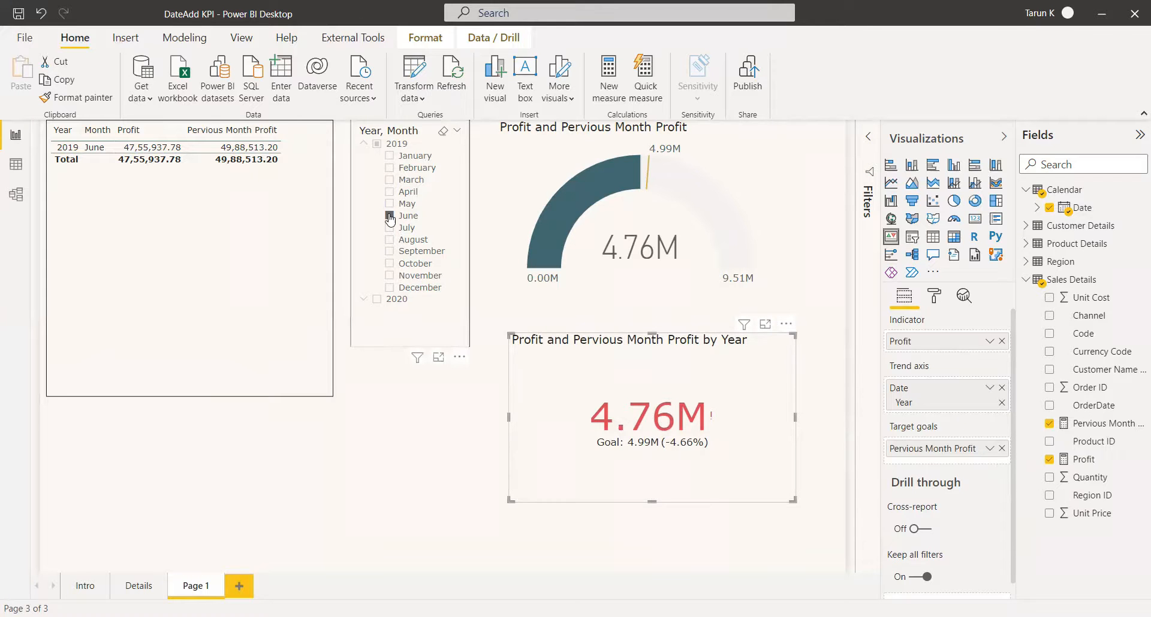
Swap the June 2019 slicer selection for March 2019, then clear March so all months show.
click(390, 216)
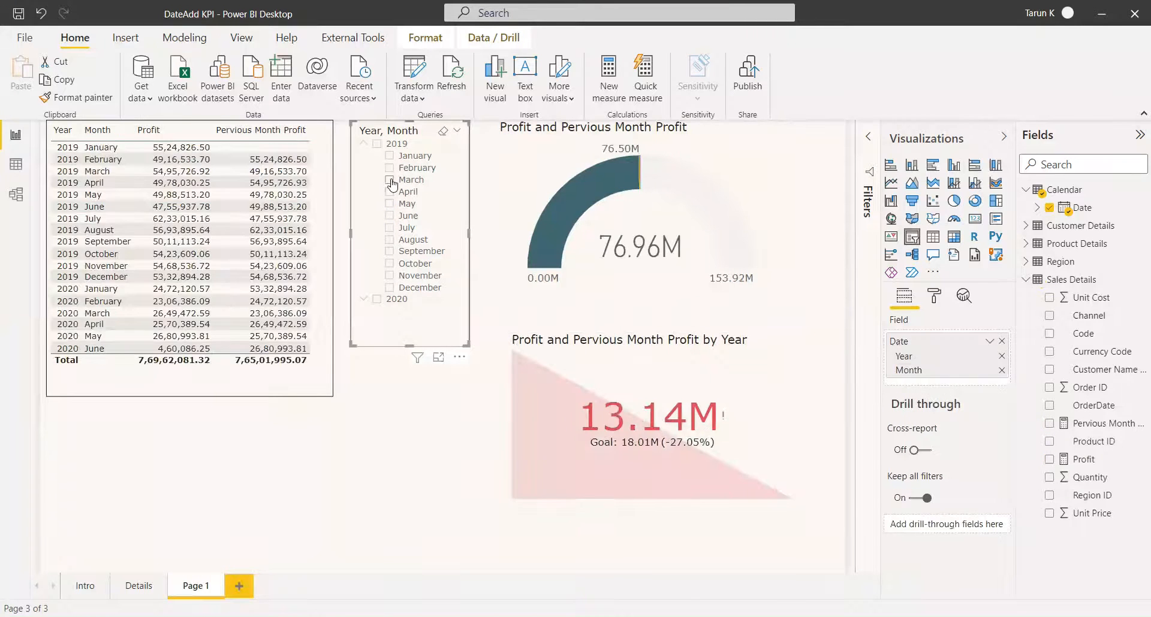
click(390, 180)
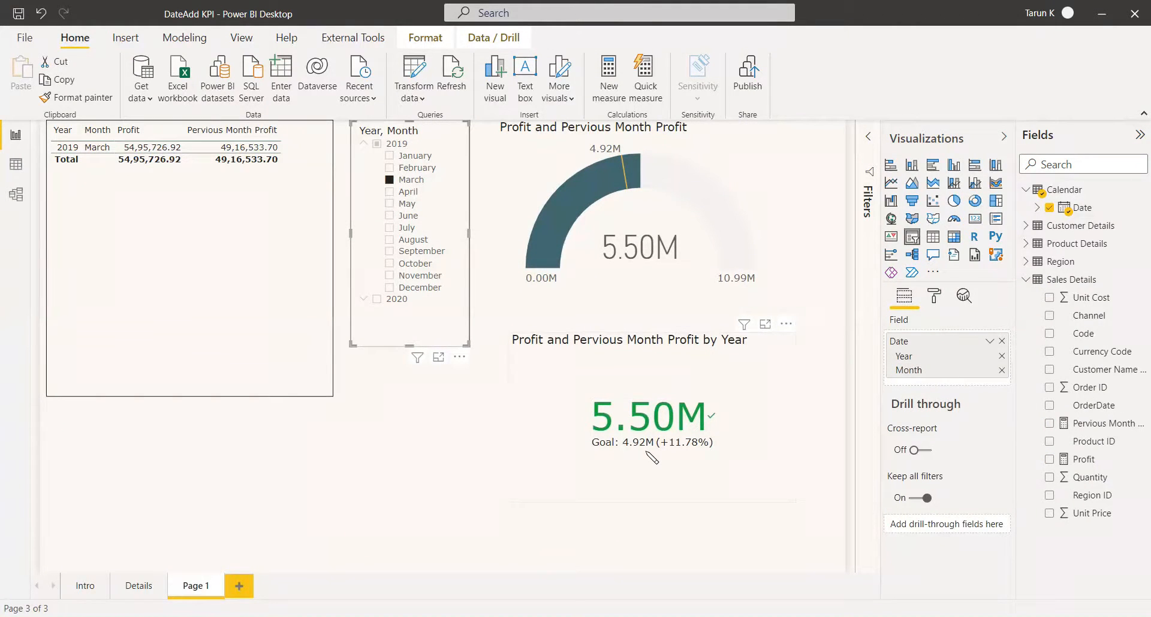
mouse_move(609, 417)
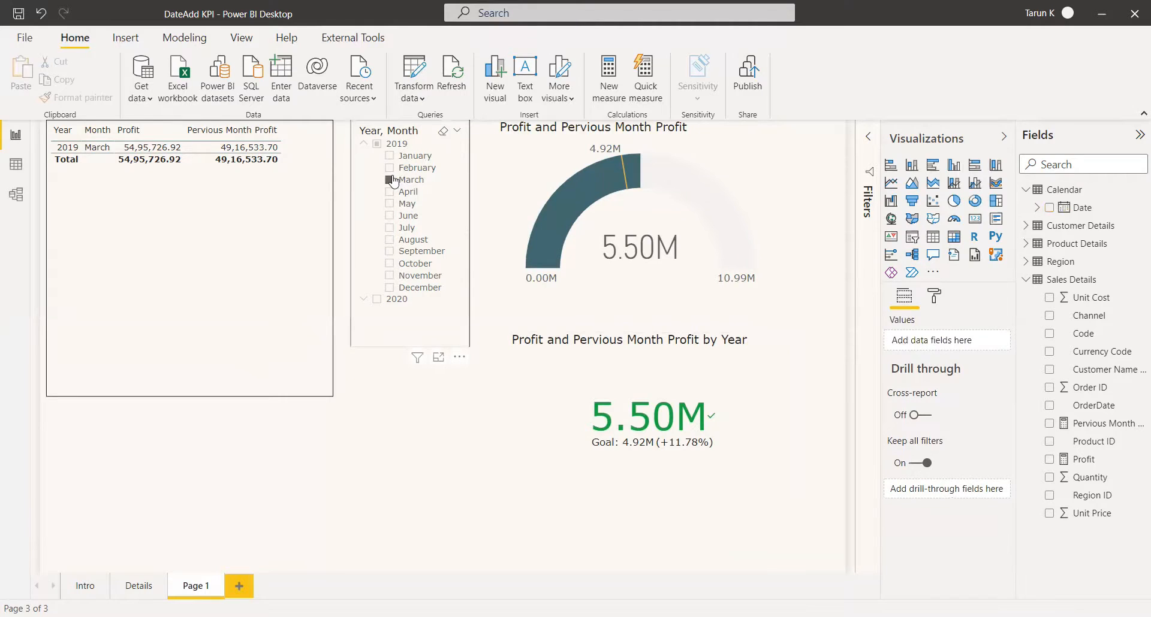
click(389, 180)
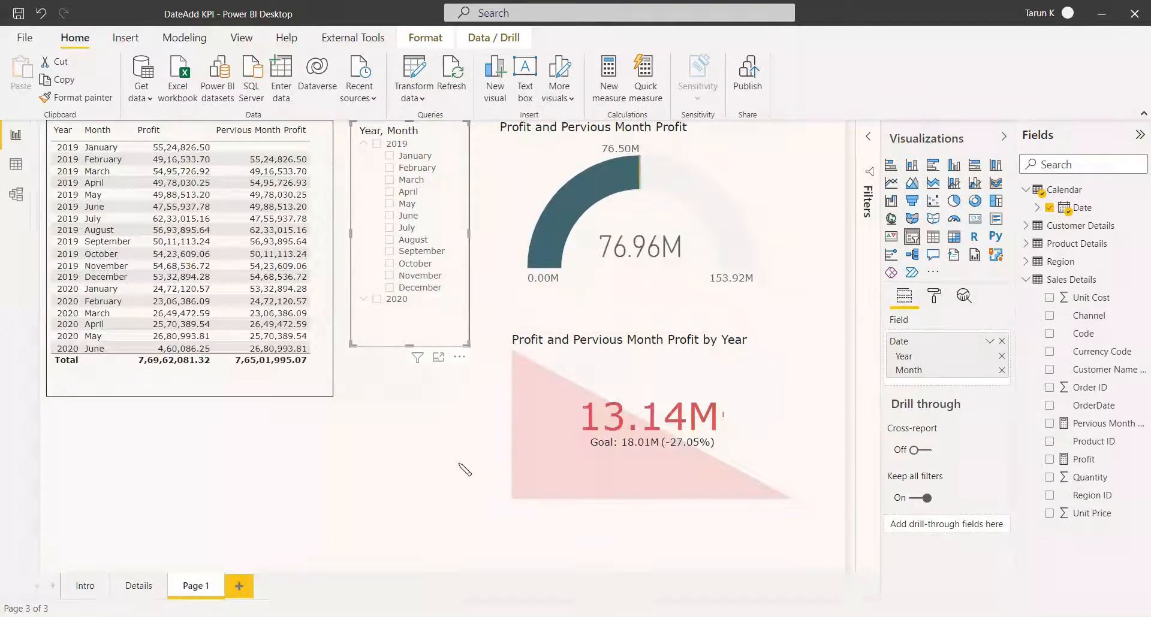
mouse_move(797, 406)
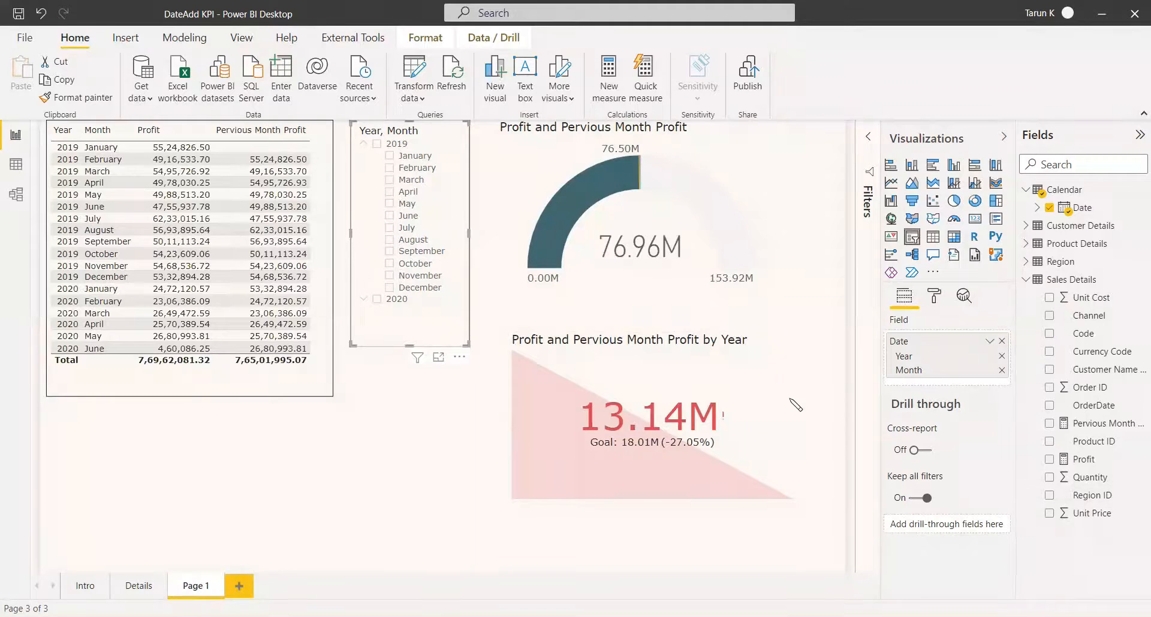
Review the KPI visual's fields, then deselect it, leaving 13.14M against an 18.01M goal.
click(650, 415)
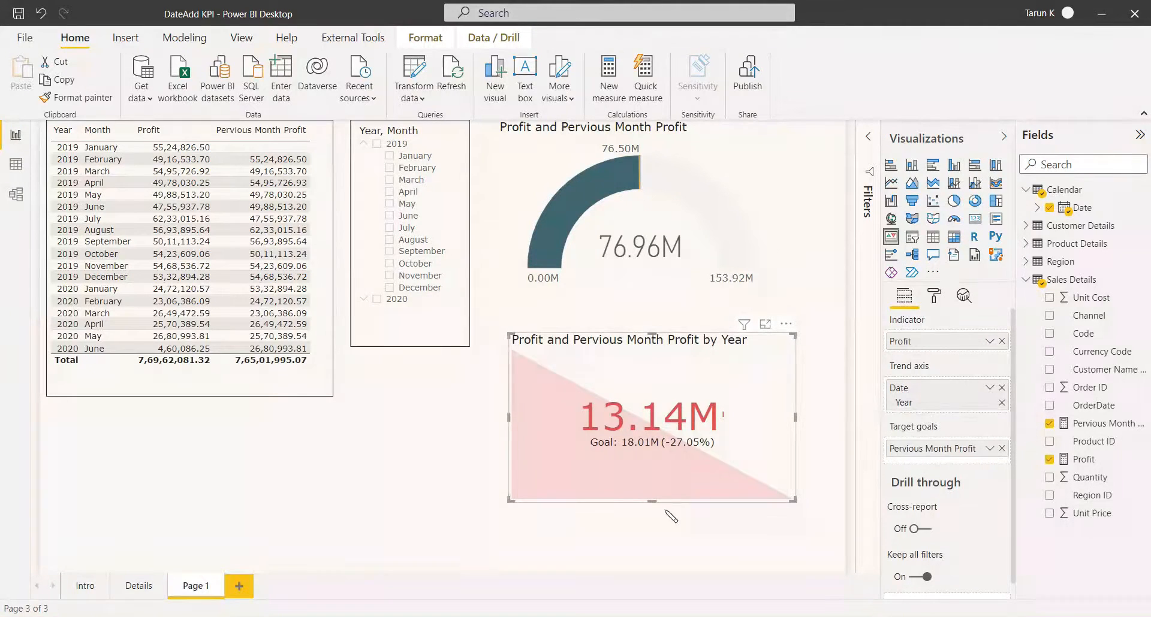
mouse_move(742, 452)
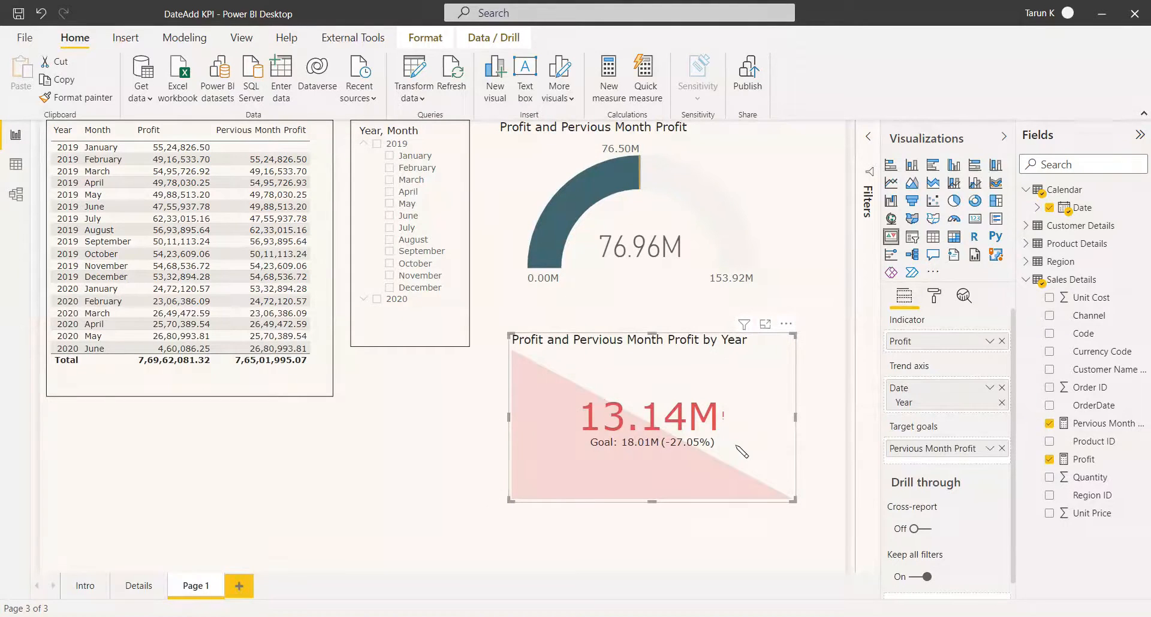
click(349, 485)
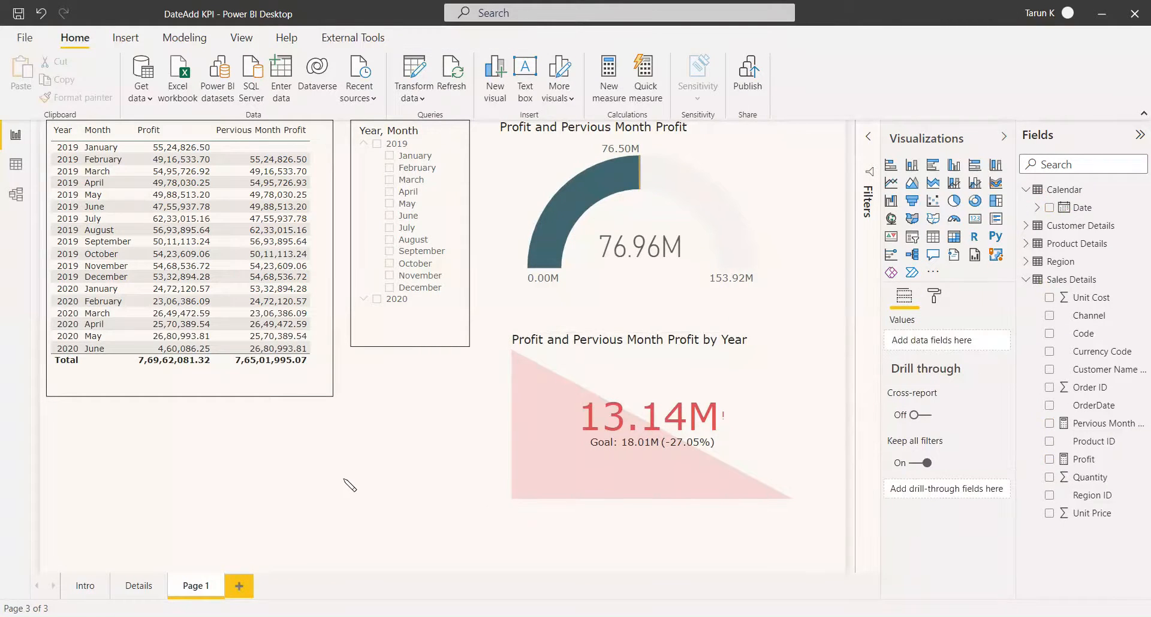